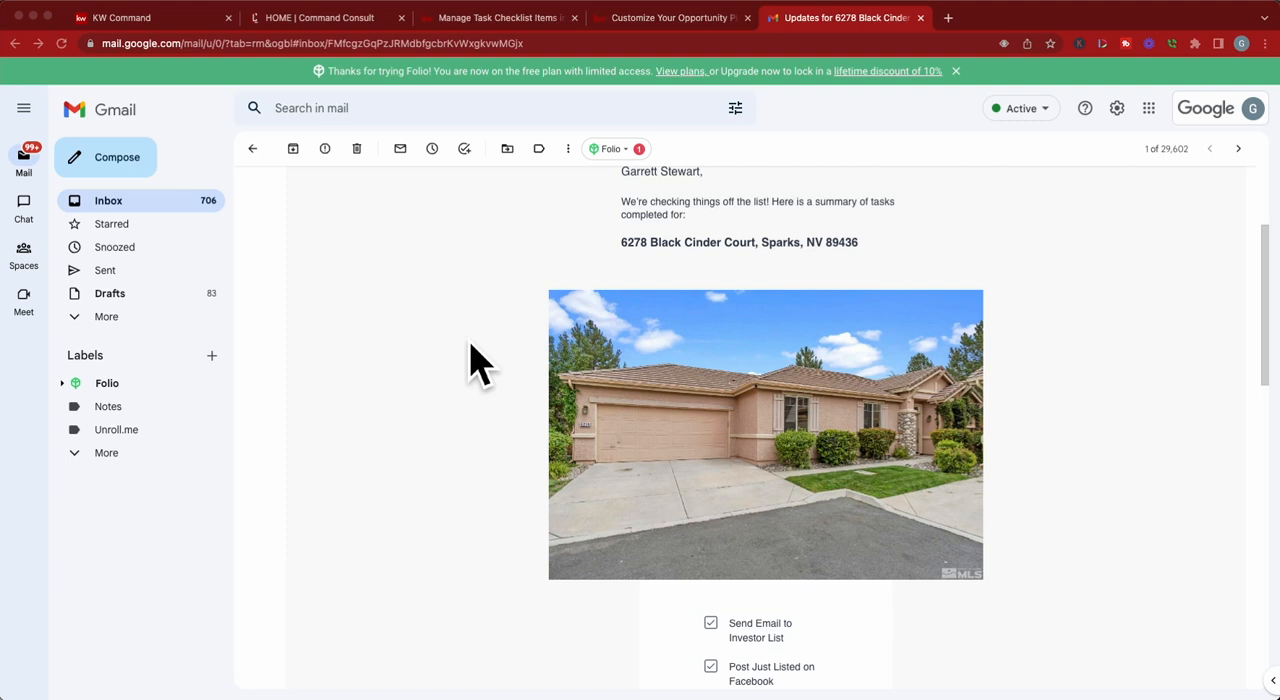
mouse_move(644, 344)
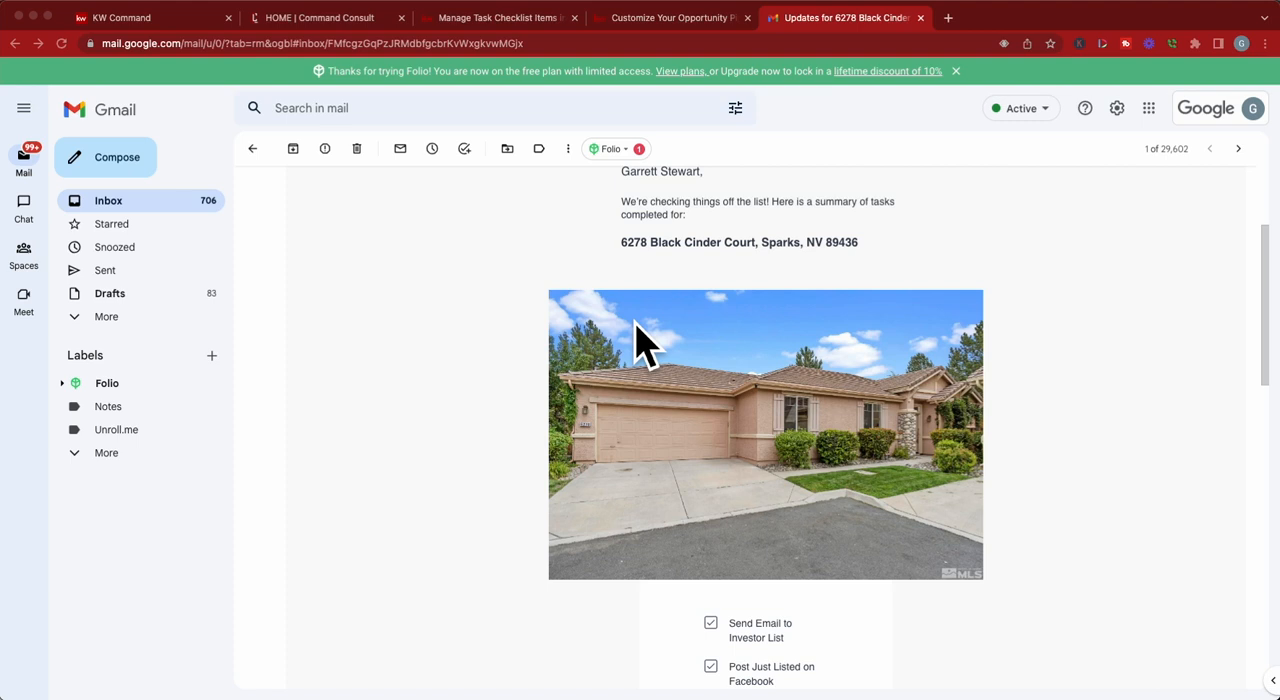
mouse_move(784, 310)
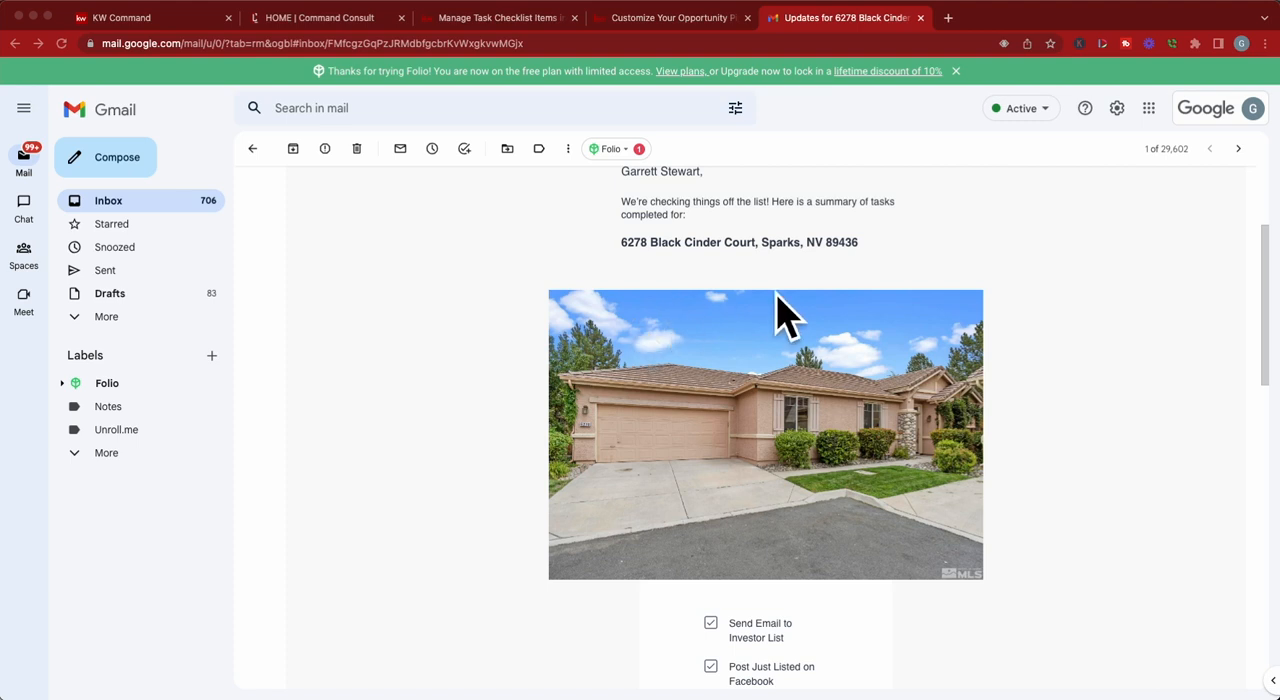
mouse_move(800, 280)
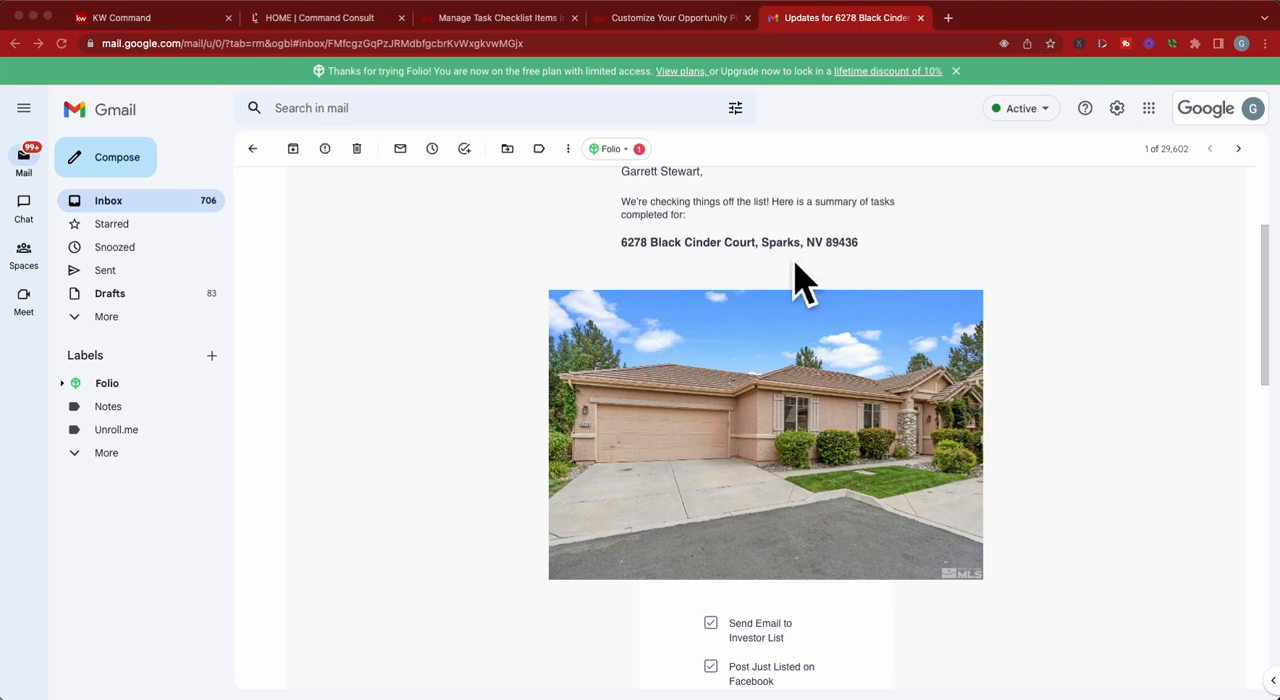
mouse_move(824, 304)
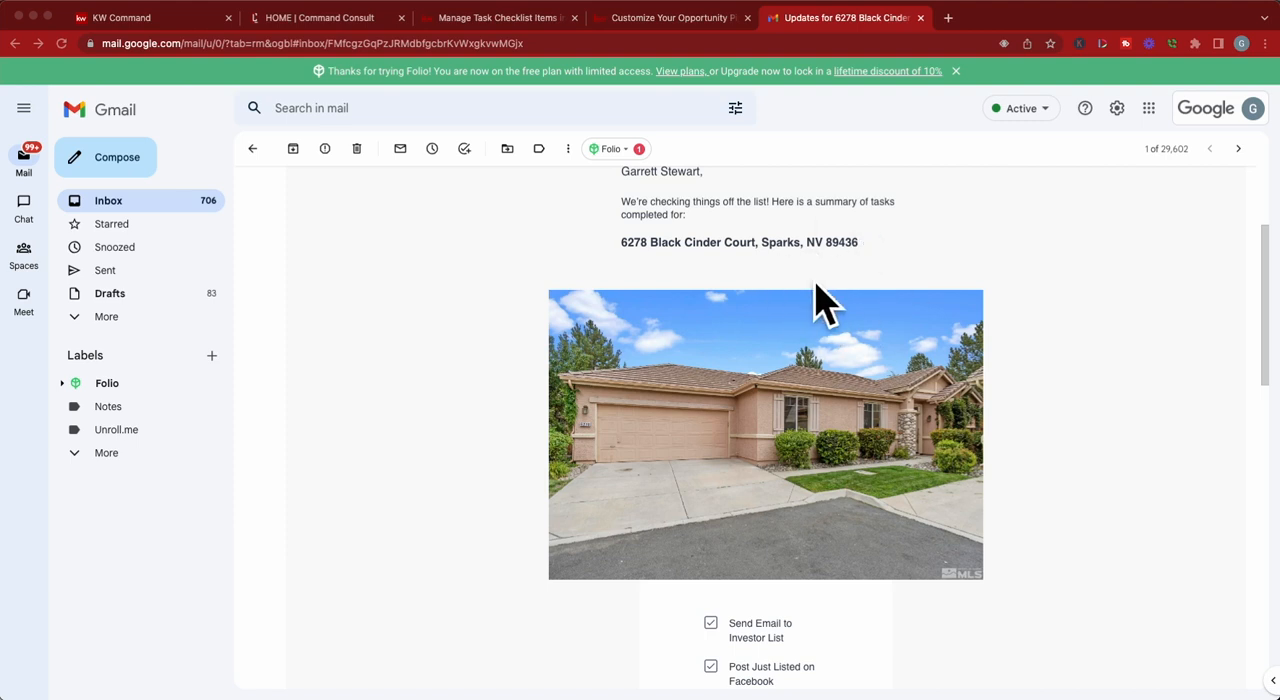
mouse_move(888, 364)
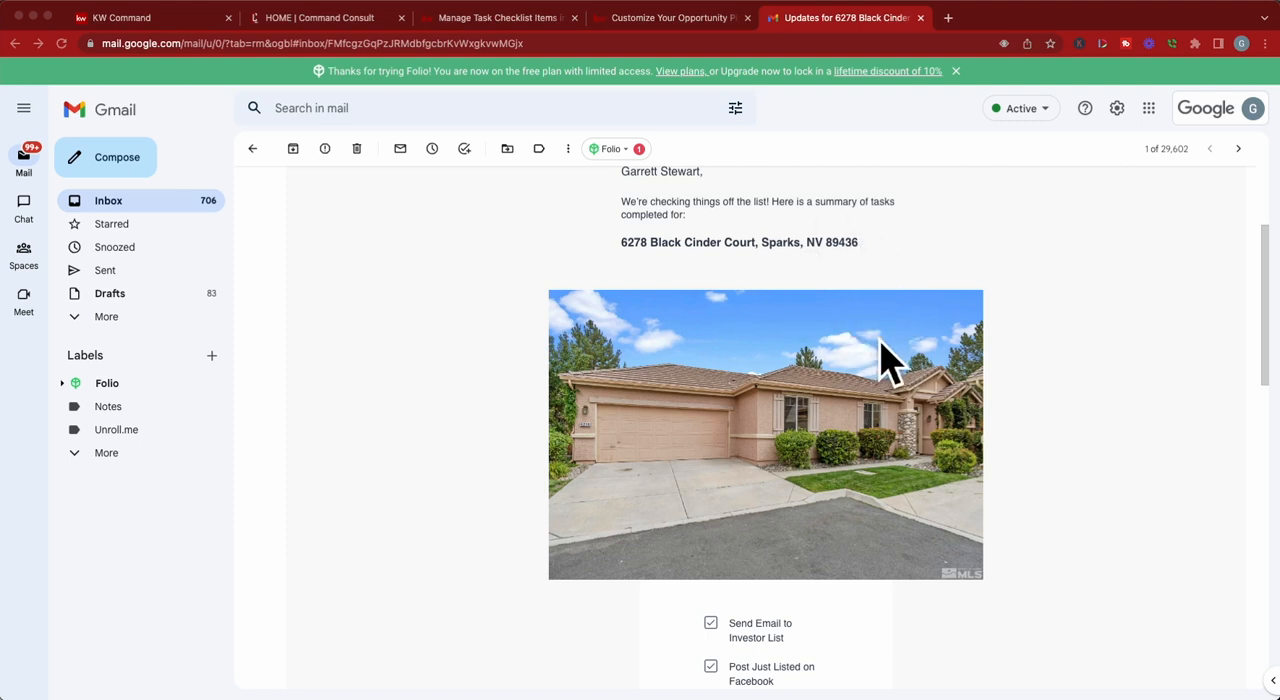
mouse_move(872, 328)
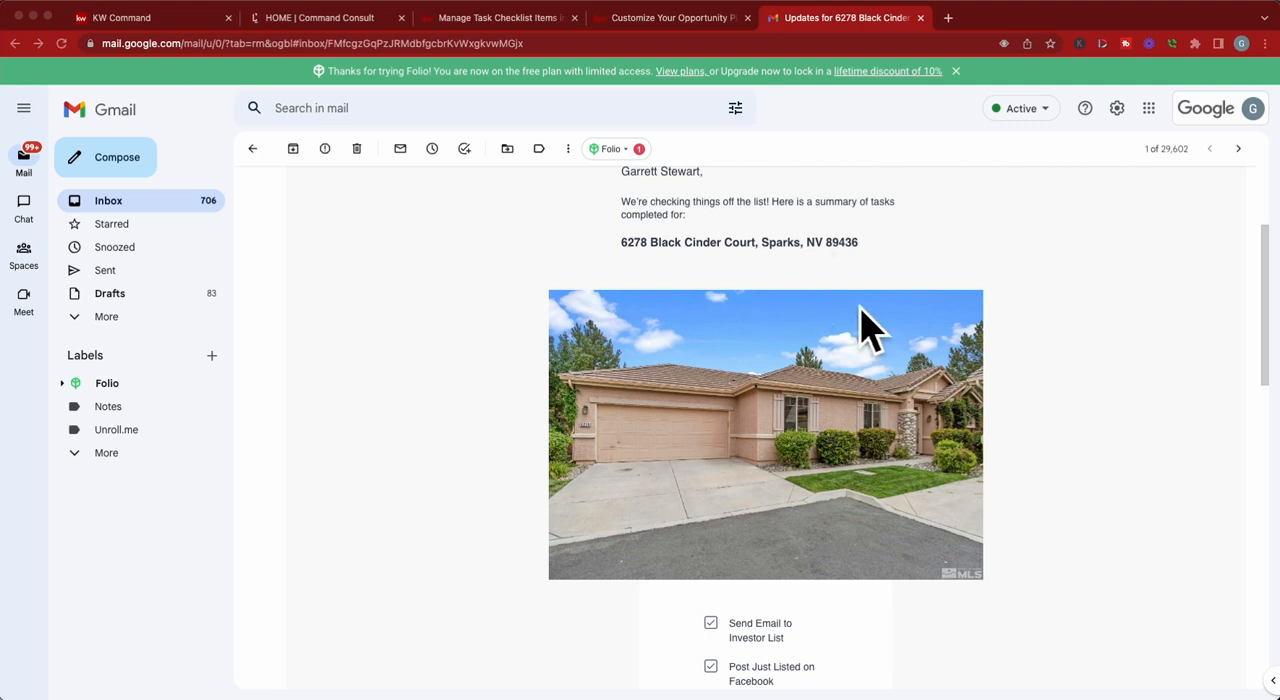
mouse_move(824, 280)
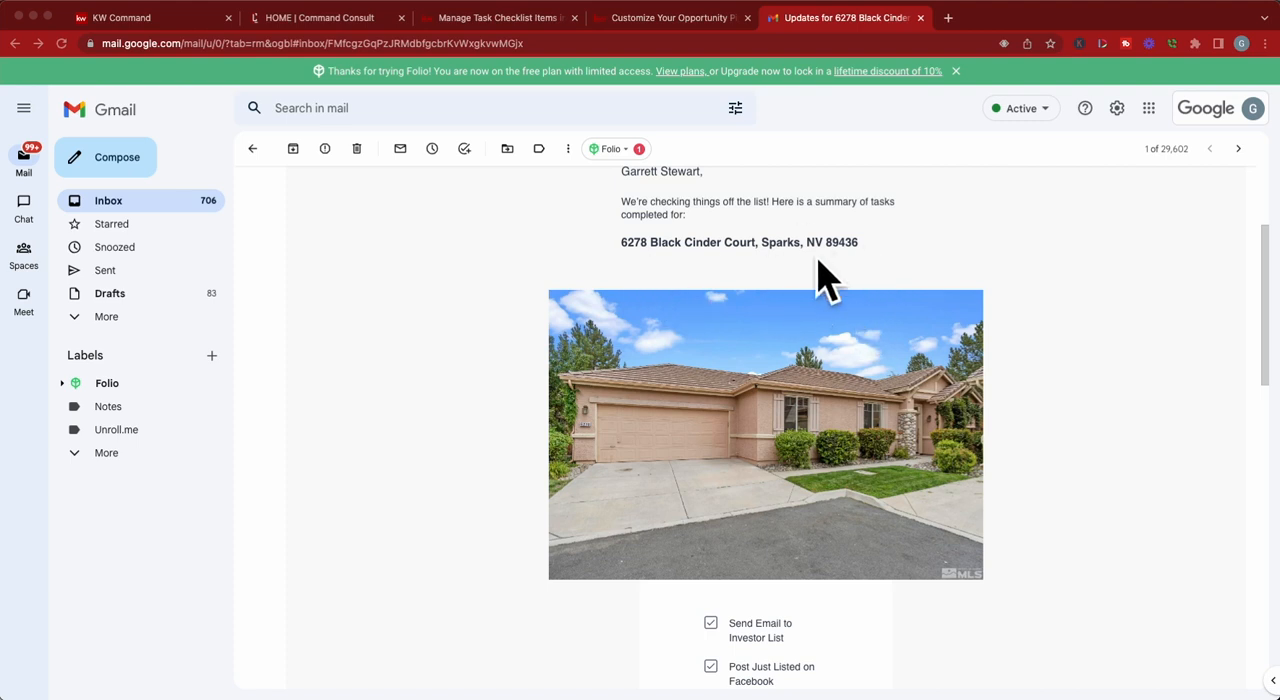
mouse_move(864, 320)
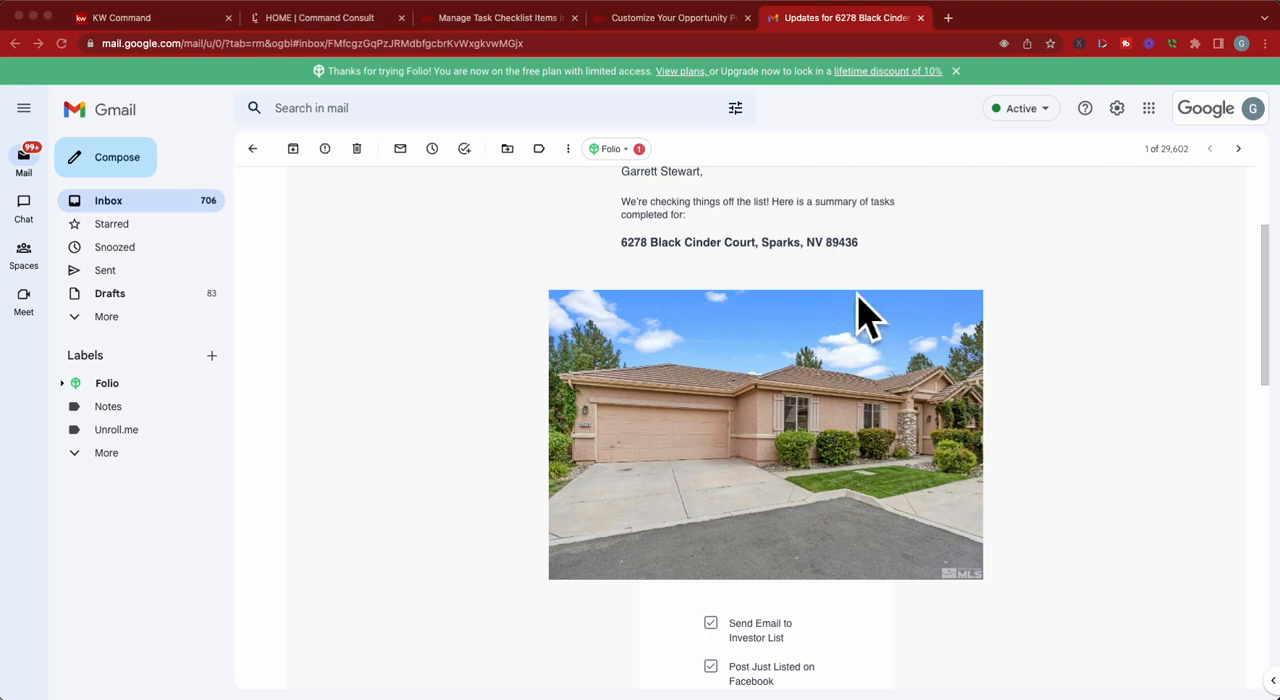
mouse_move(864, 244)
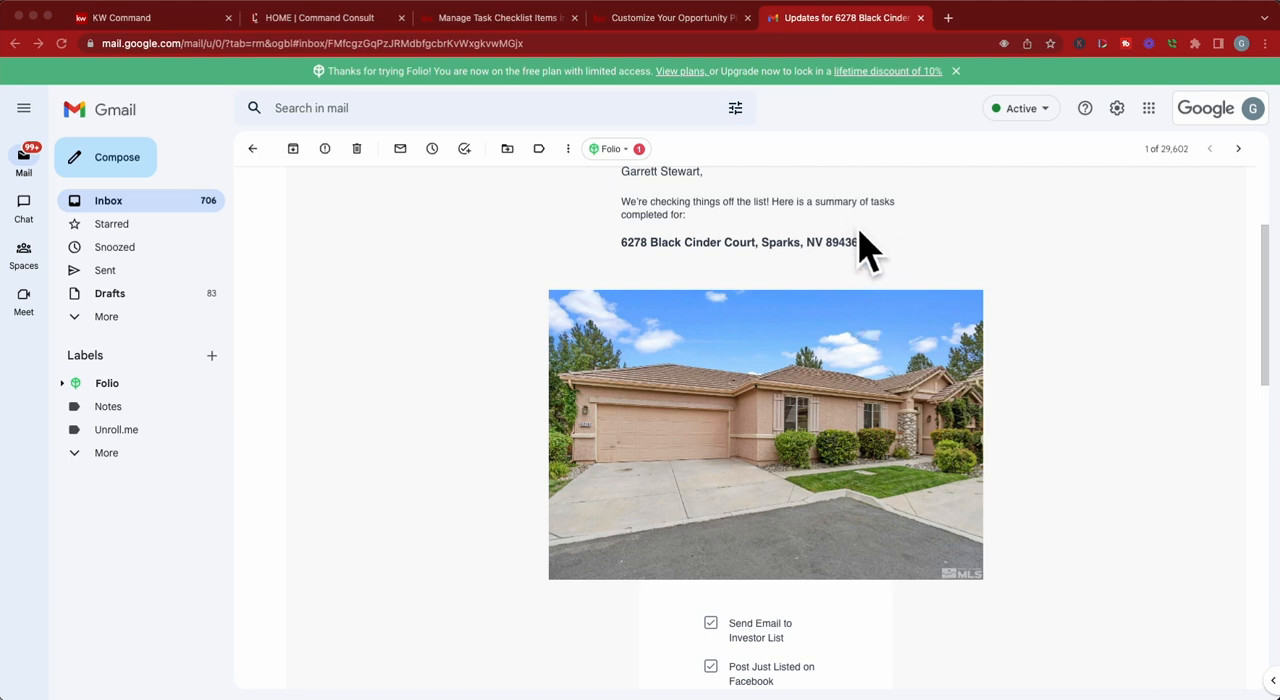
Step: Switch to the Mickey Mouse - Listing opportunity in KW Command and review its Details page
scroll("down", 3)
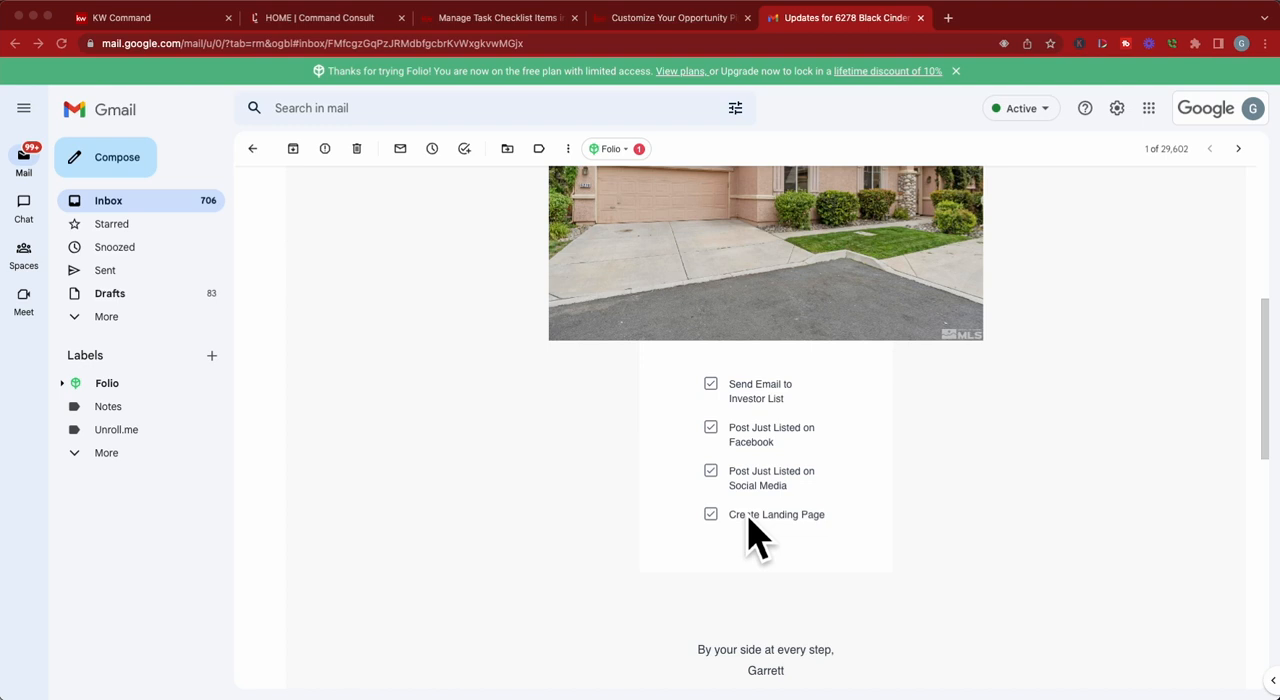
mouse_move(762, 496)
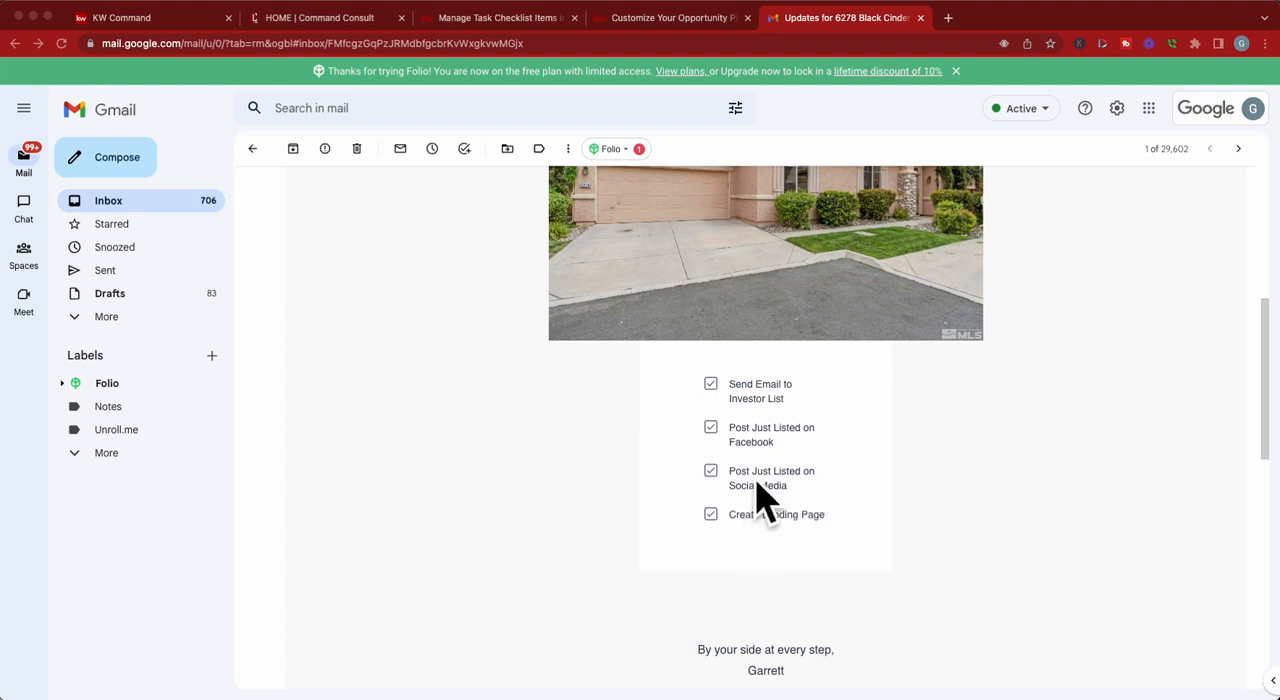
scroll("down", 3)
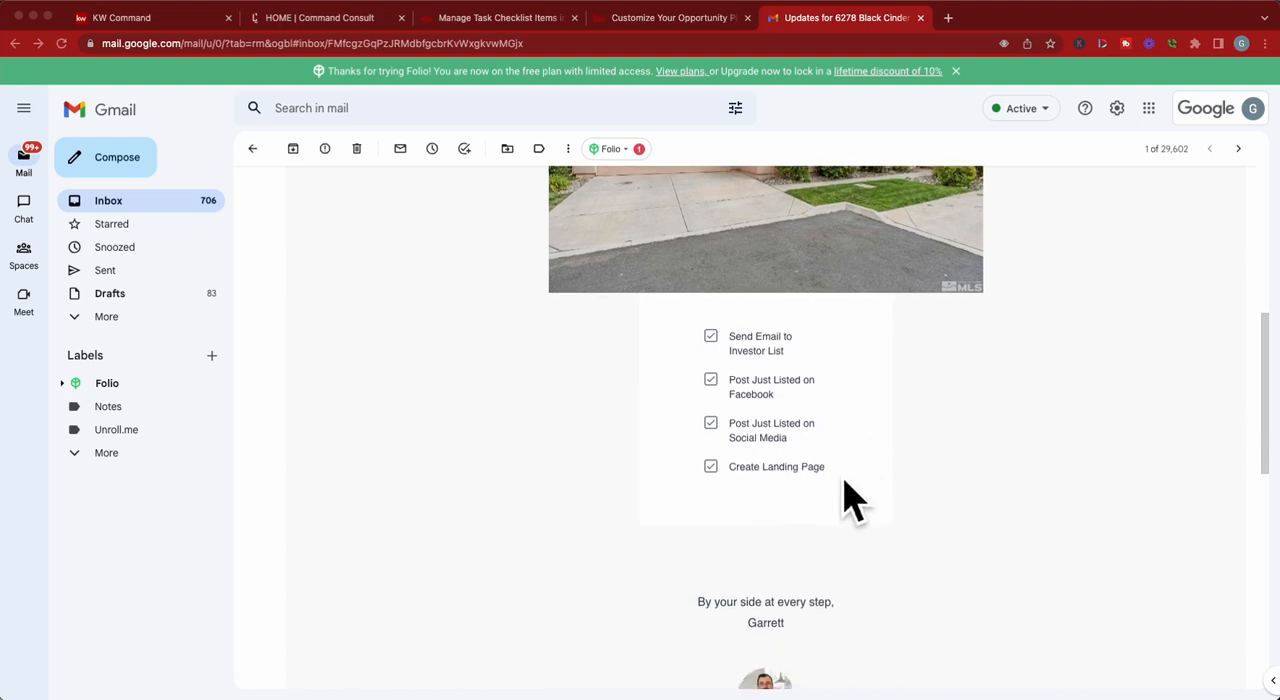
mouse_move(862, 490)
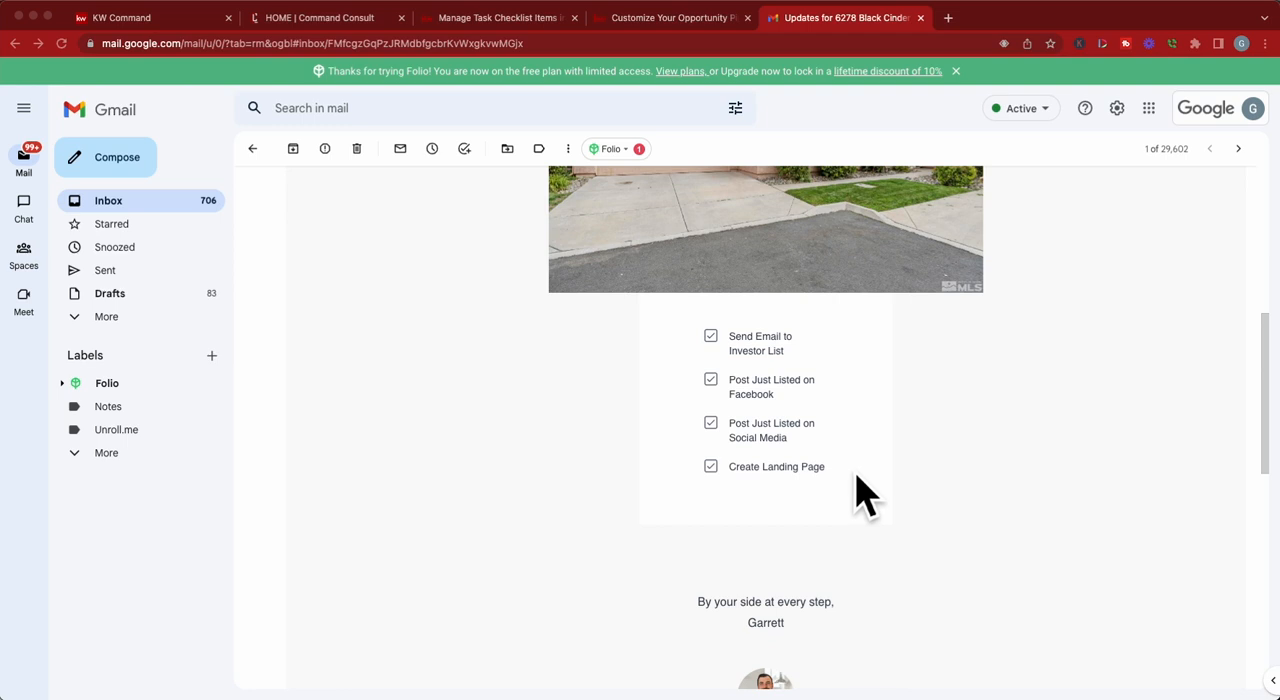
mouse_move(780, 420)
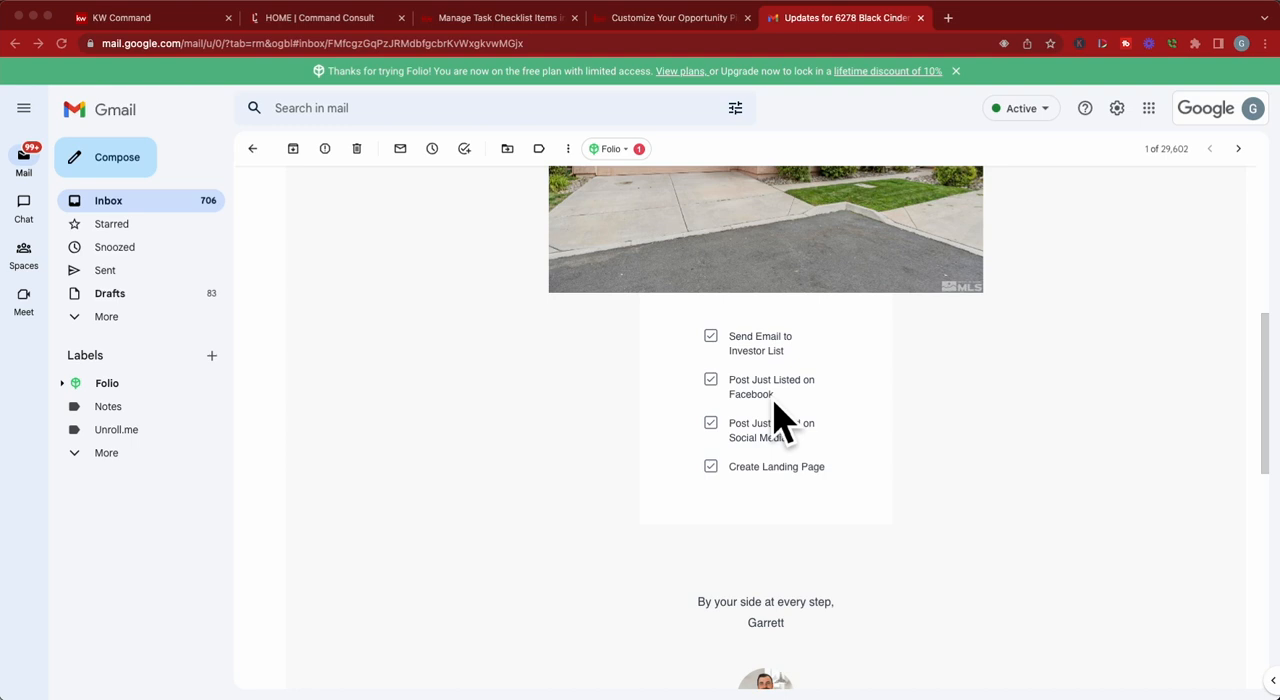
mouse_move(820, 386)
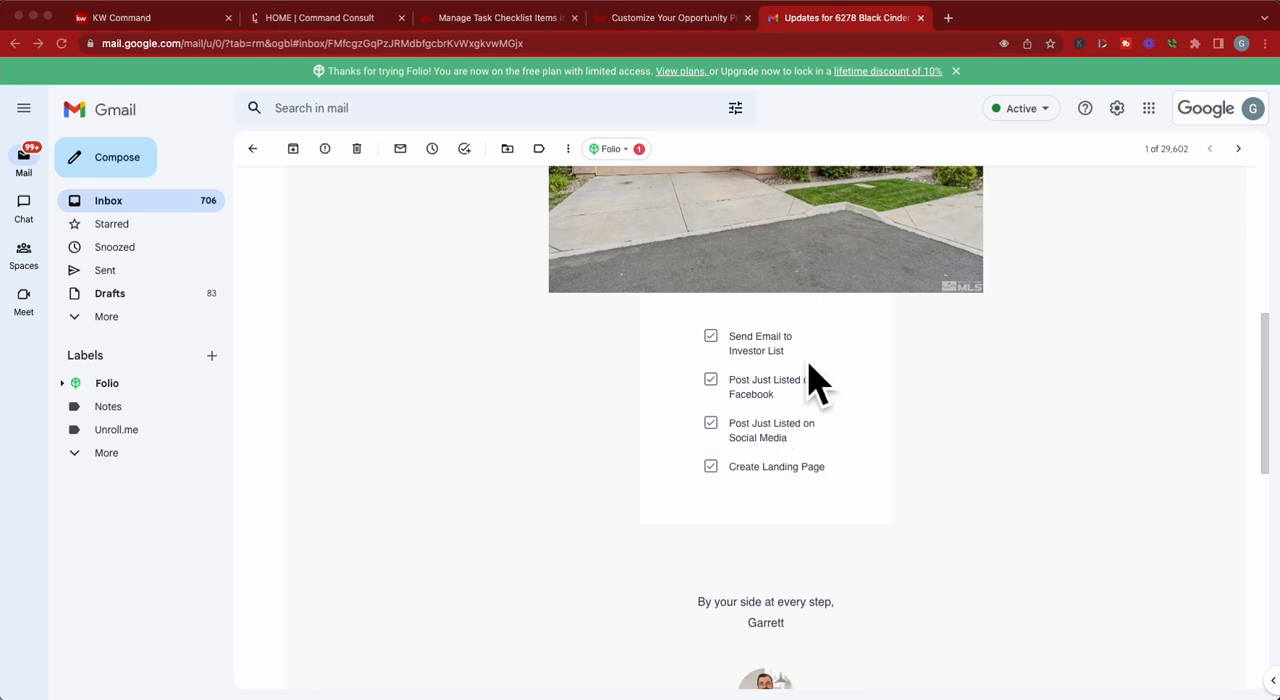
scroll("up", 3)
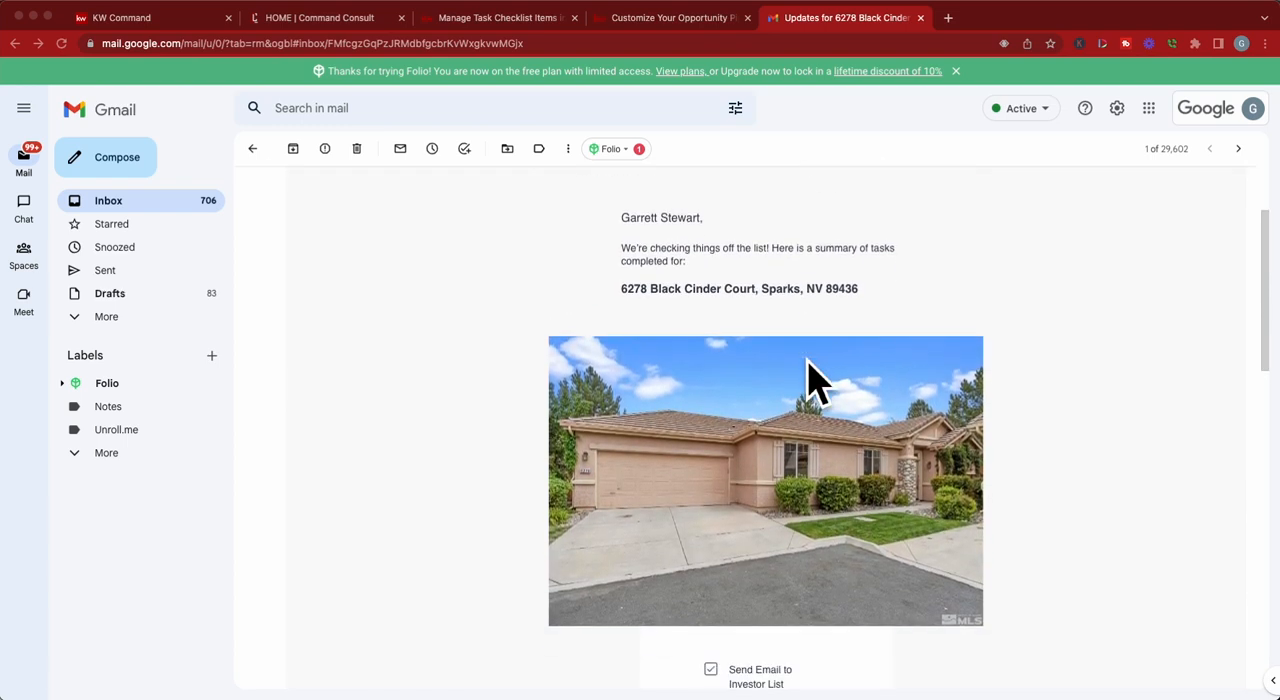
mouse_move(318, 140)
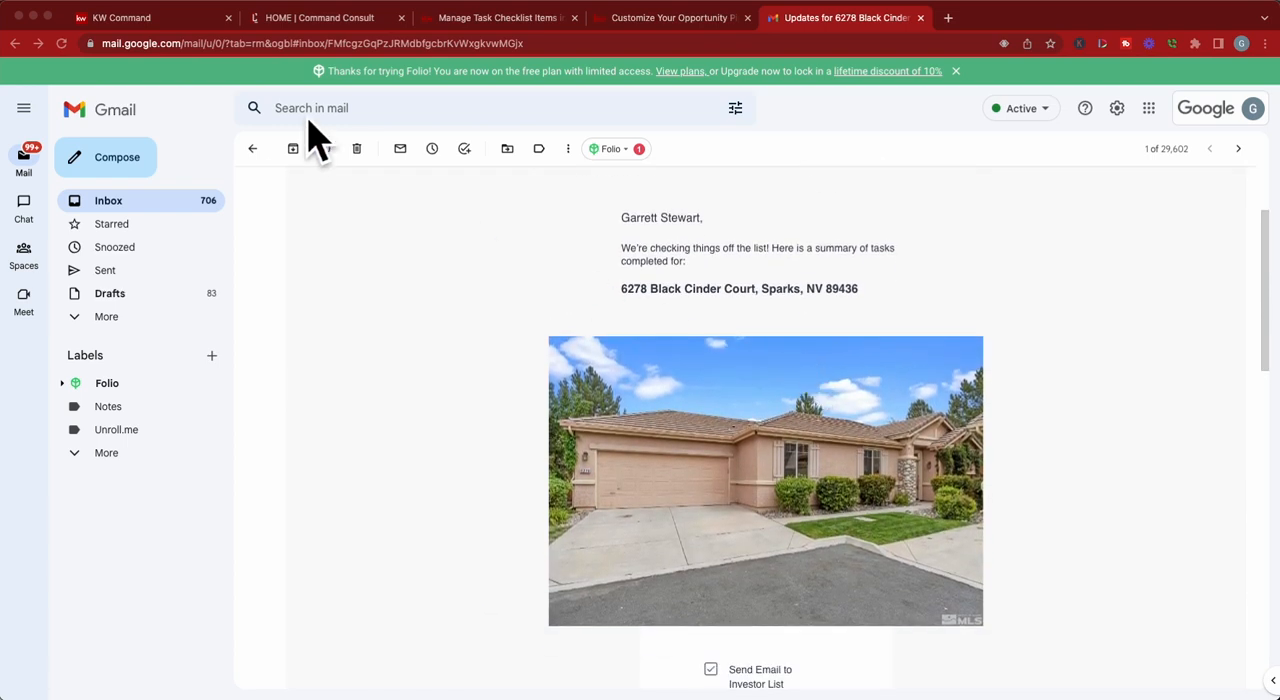
left_click(140, 18)
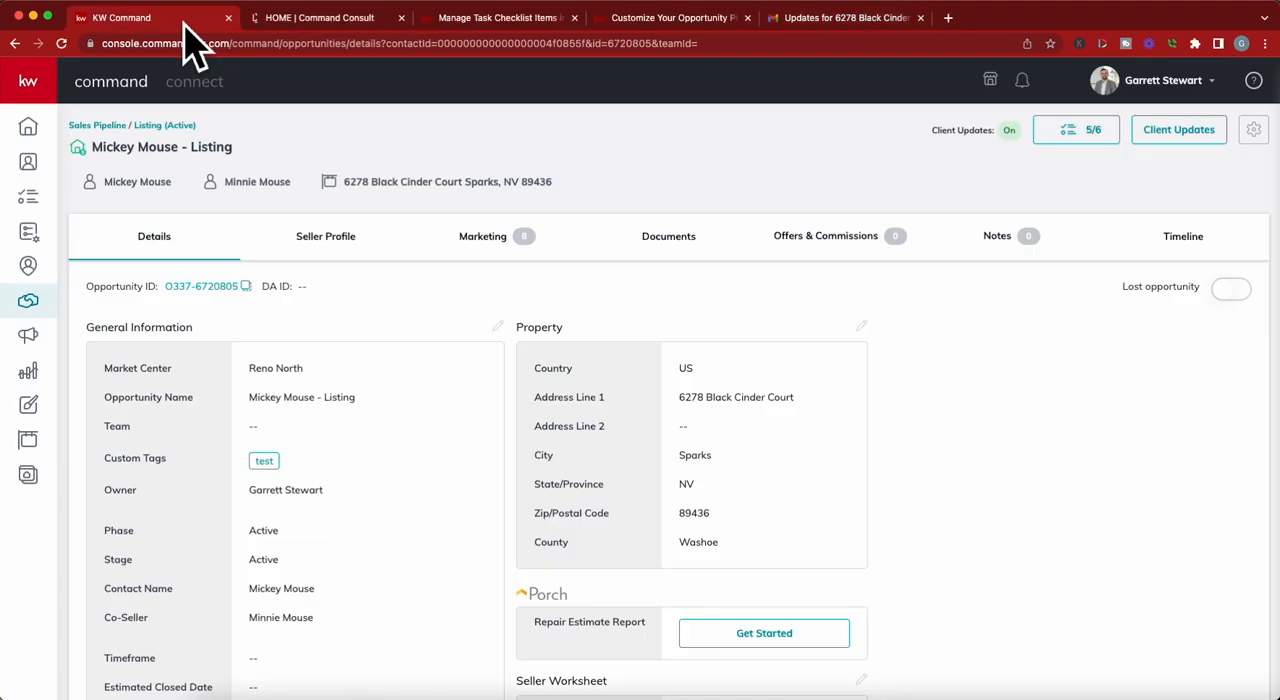
mouse_move(150, 16)
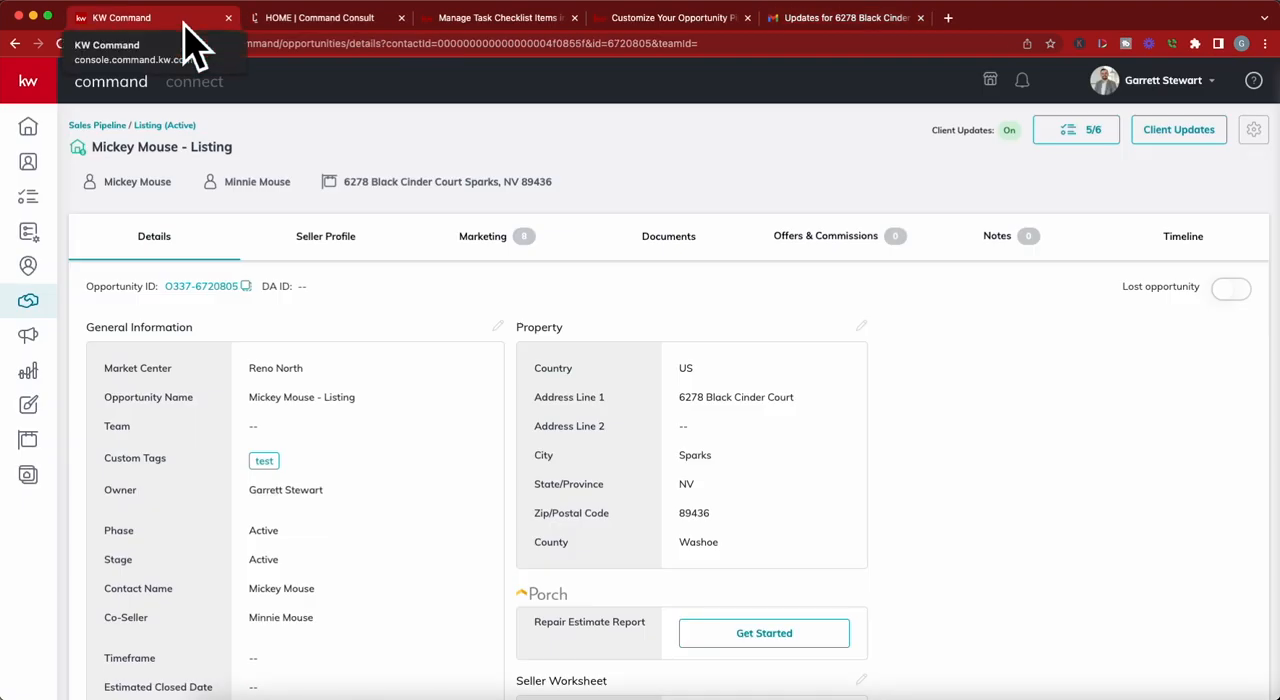
mouse_move(204, 76)
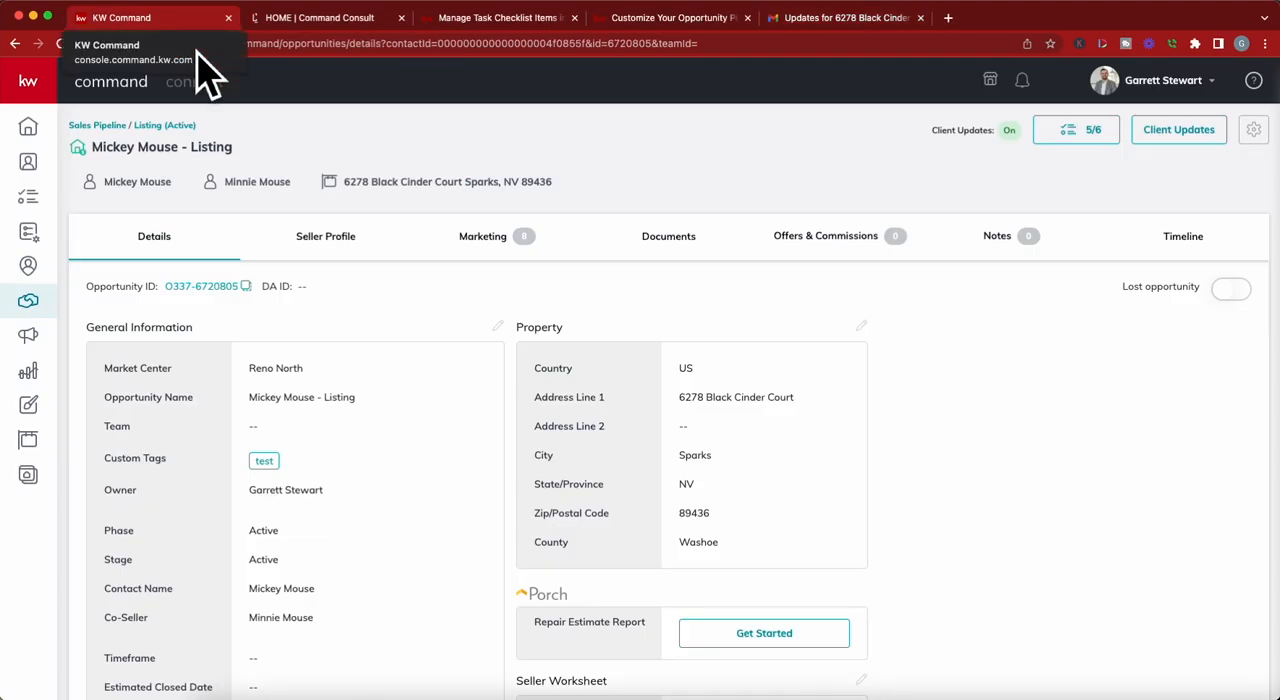
mouse_move(390, 320)
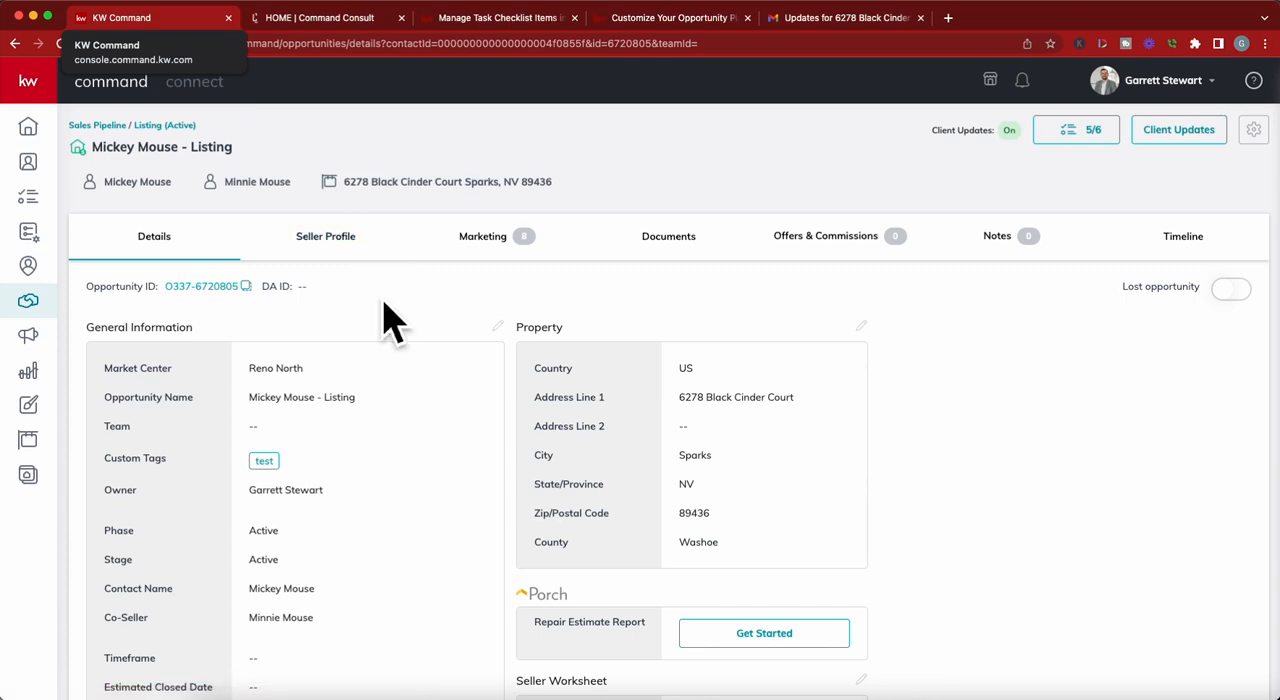
scroll("down", 3)
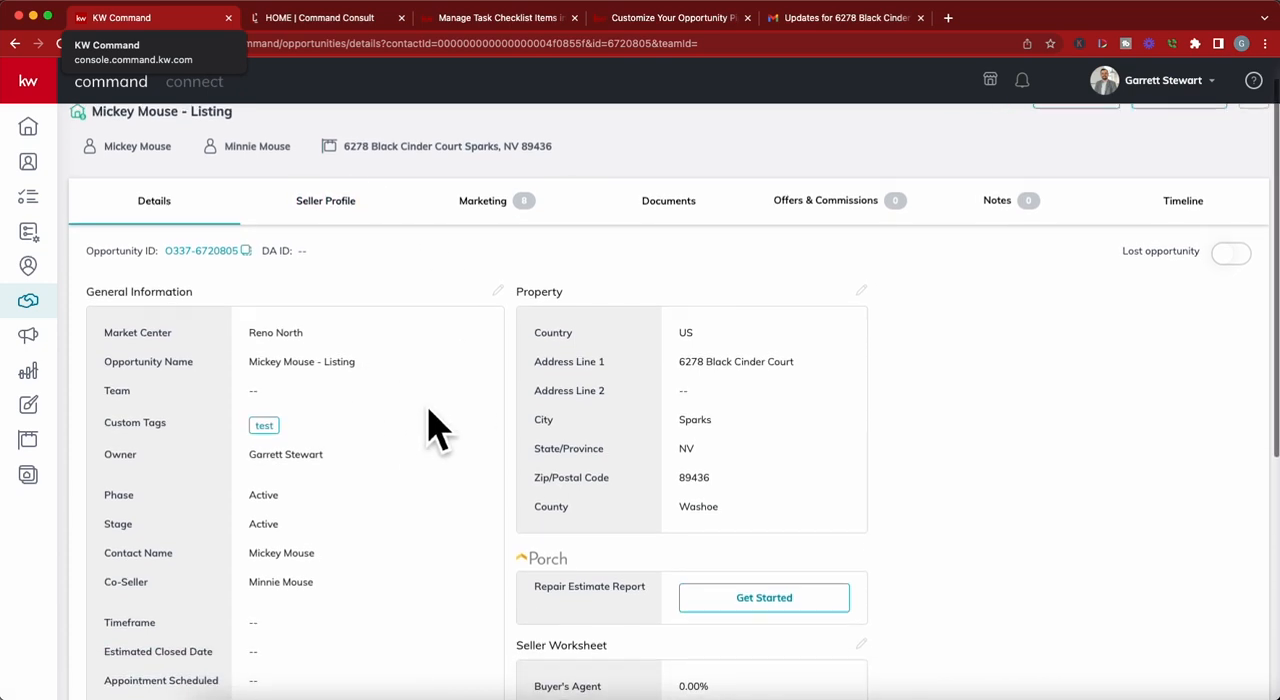
scroll("up", 3)
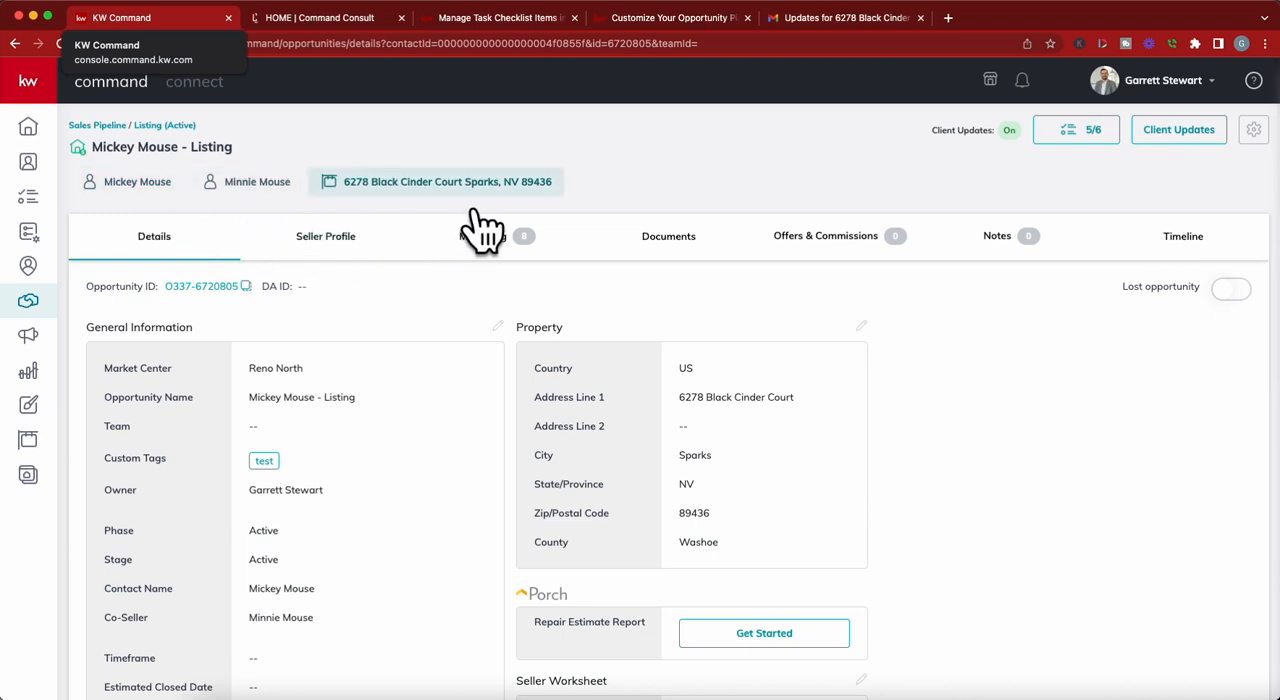
mouse_move(470, 234)
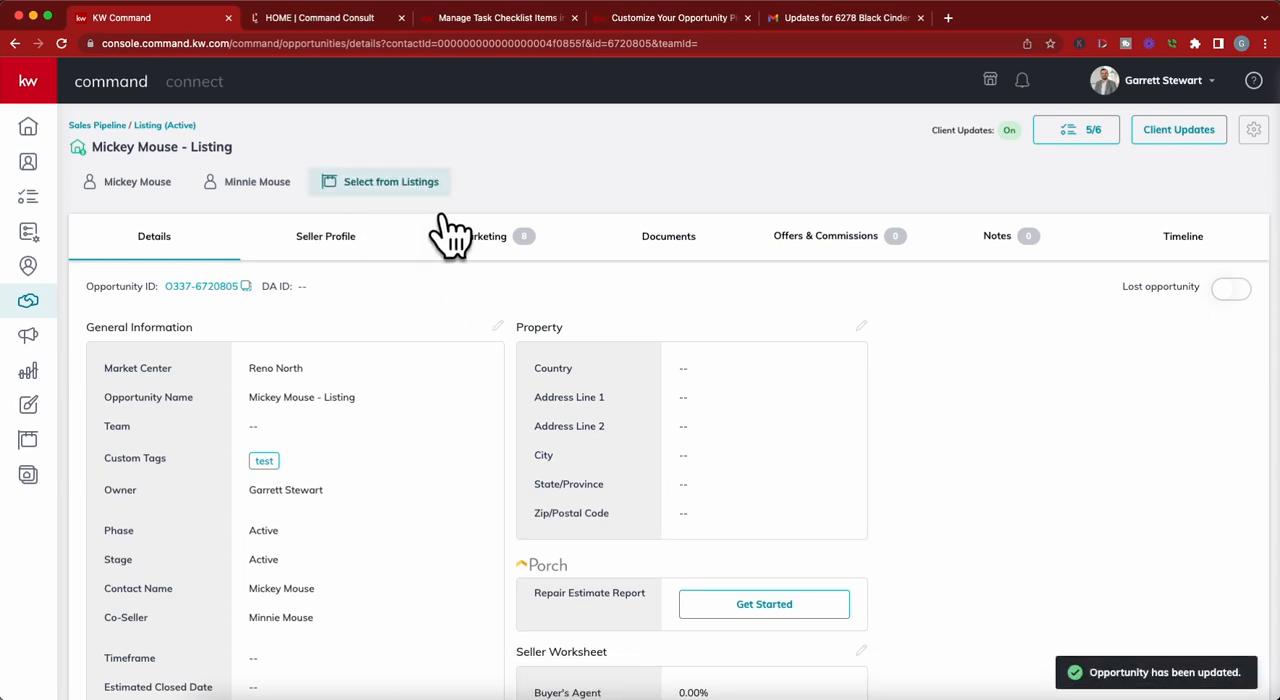
mouse_move(578, 218)
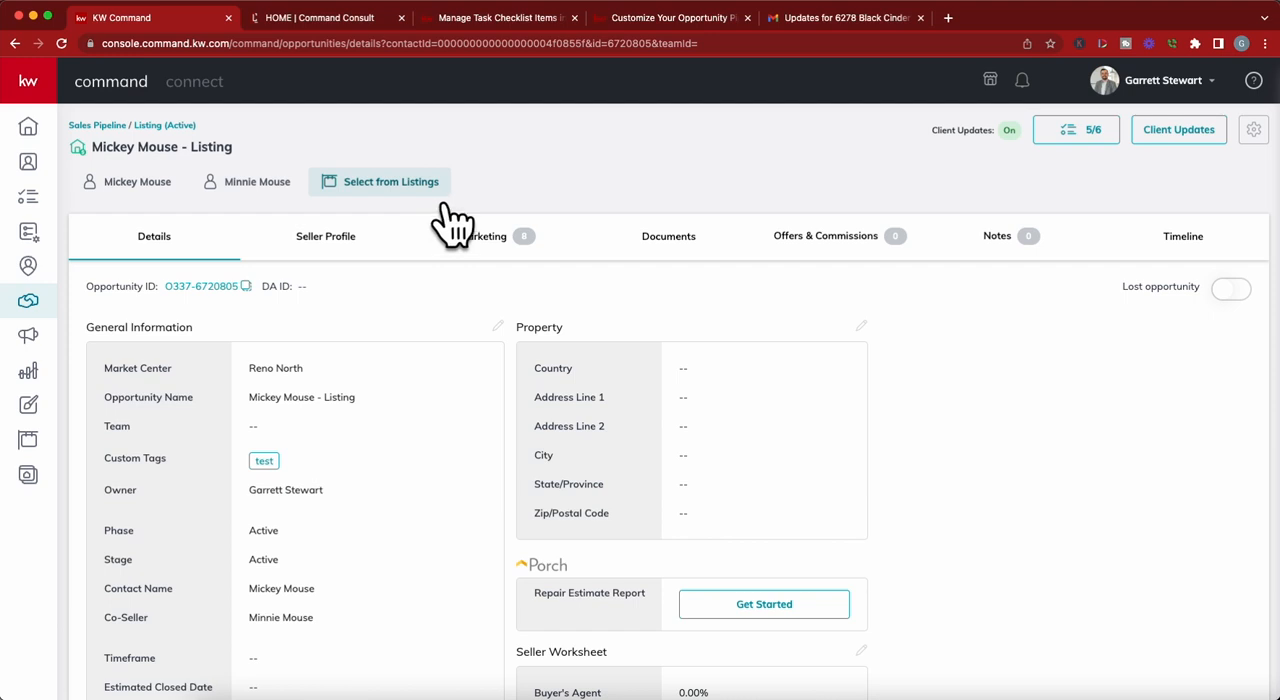
left_click(844, 16)
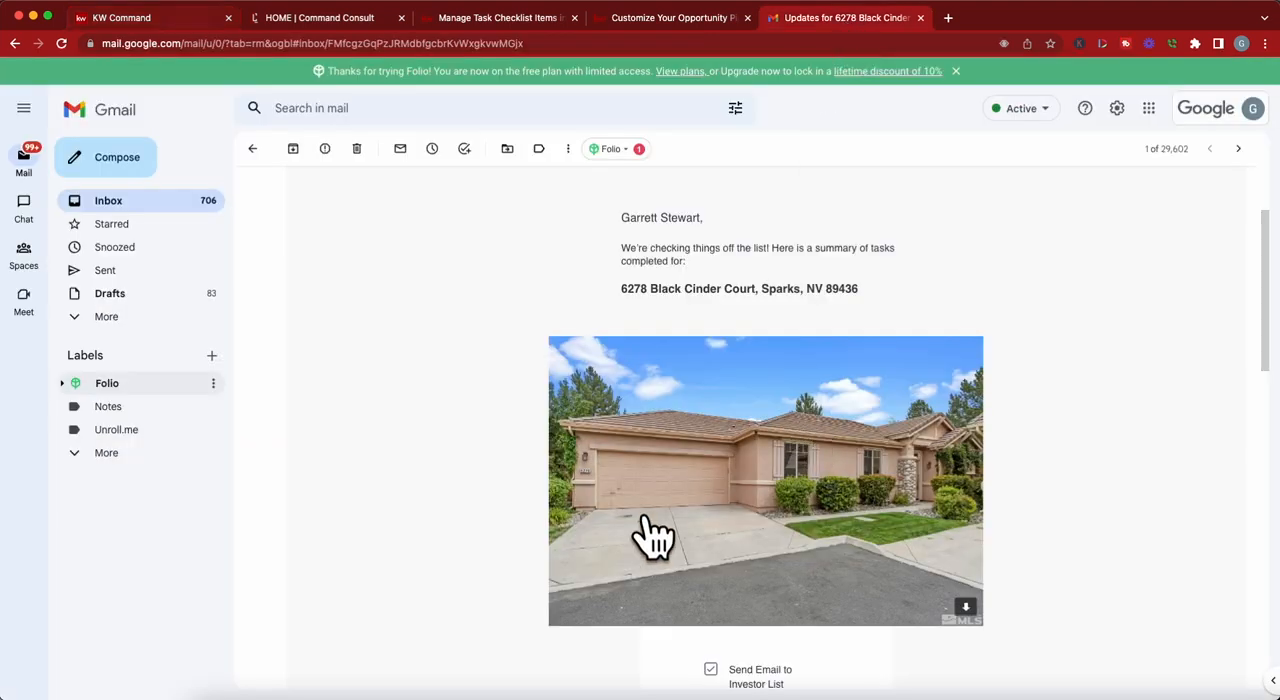
mouse_move(776, 500)
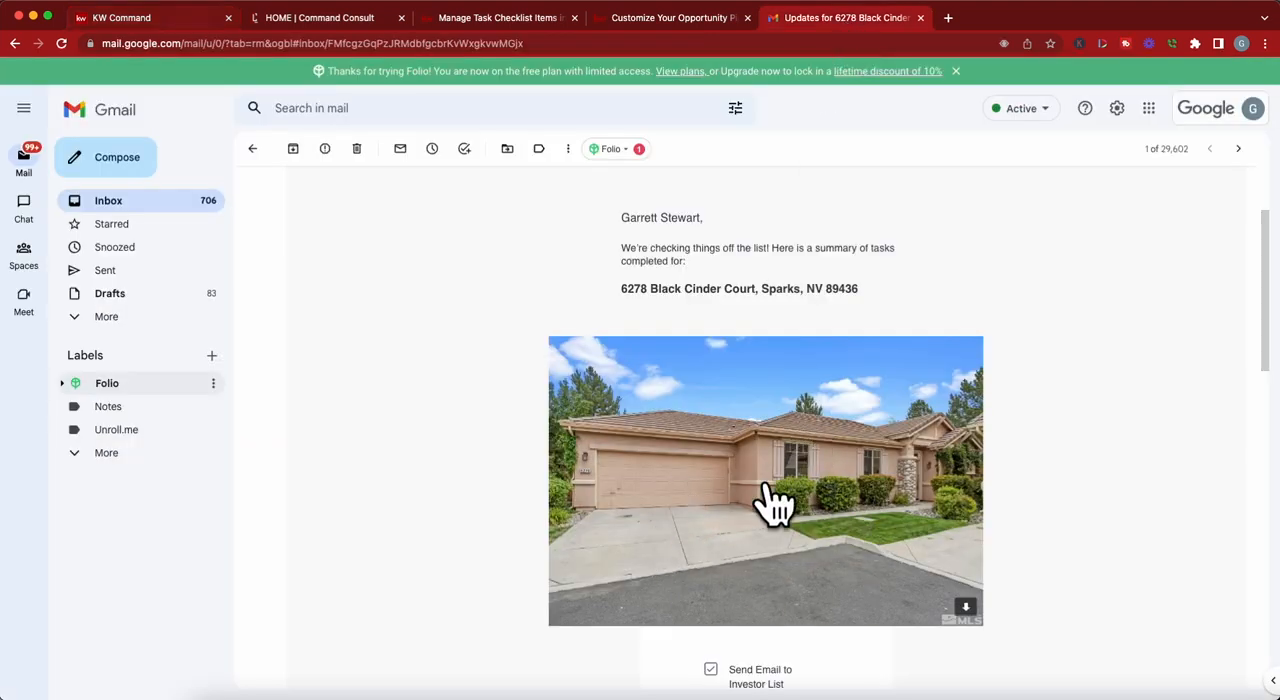
mouse_move(690, 436)
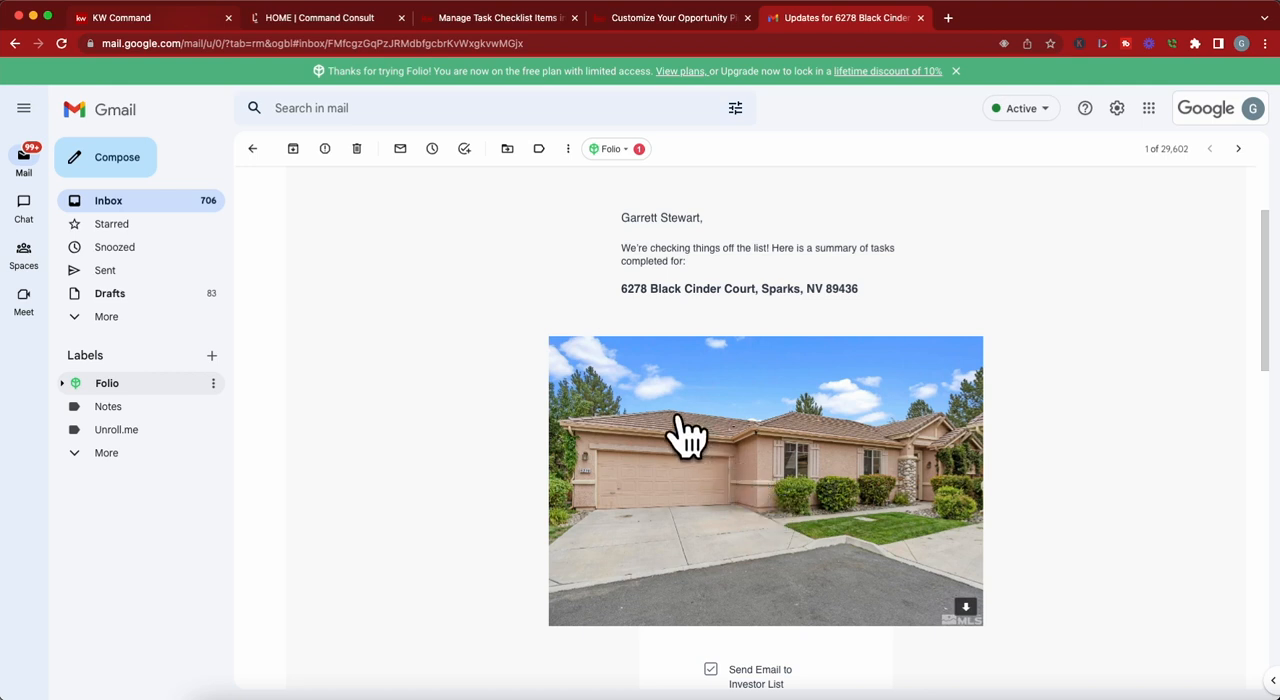
mouse_move(588, 308)
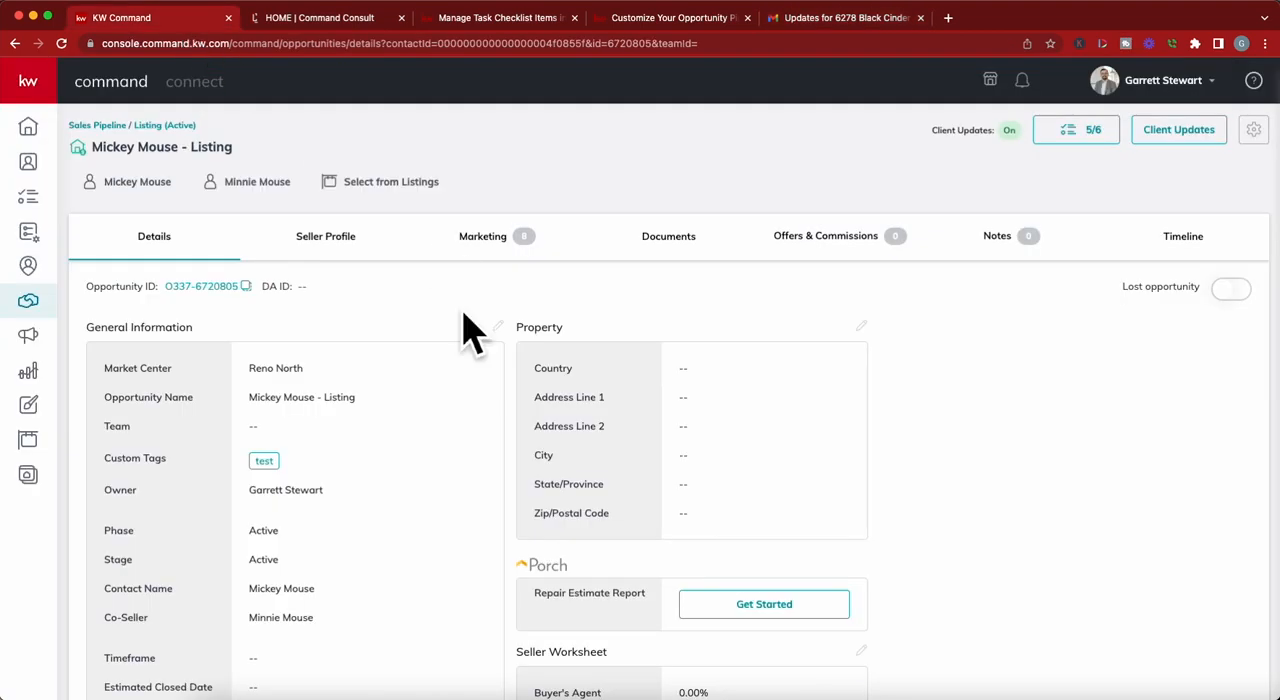
mouse_move(960, 364)
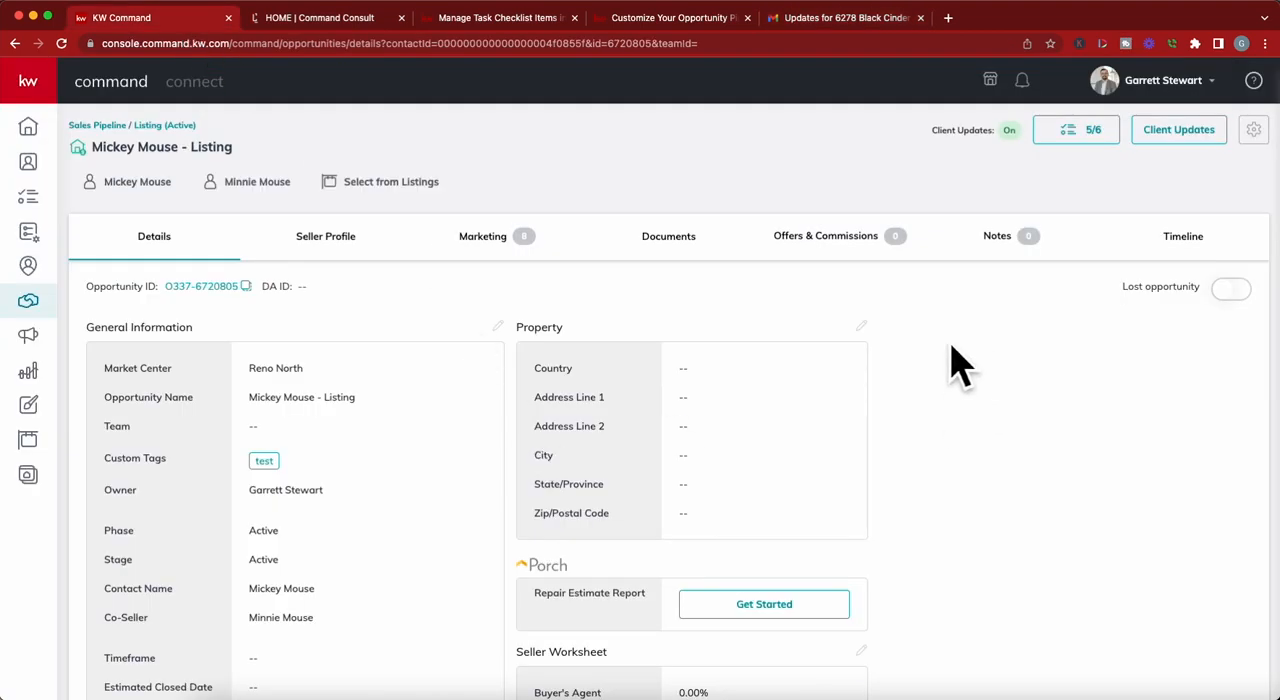
mouse_move(888, 358)
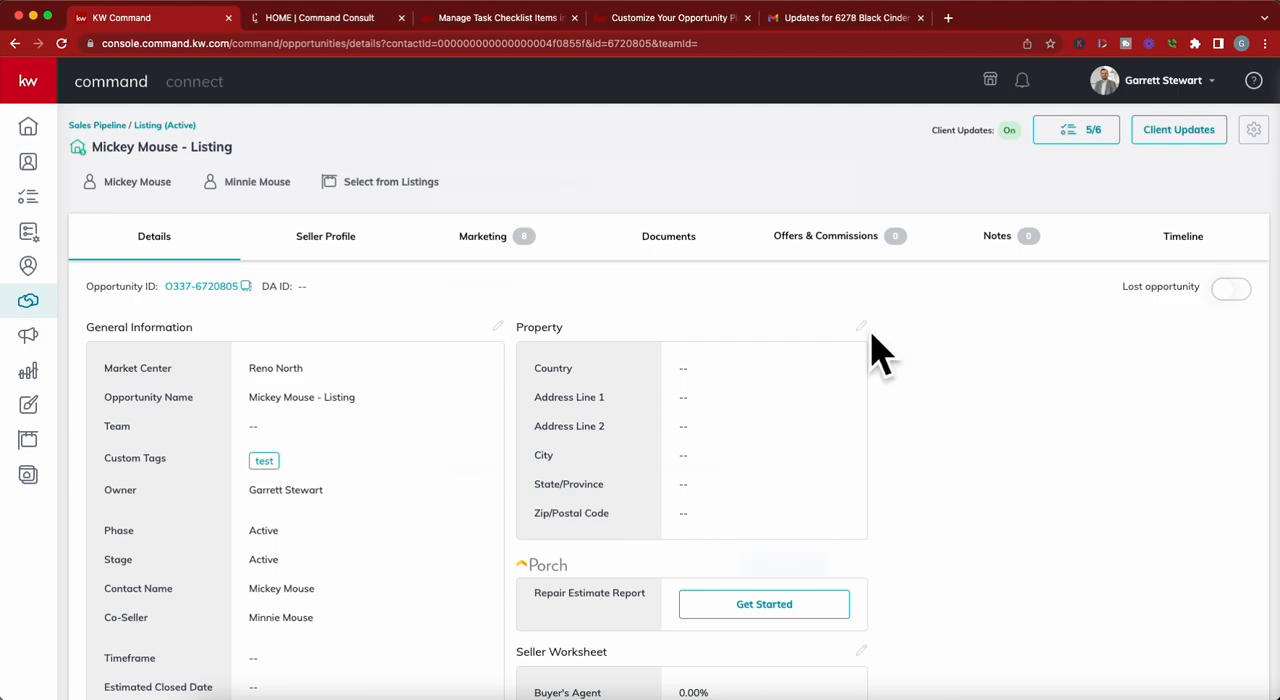
left_click(860, 328)
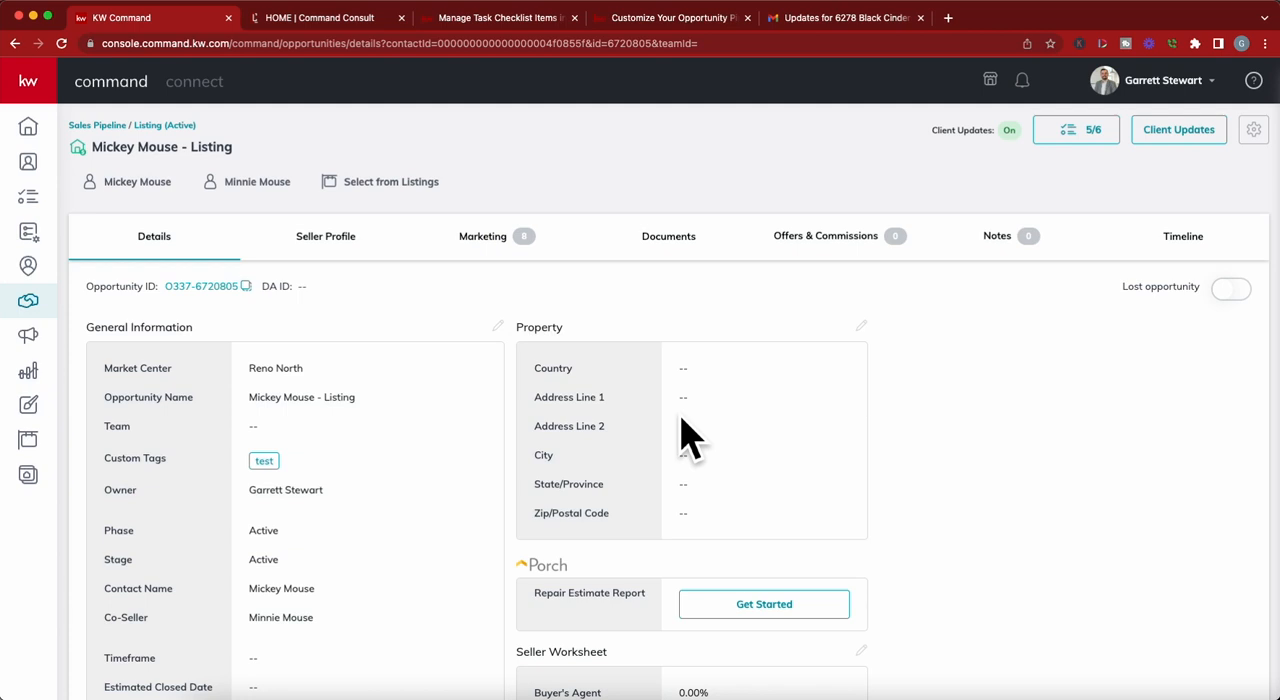
mouse_move(740, 386)
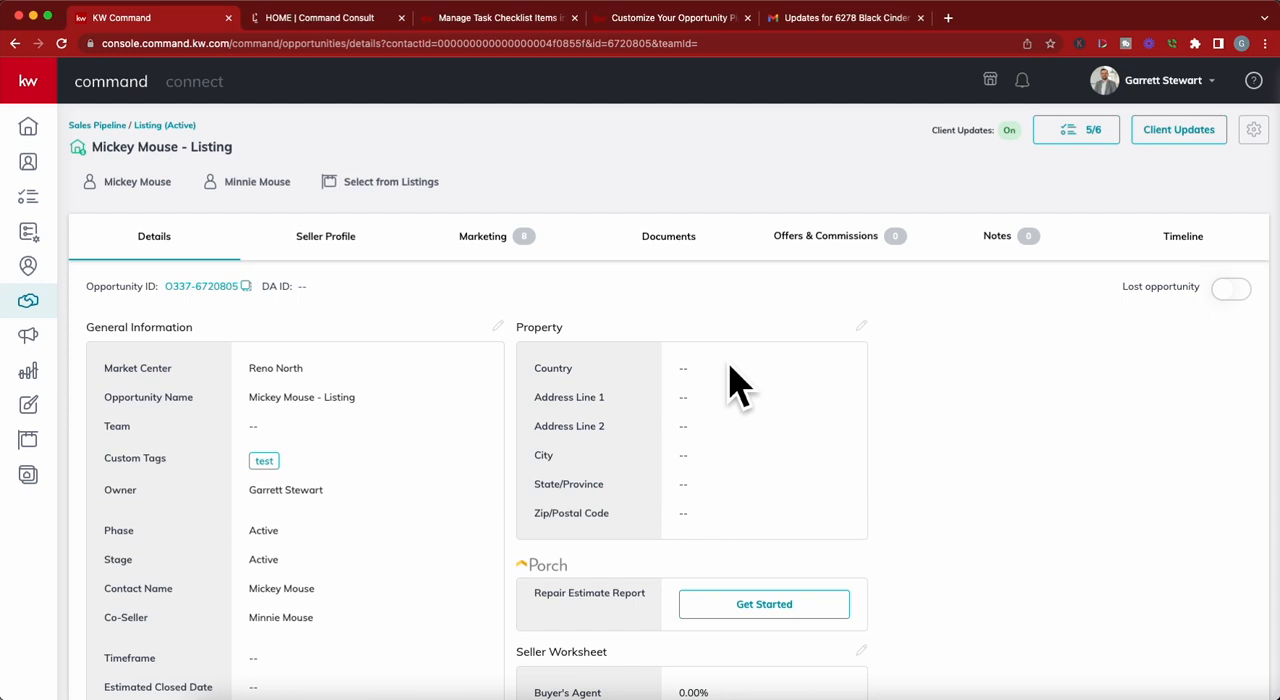
mouse_move(700, 660)
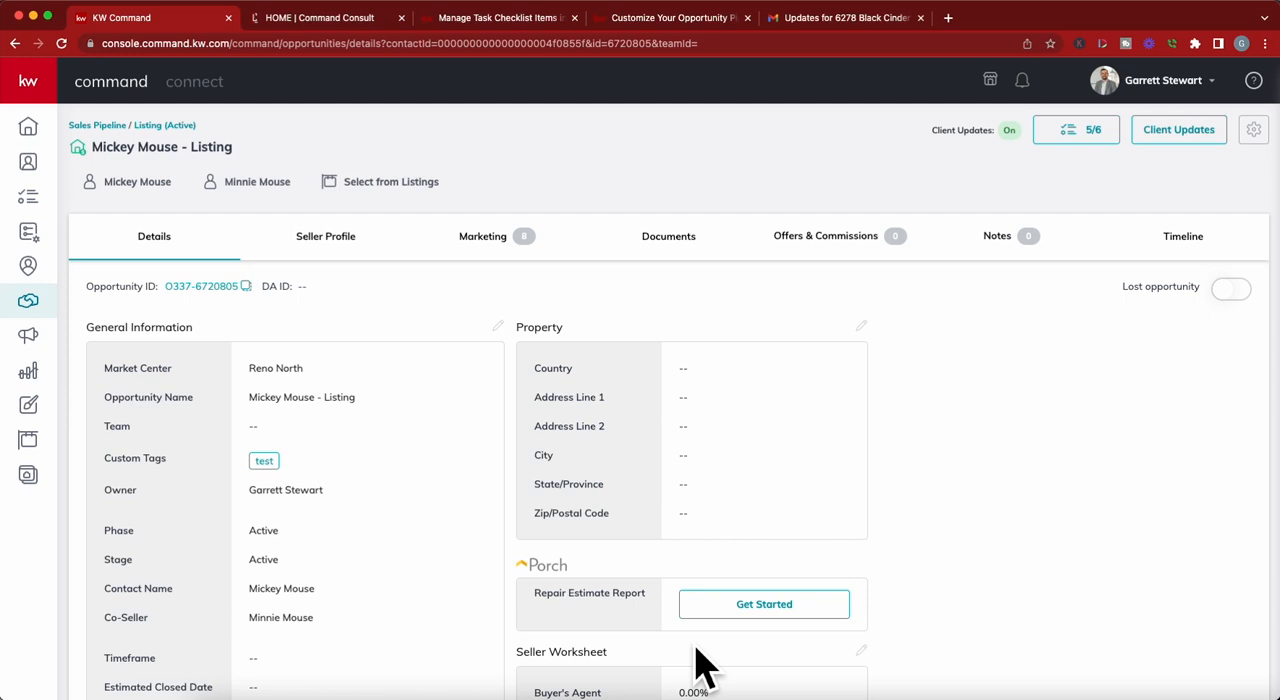
mouse_move(744, 420)
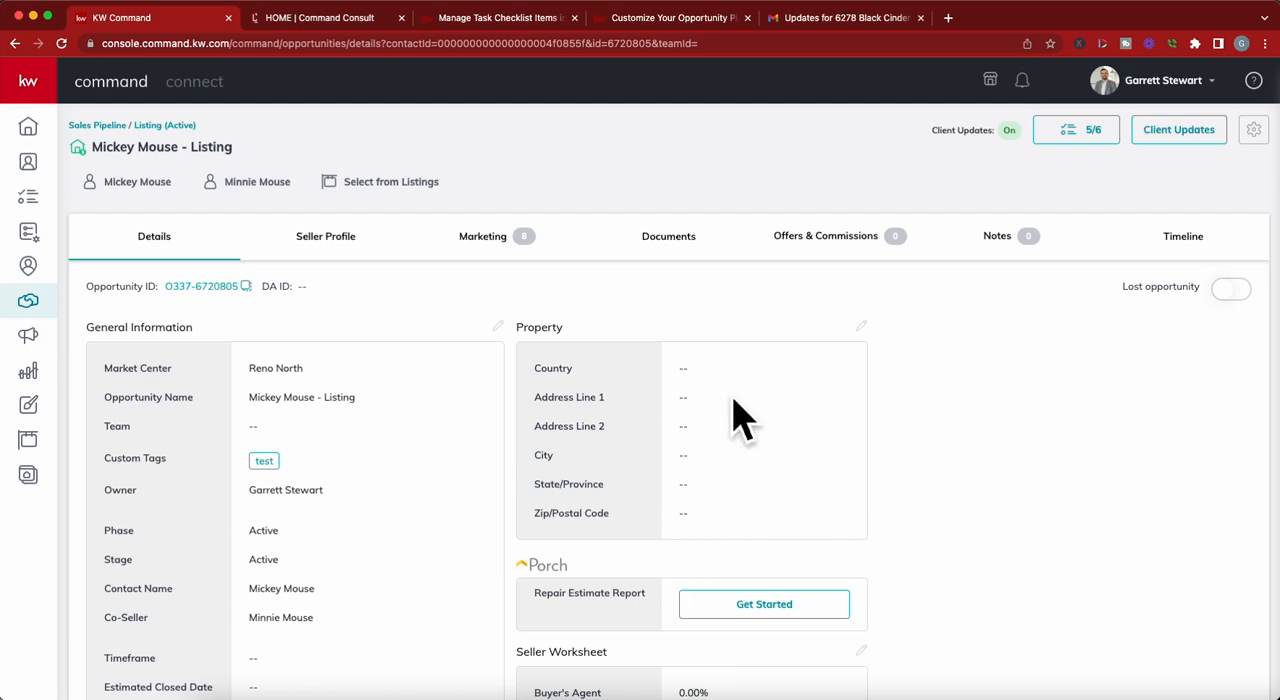
mouse_move(680, 376)
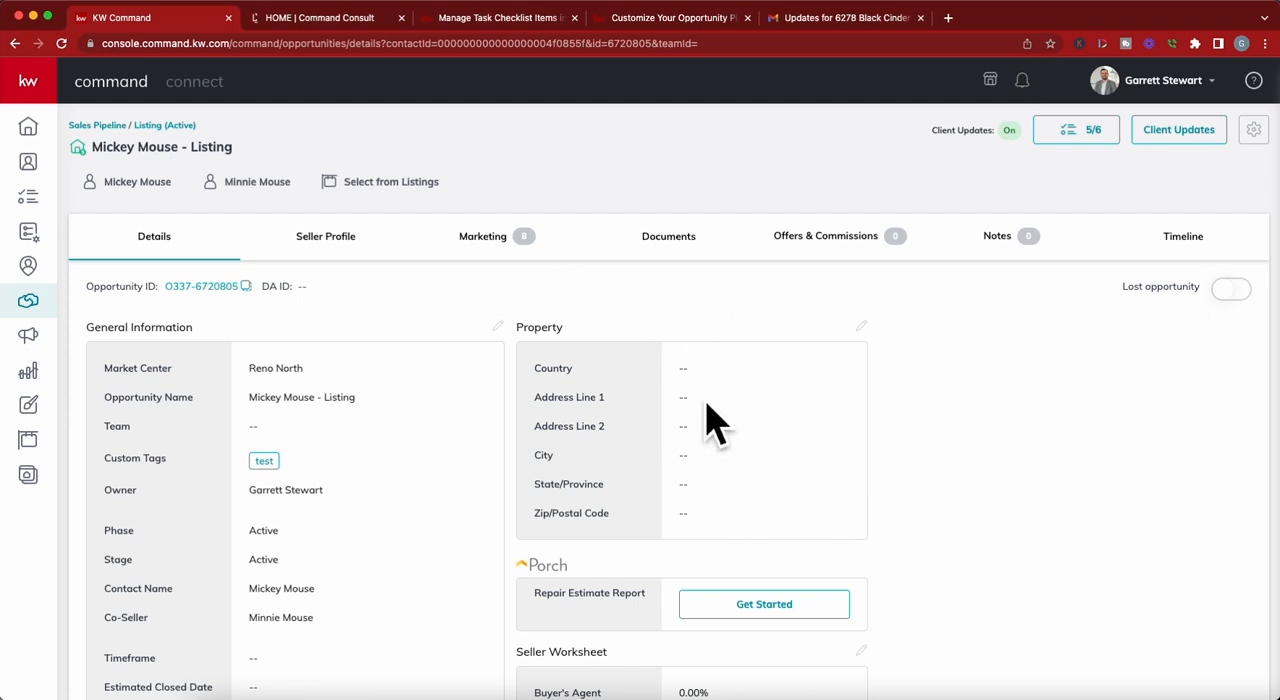
mouse_move(768, 330)
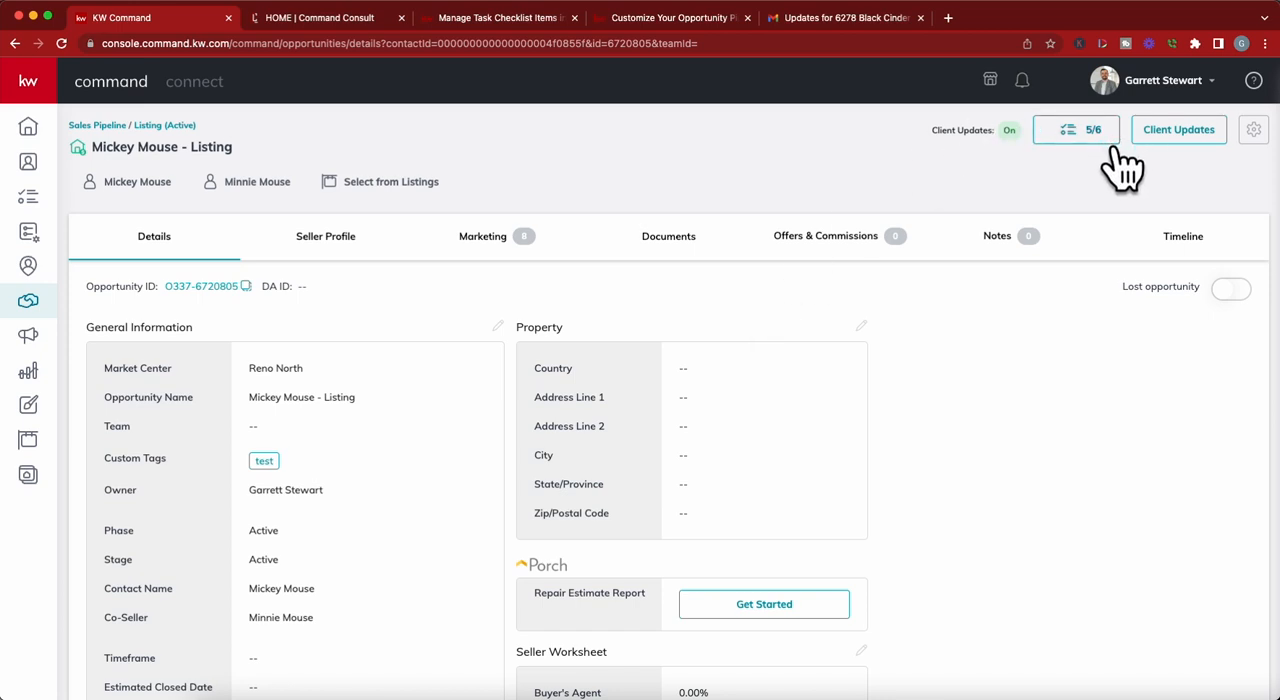
mouse_move(1110, 178)
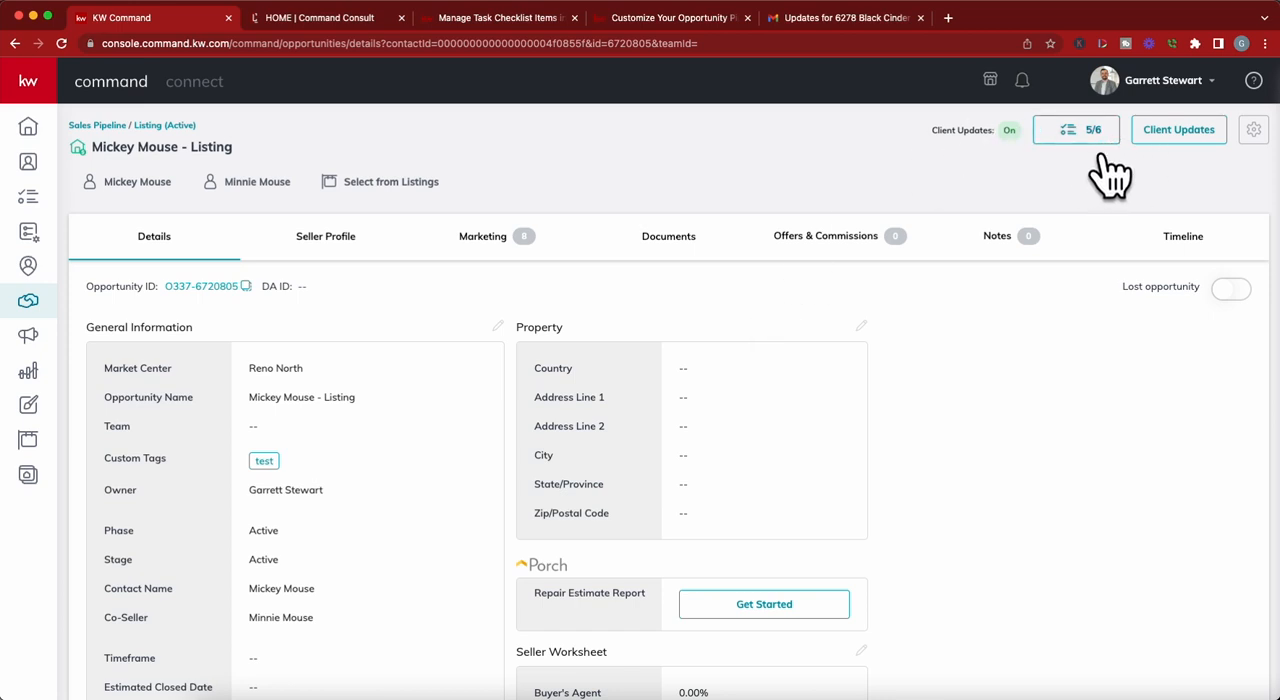
mouse_move(1100, 170)
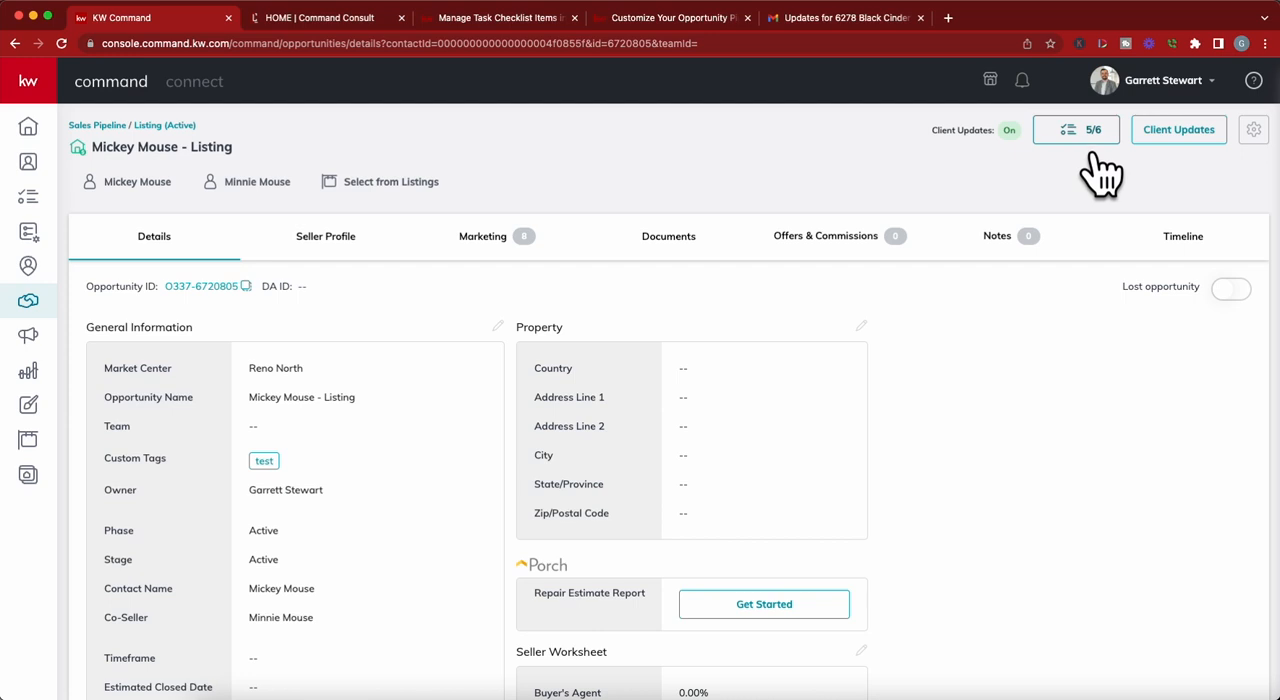
mouse_move(1112, 176)
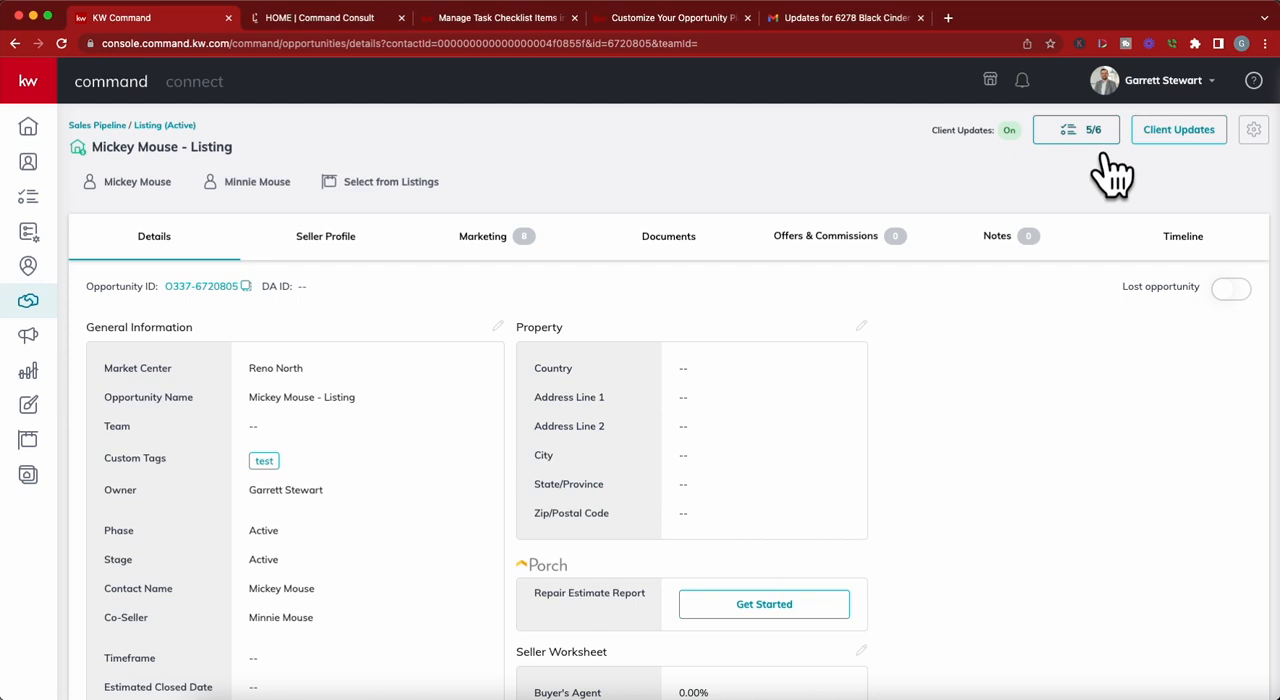
mouse_move(1120, 160)
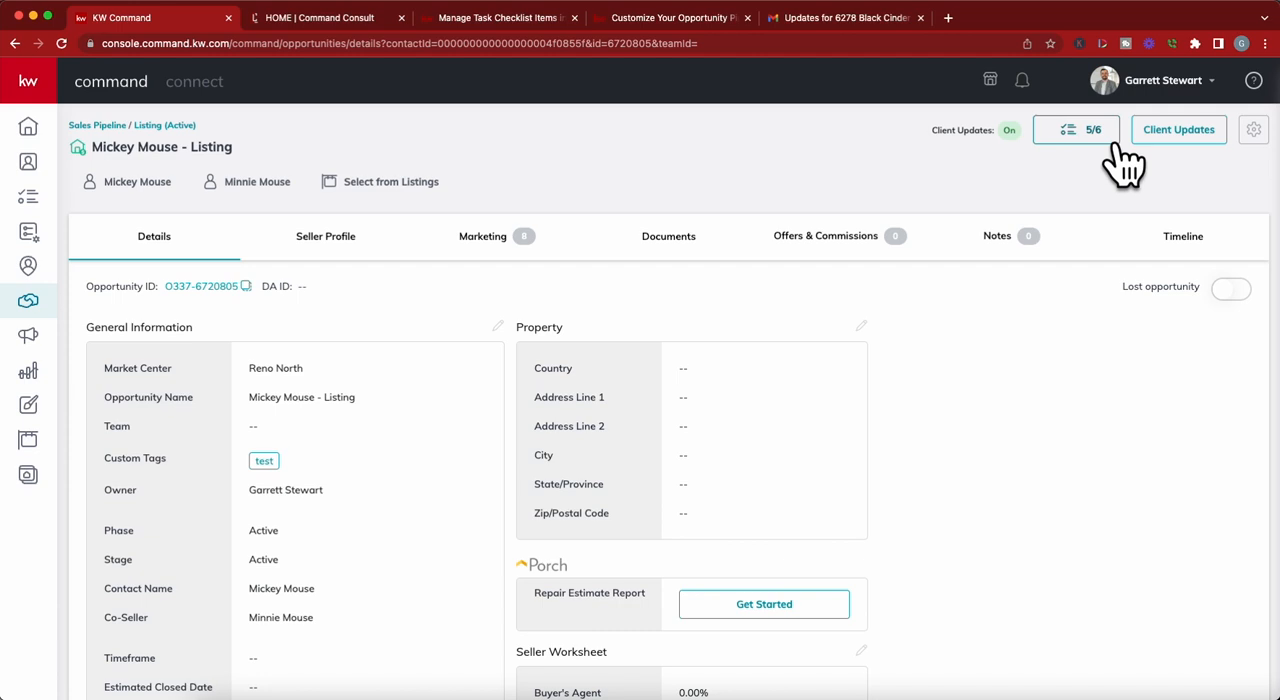
mouse_move(1124, 176)
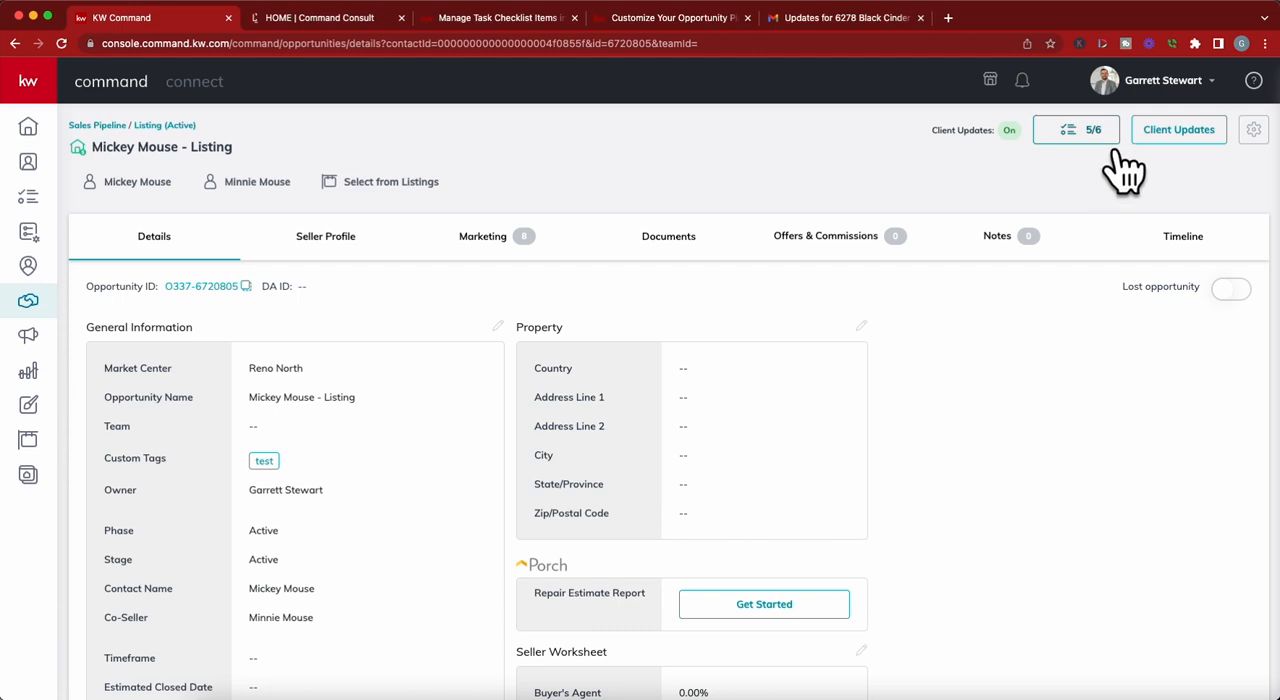
Step: Bring up the 5/6 Active-stage checklist for the Mickey Mouse - Listing opportunity
left_click(1076, 130)
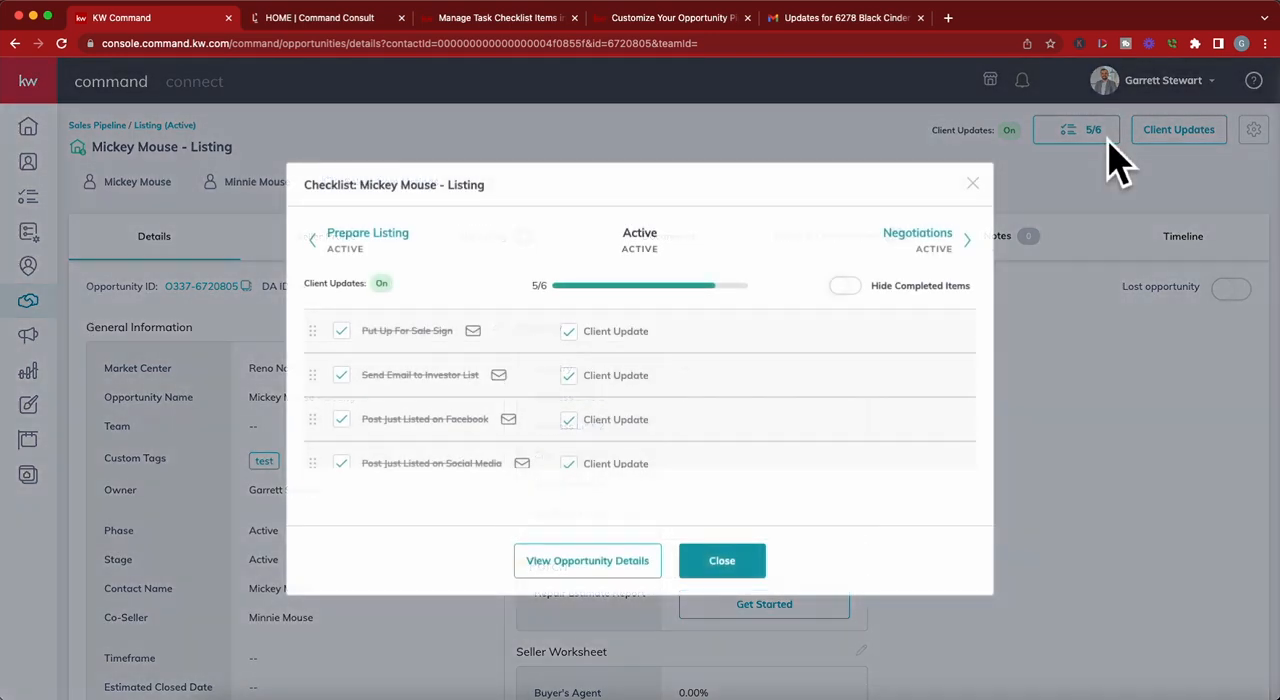
mouse_move(718, 460)
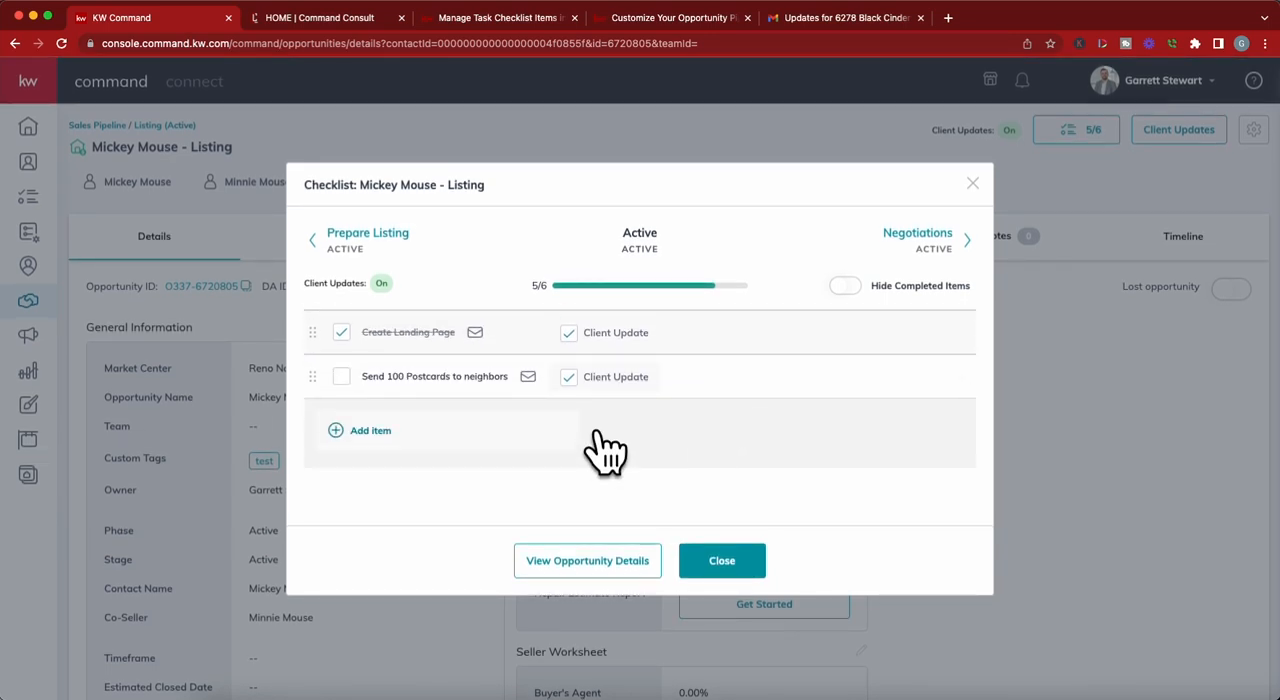
mouse_move(404, 420)
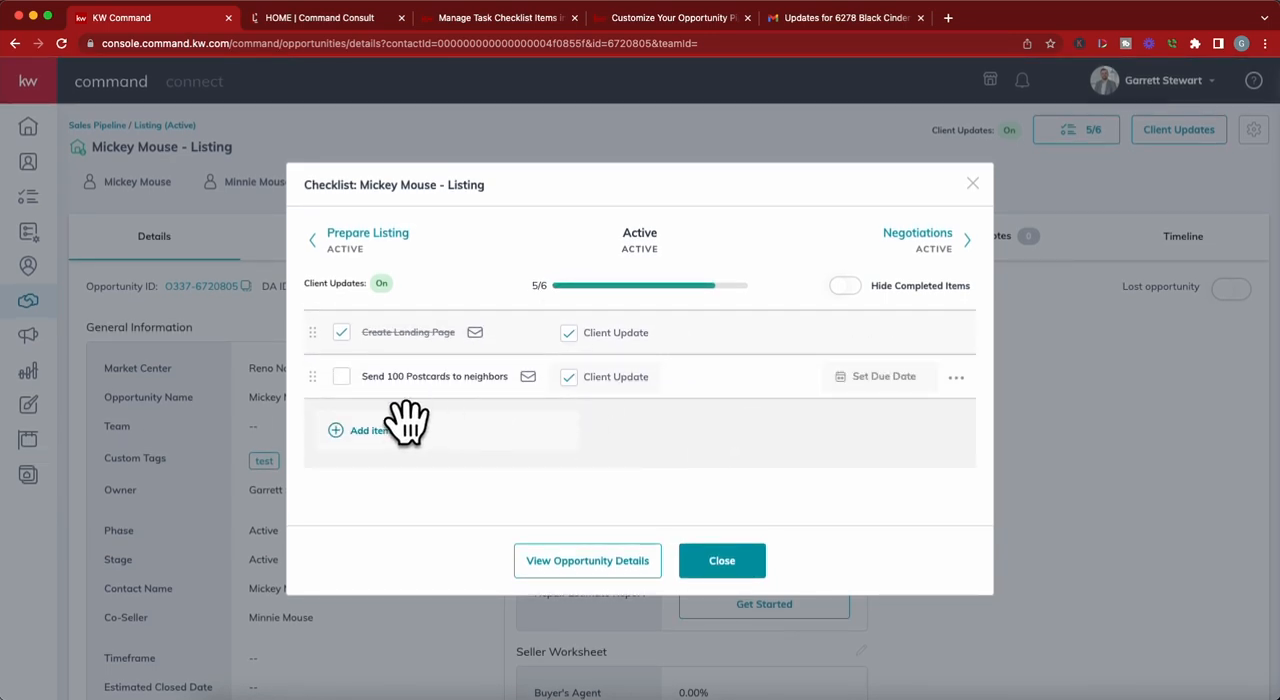
mouse_move(424, 428)
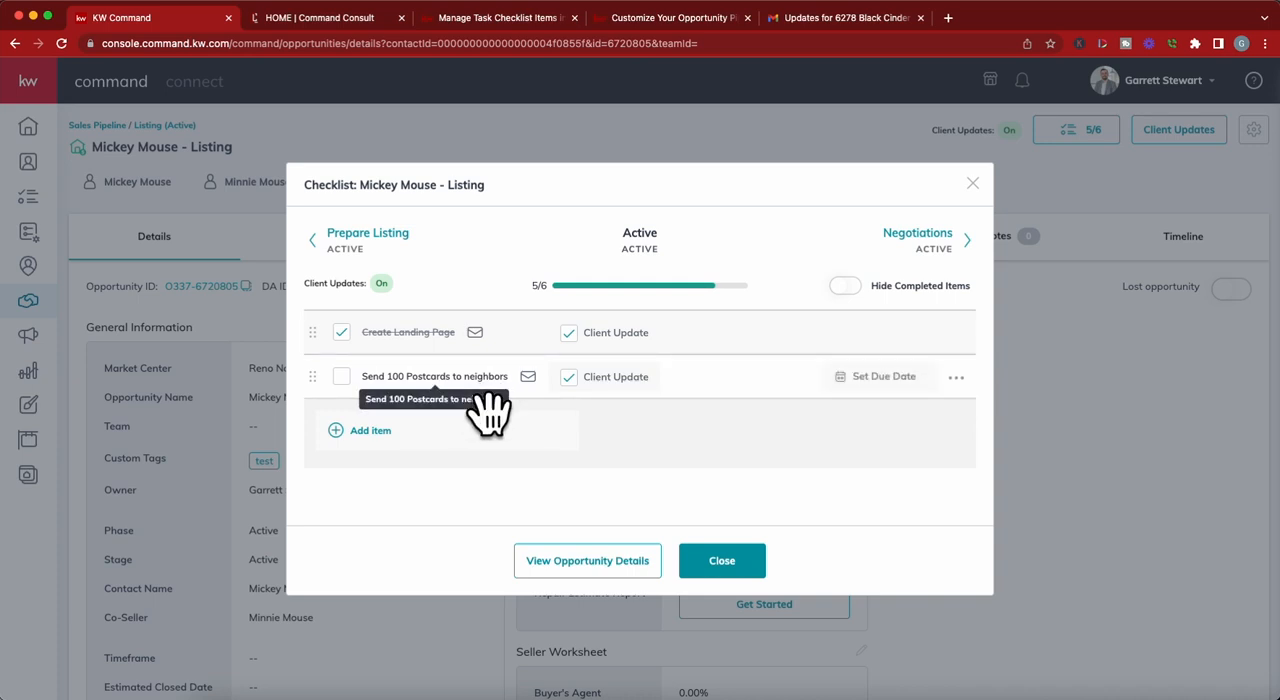
mouse_move(414, 478)
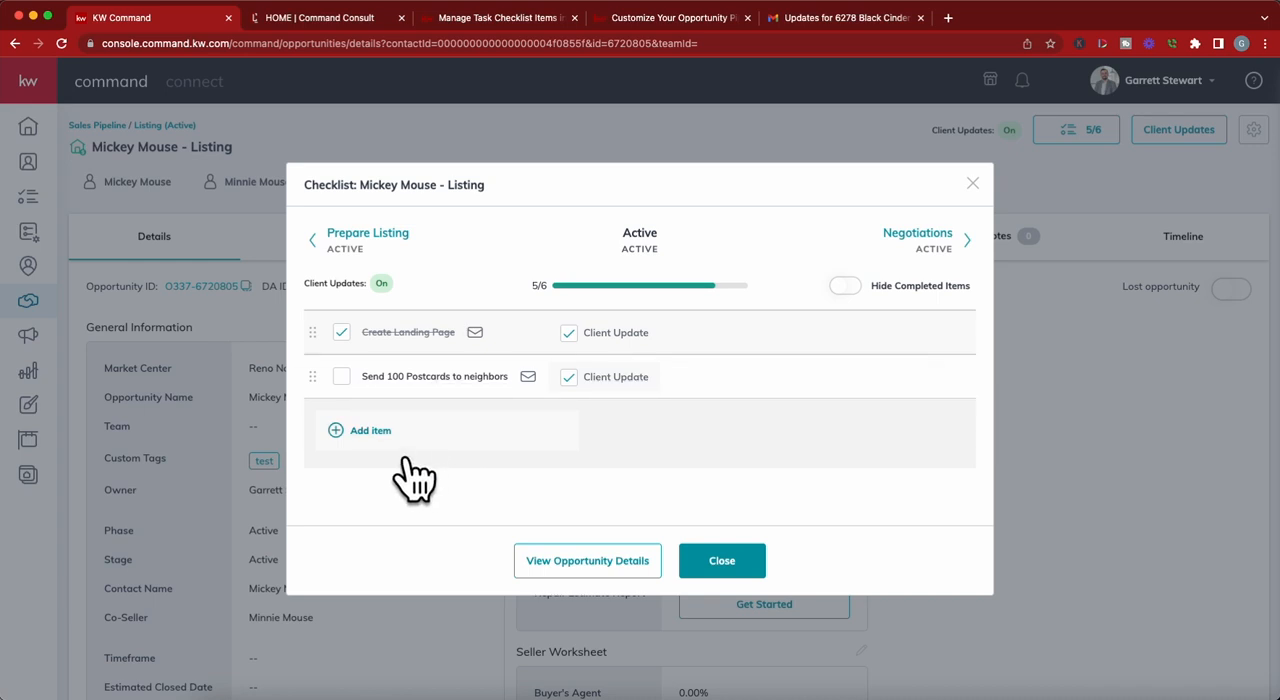
mouse_move(406, 470)
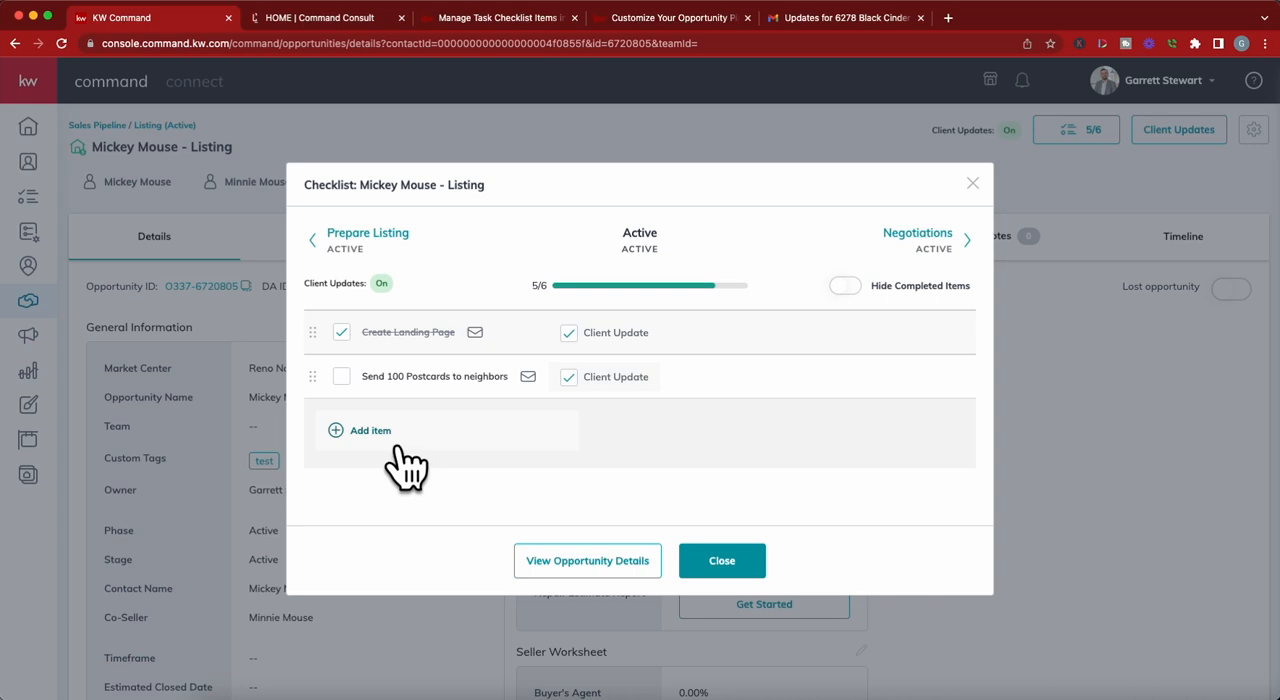
Step: Add a new checklist item reading 'Ran Facebook Ad to Feeder Markets of San Francisco'
left_click(370, 430)
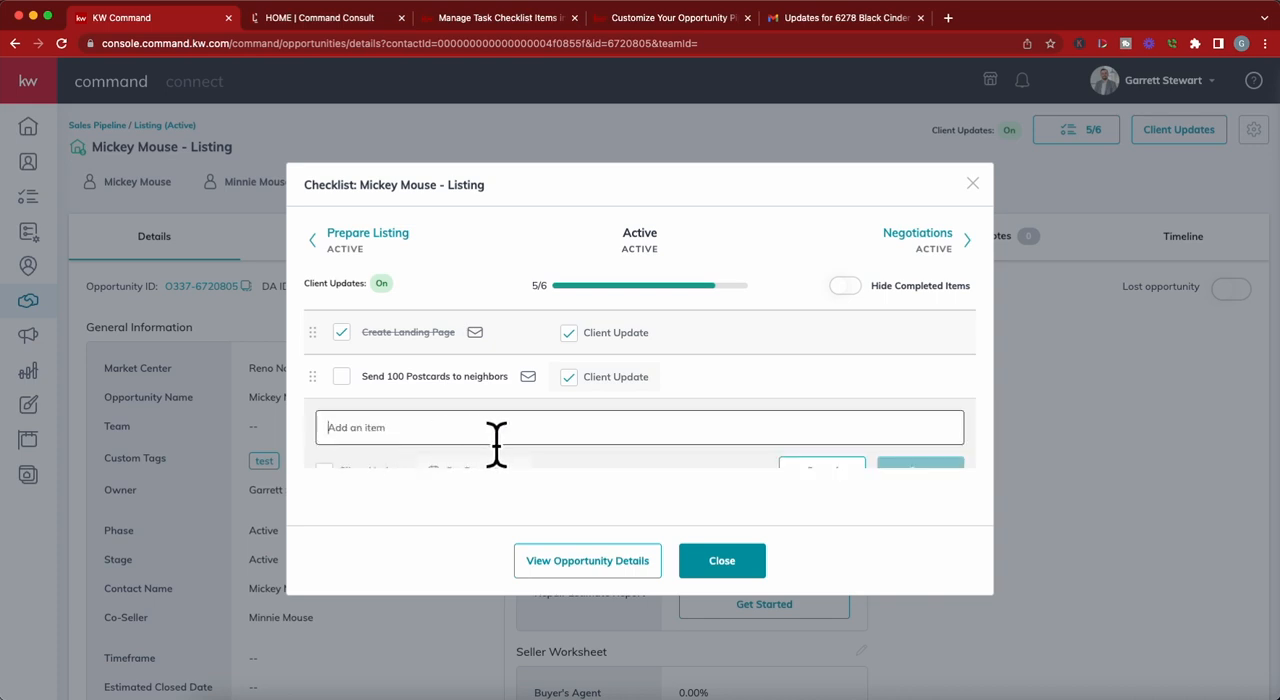
type("Ran Face")
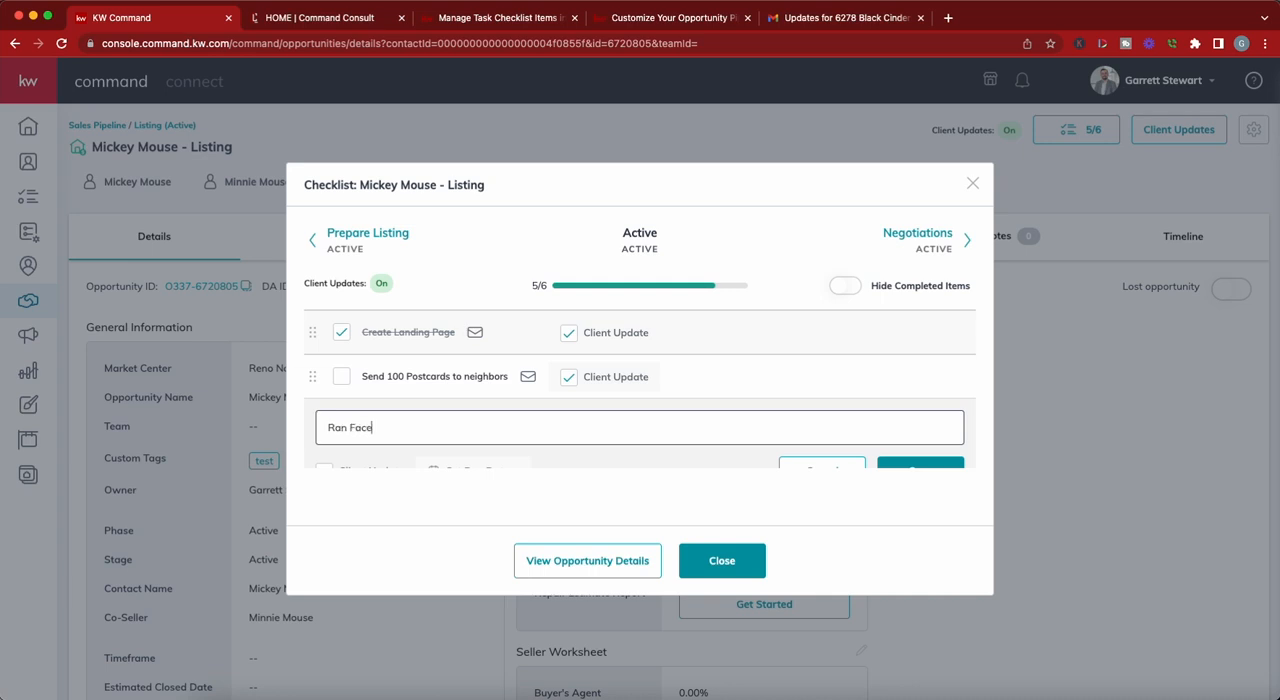
type("book Ad")
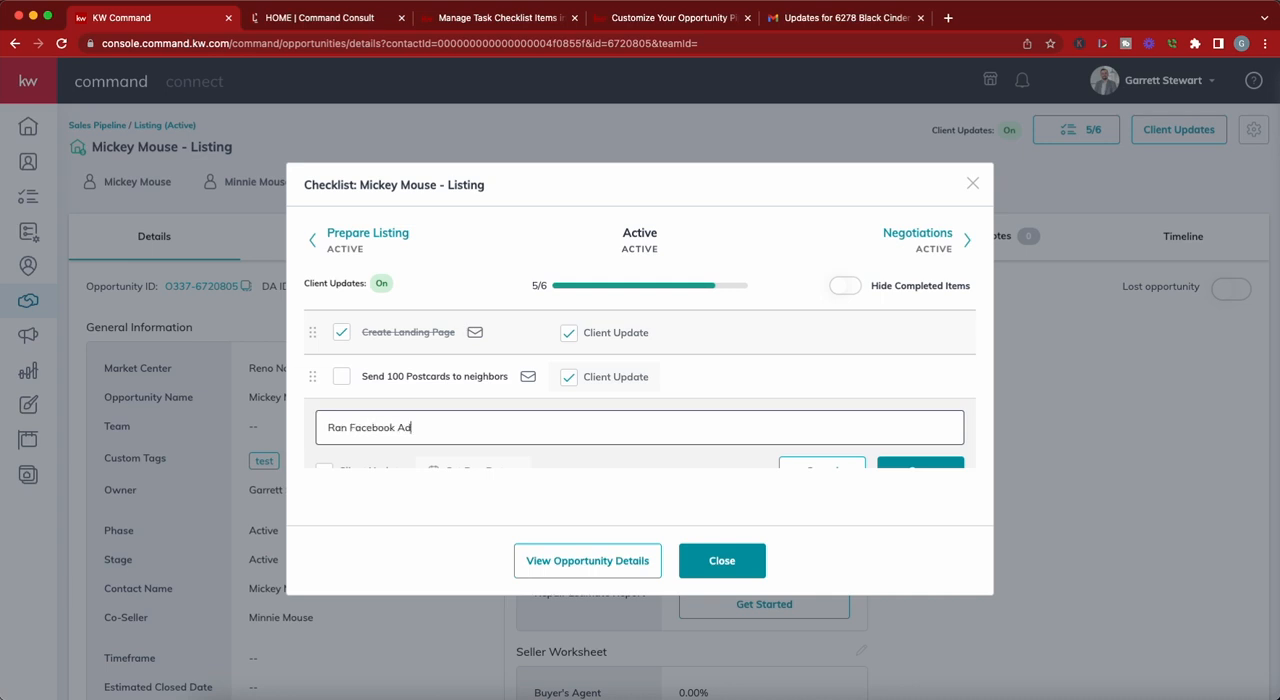
type("to")
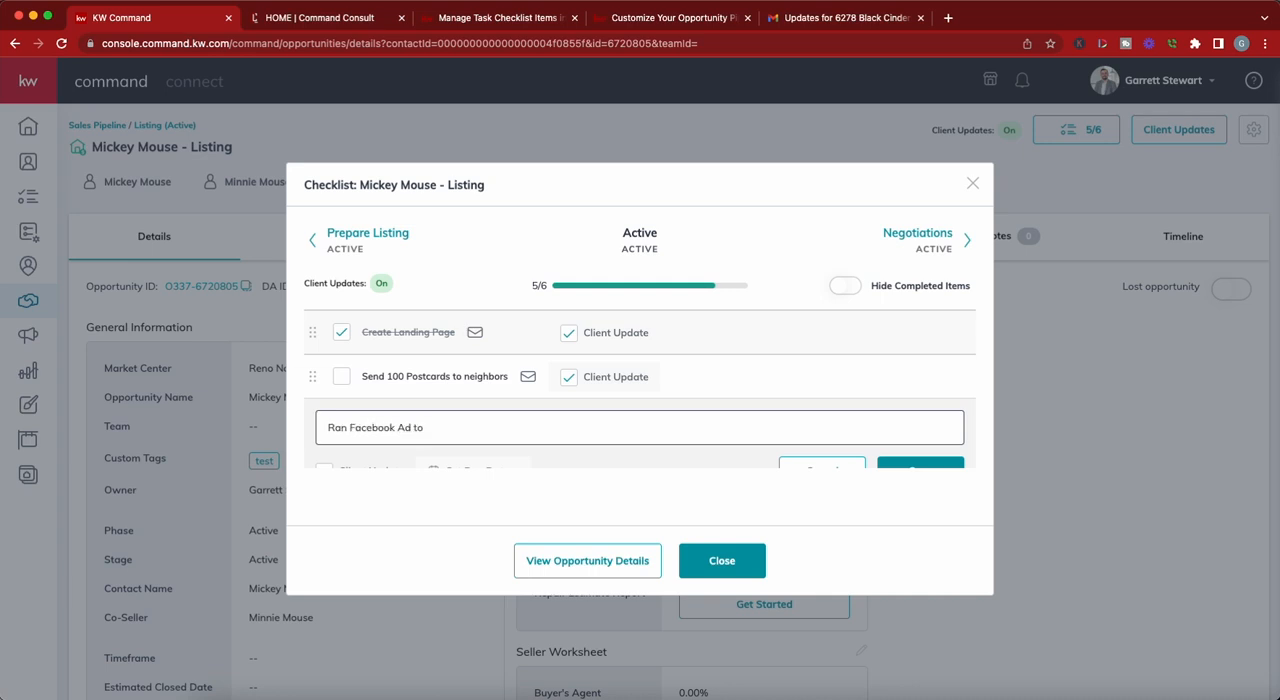
type("Fedd")
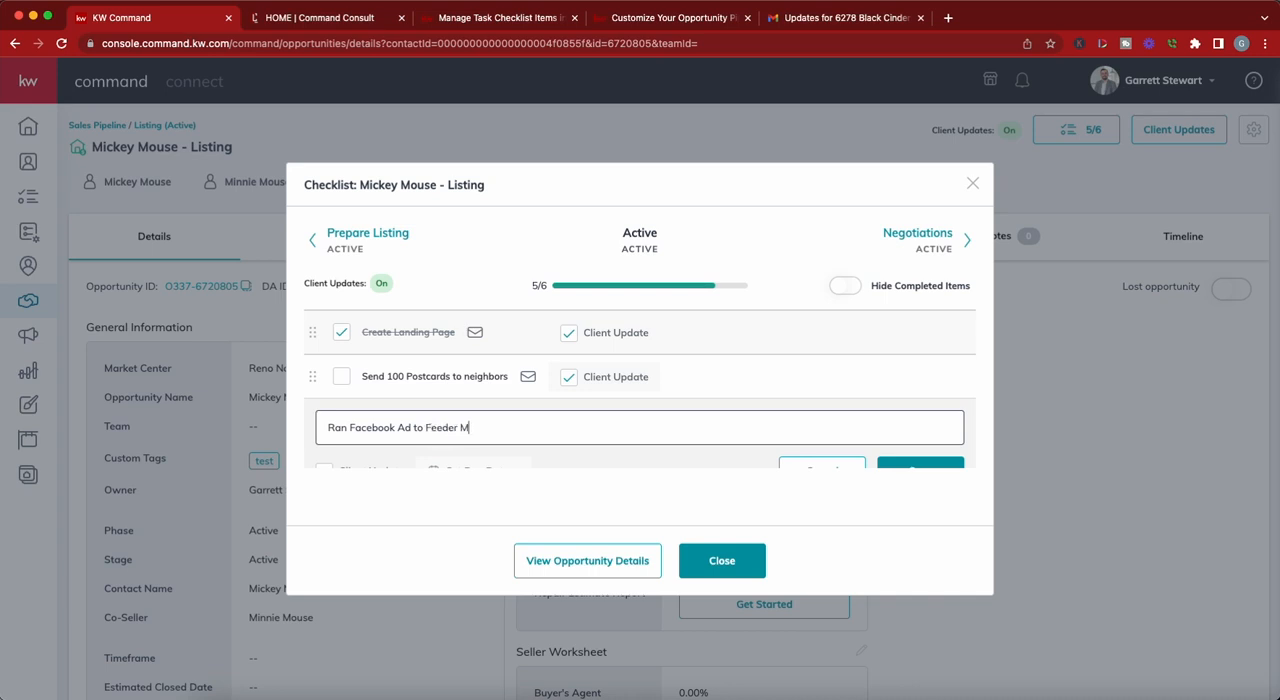
type("arkets of S")
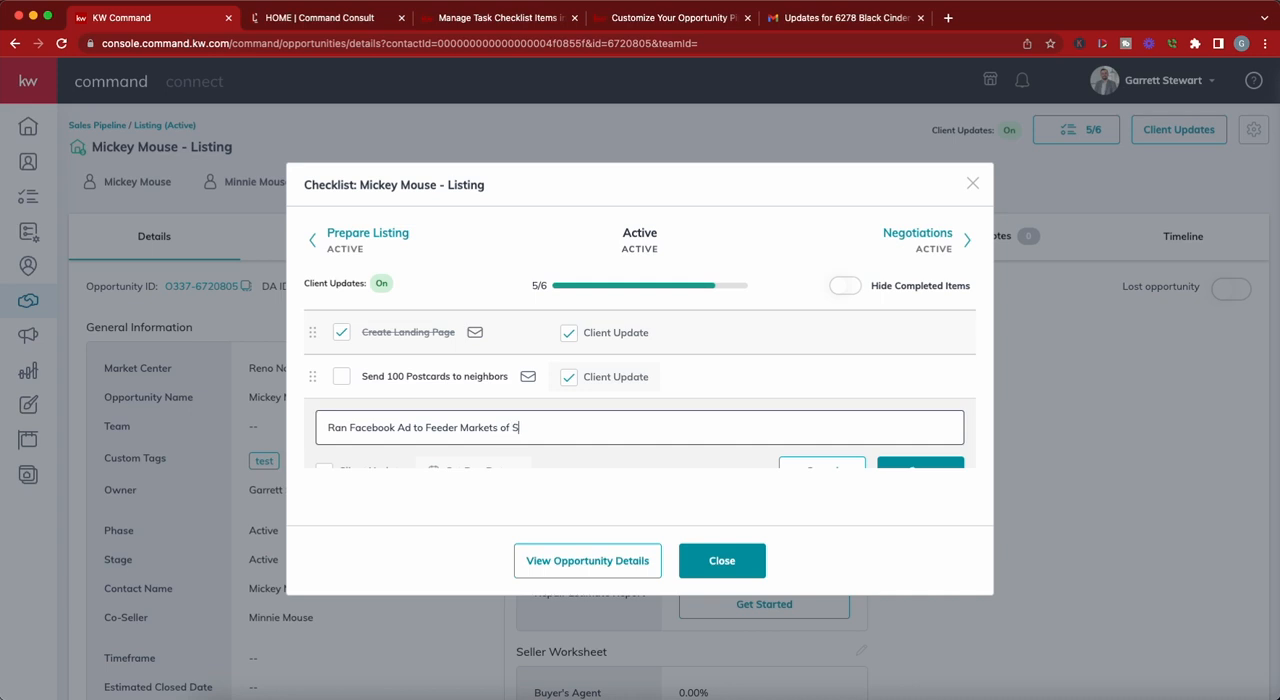
type("an Franci")
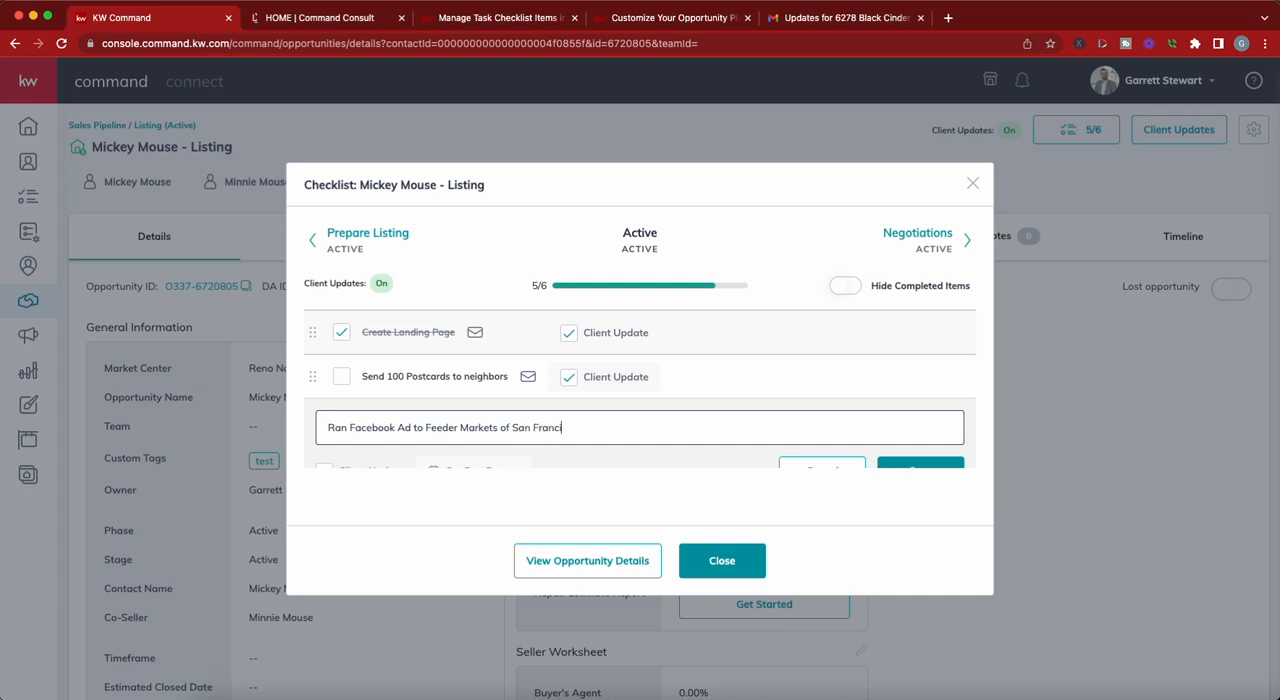
type("sco")
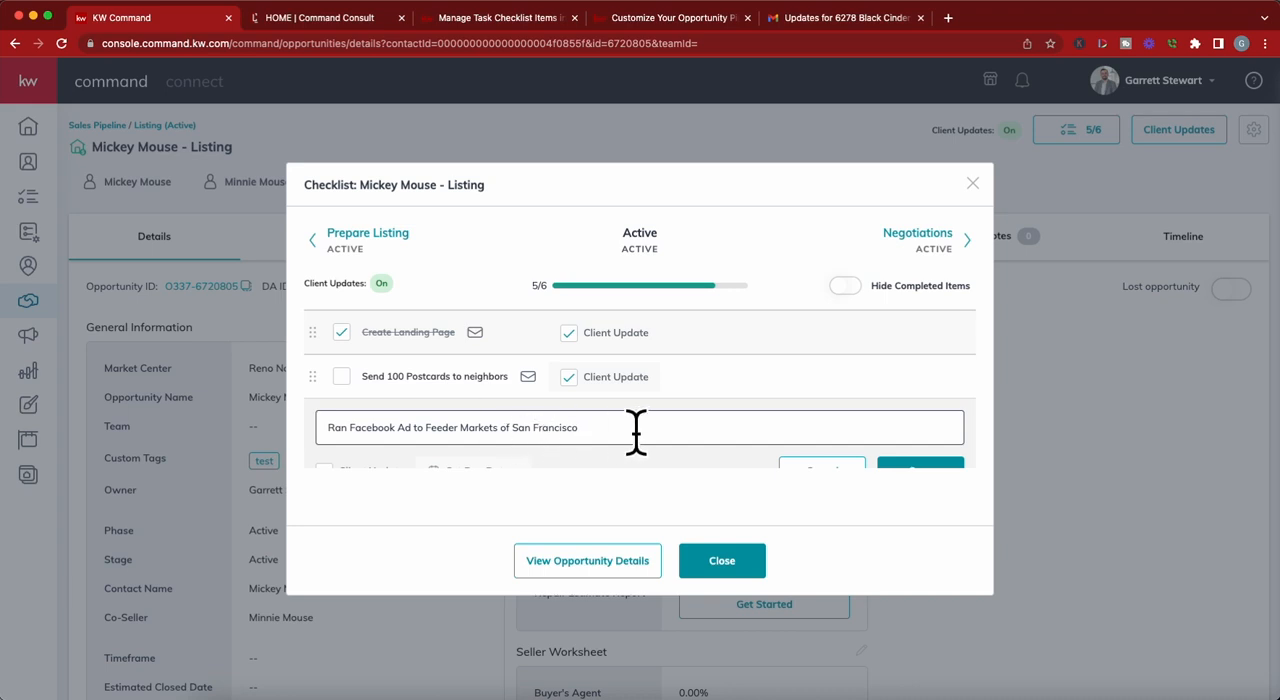
mouse_move(674, 432)
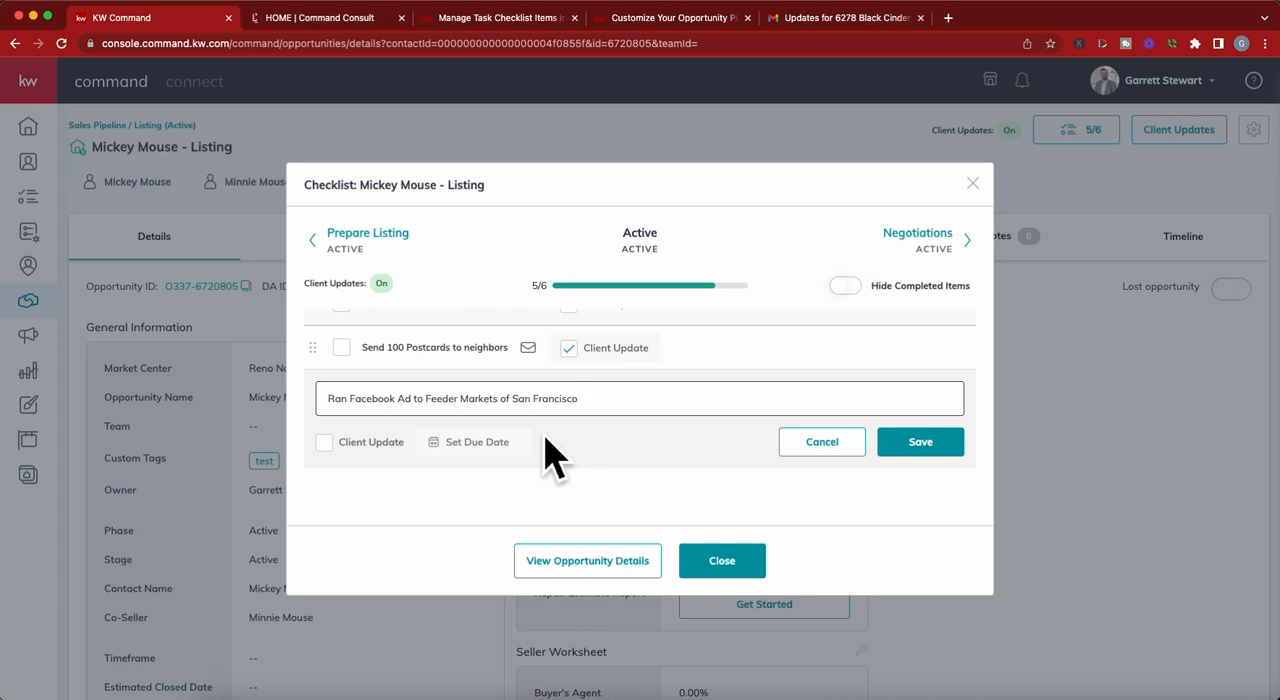
mouse_move(364, 480)
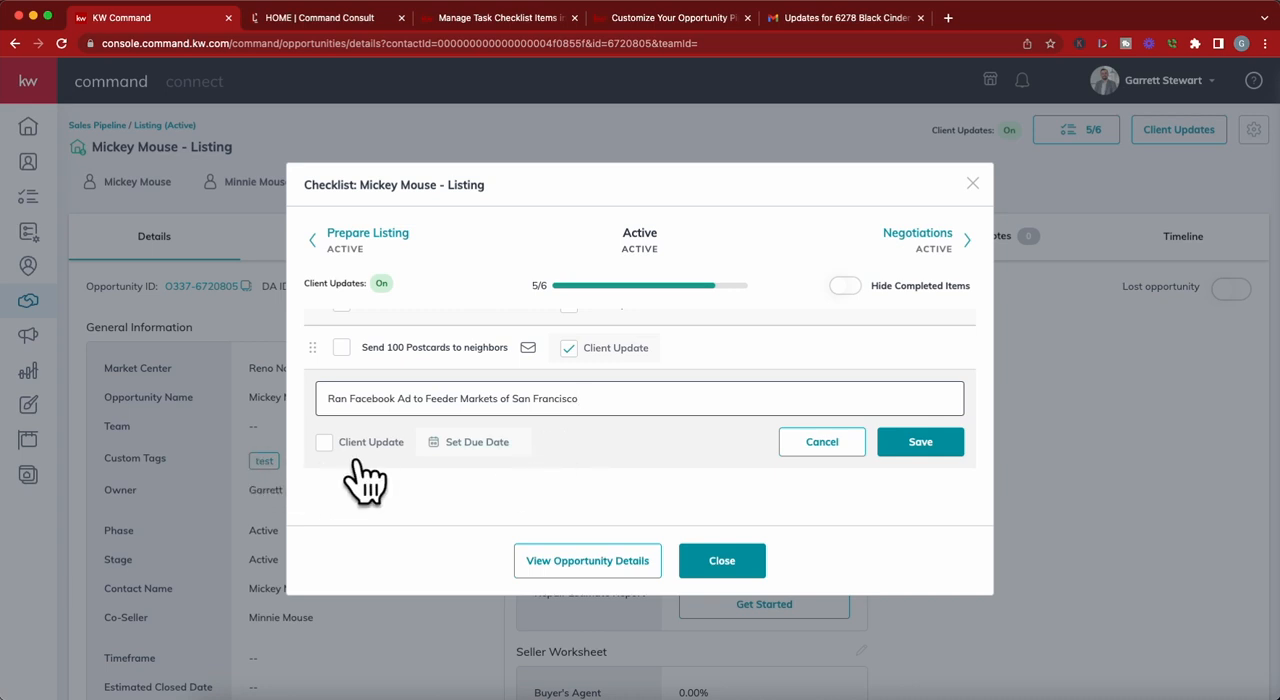
Step: Save the Facebook ad item and check it complete, bringing the Active stage to 6/7
left_click(920, 440)
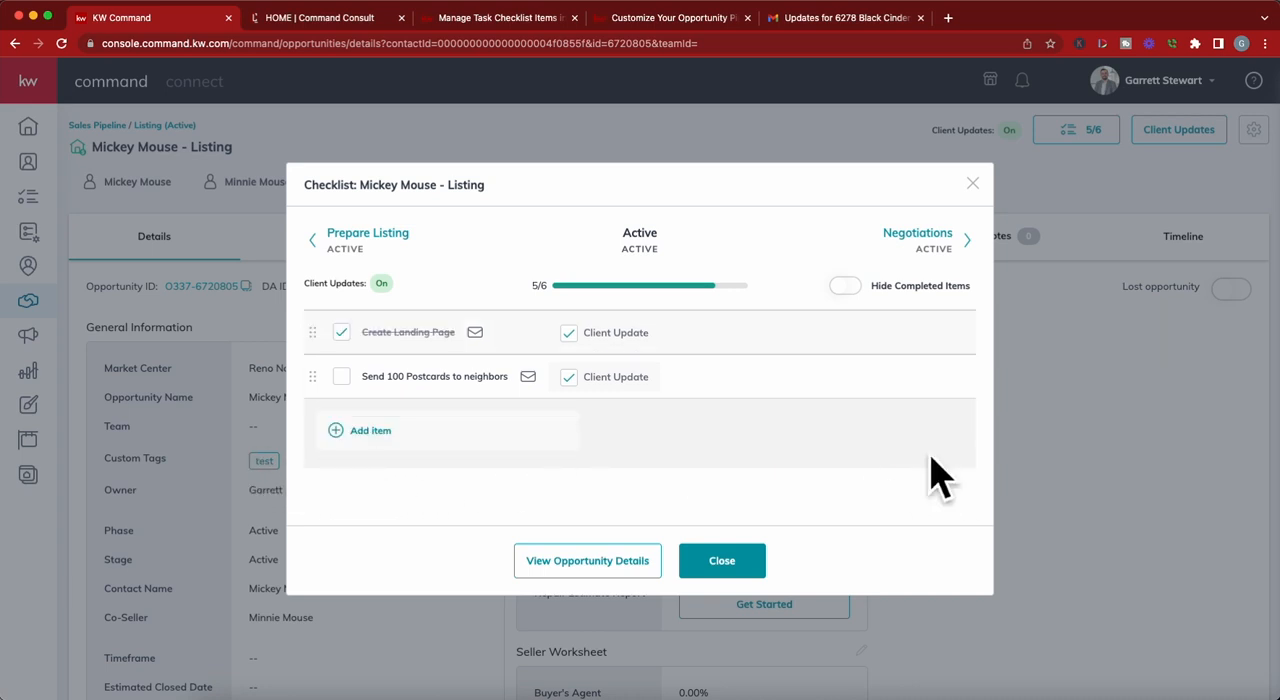
left_click(370, 430)
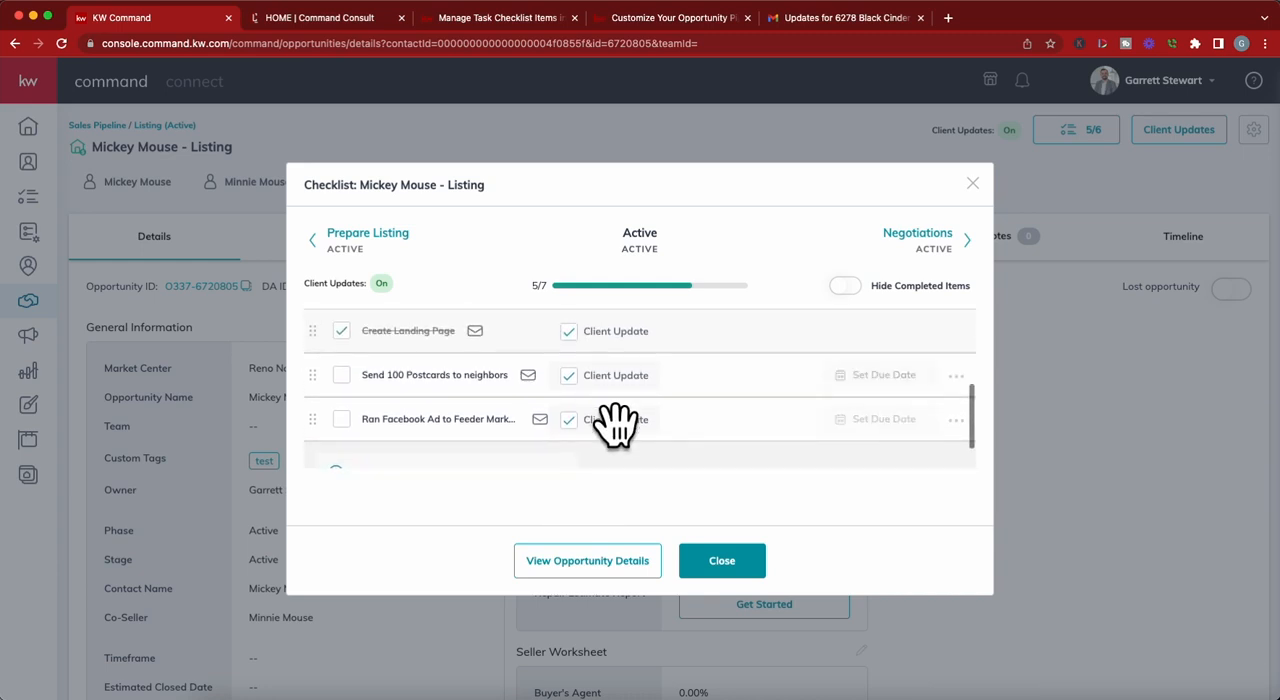
mouse_move(376, 460)
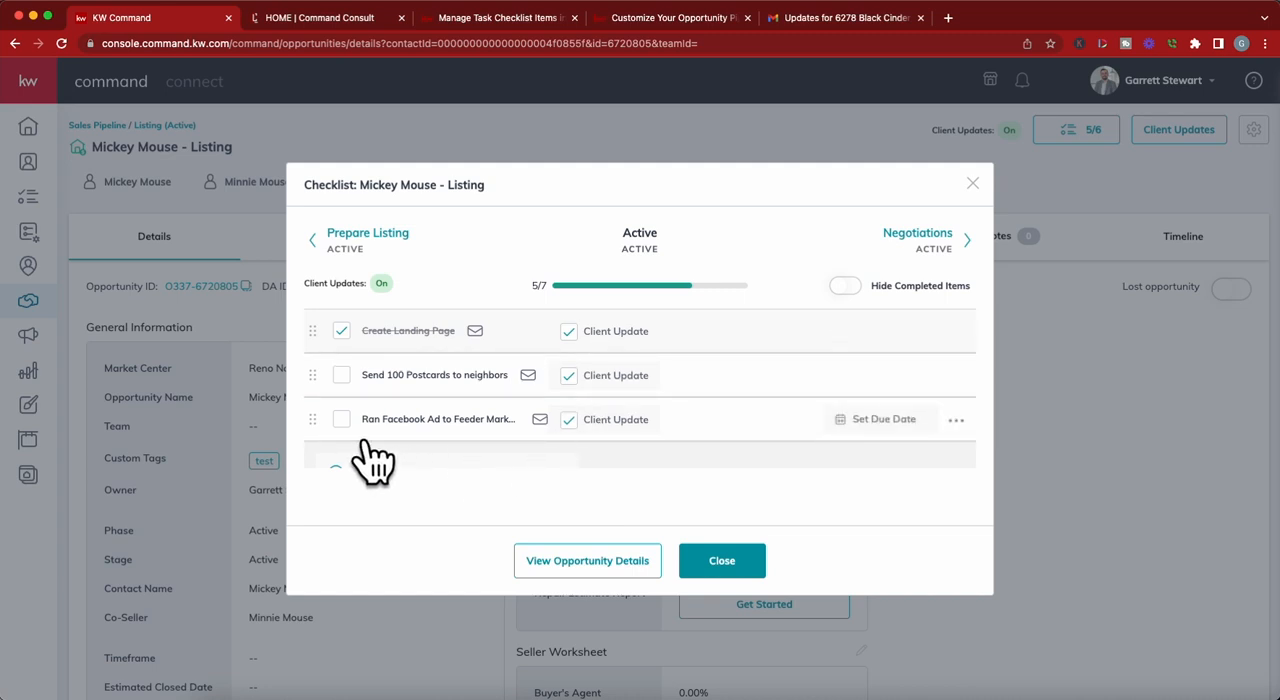
left_click(340, 420)
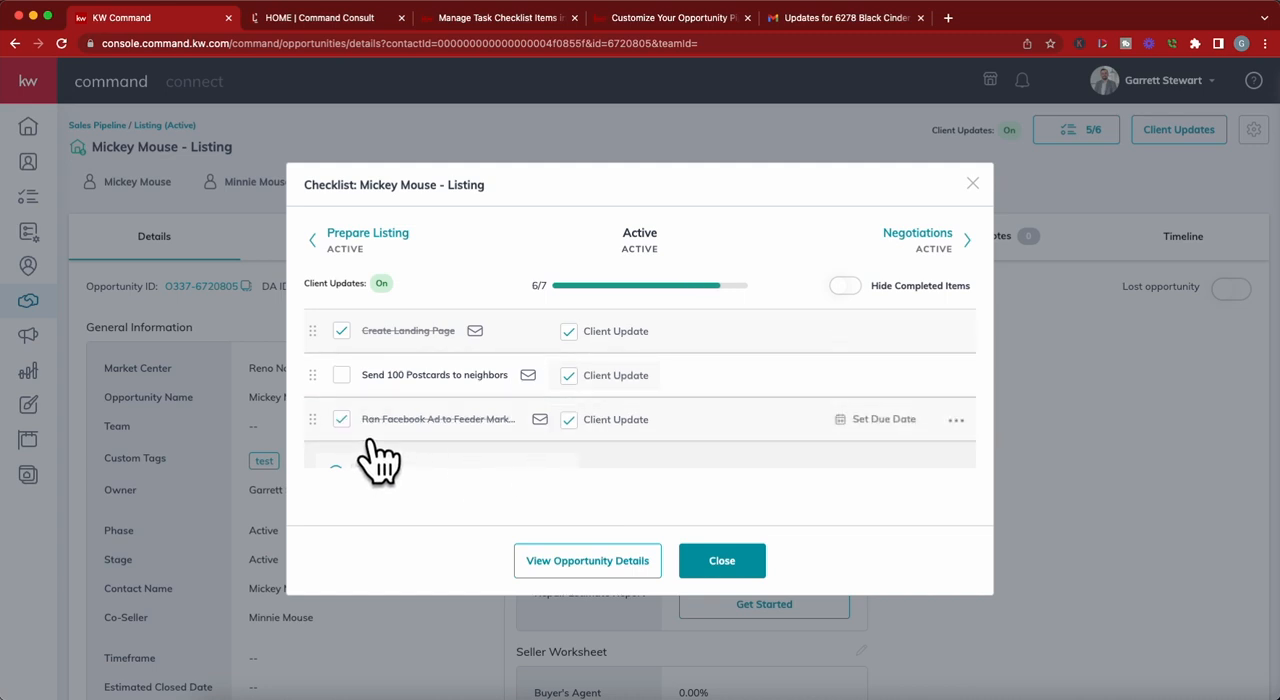
left_click(340, 420)
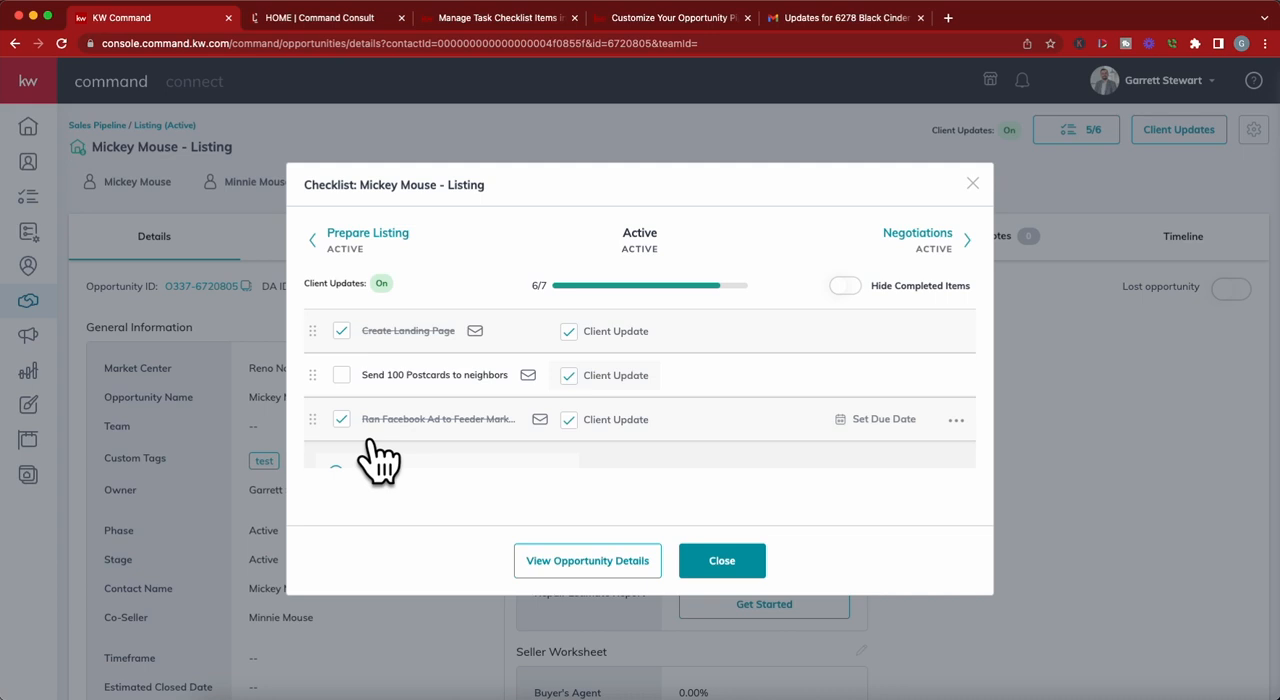
mouse_move(498, 462)
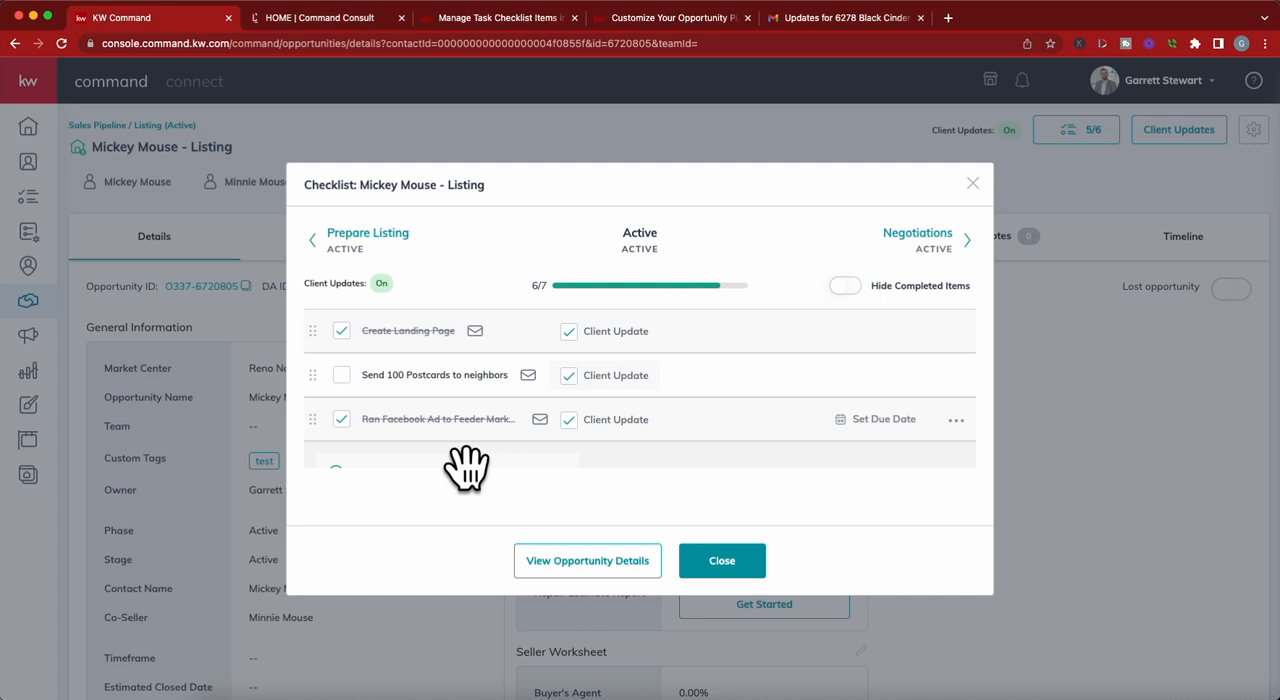
mouse_move(488, 468)
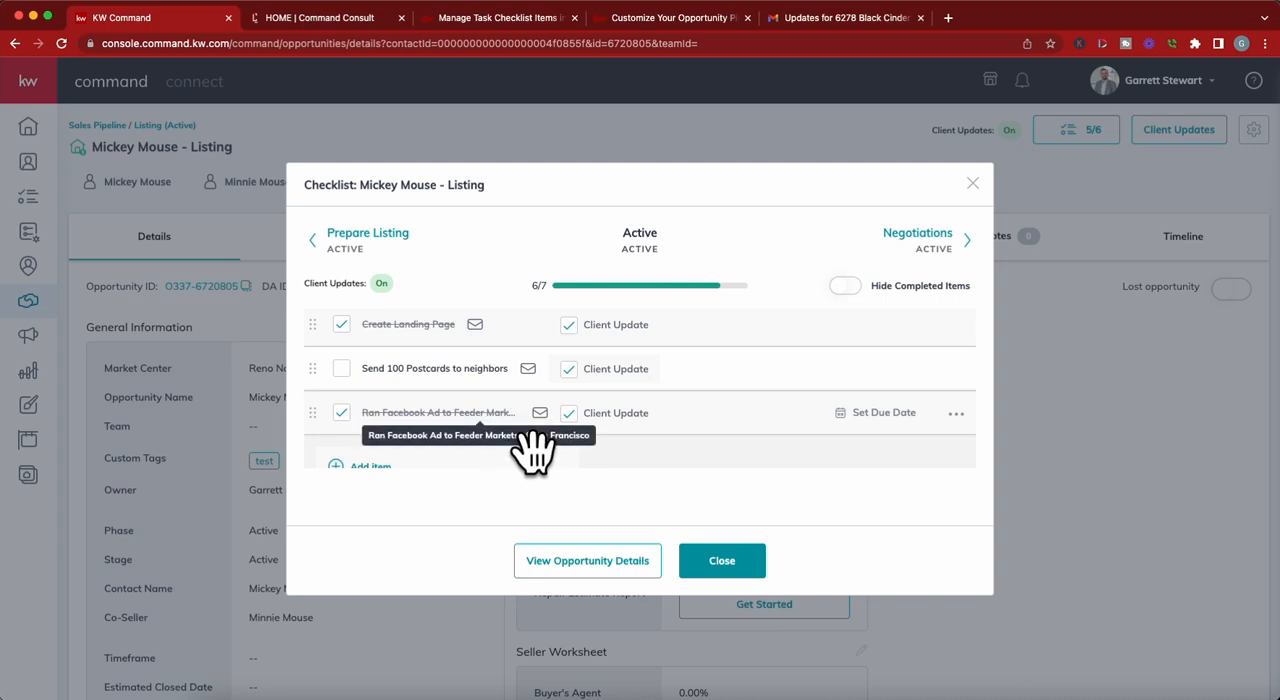
mouse_move(736, 460)
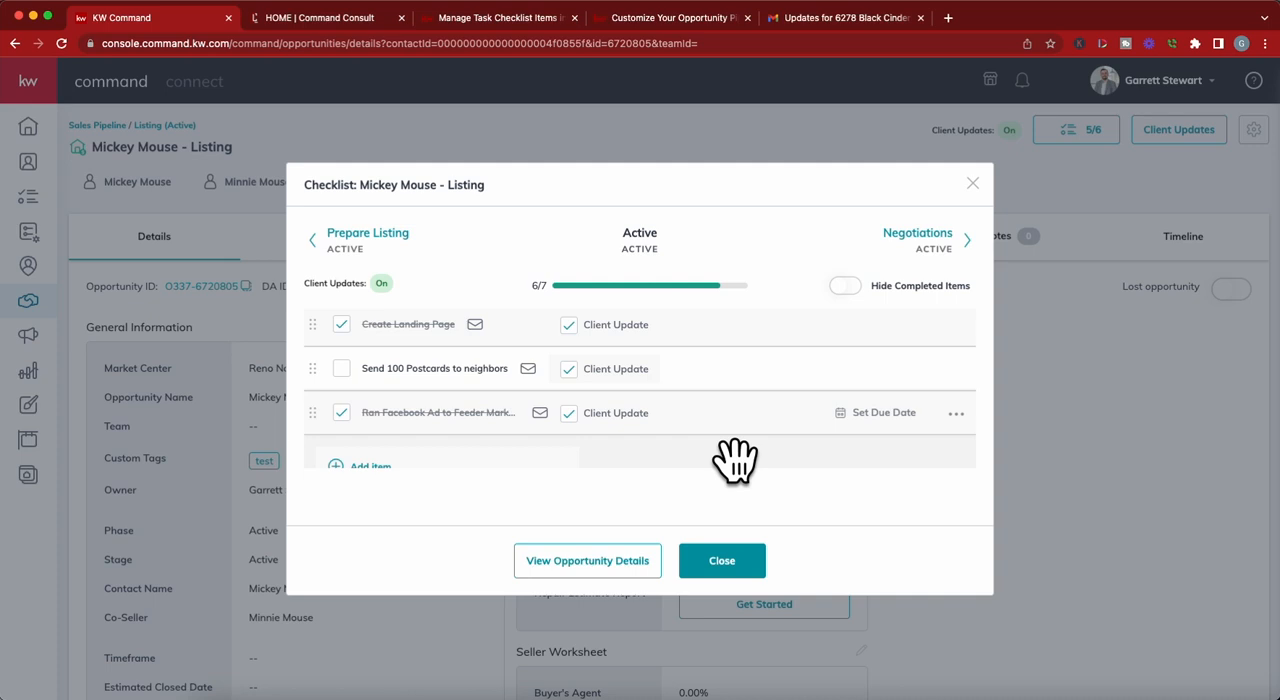
mouse_move(678, 436)
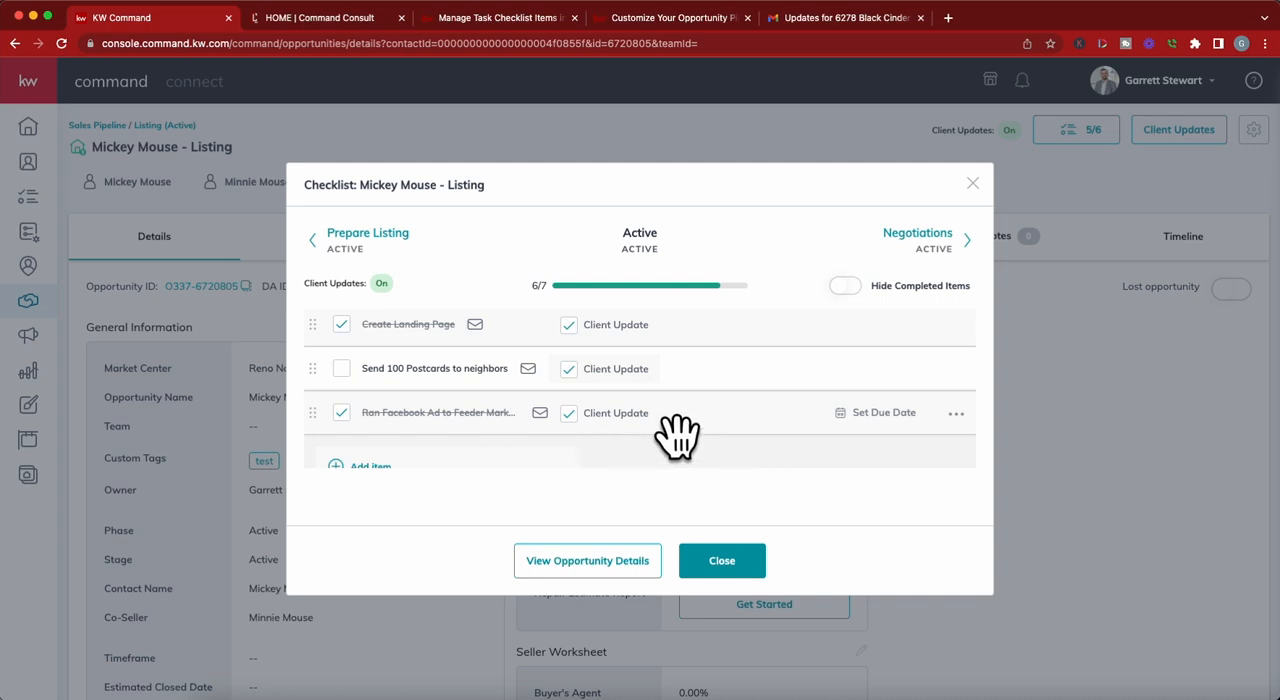
mouse_move(570, 498)
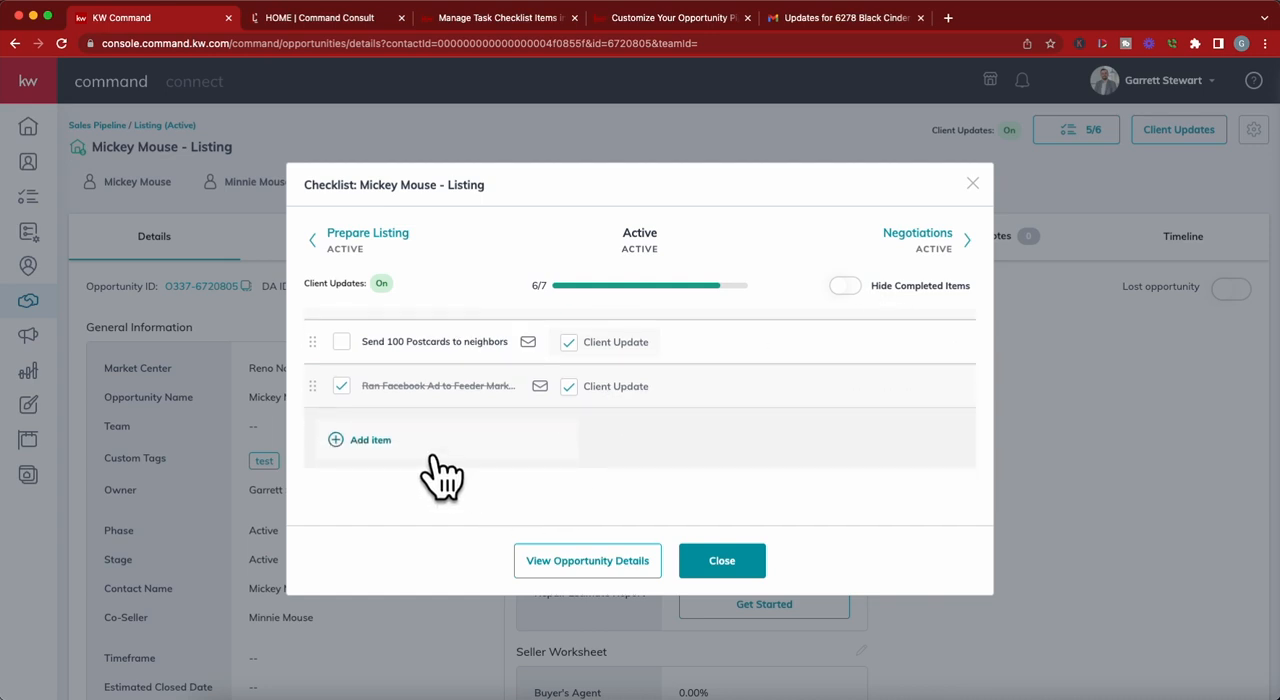
mouse_move(608, 420)
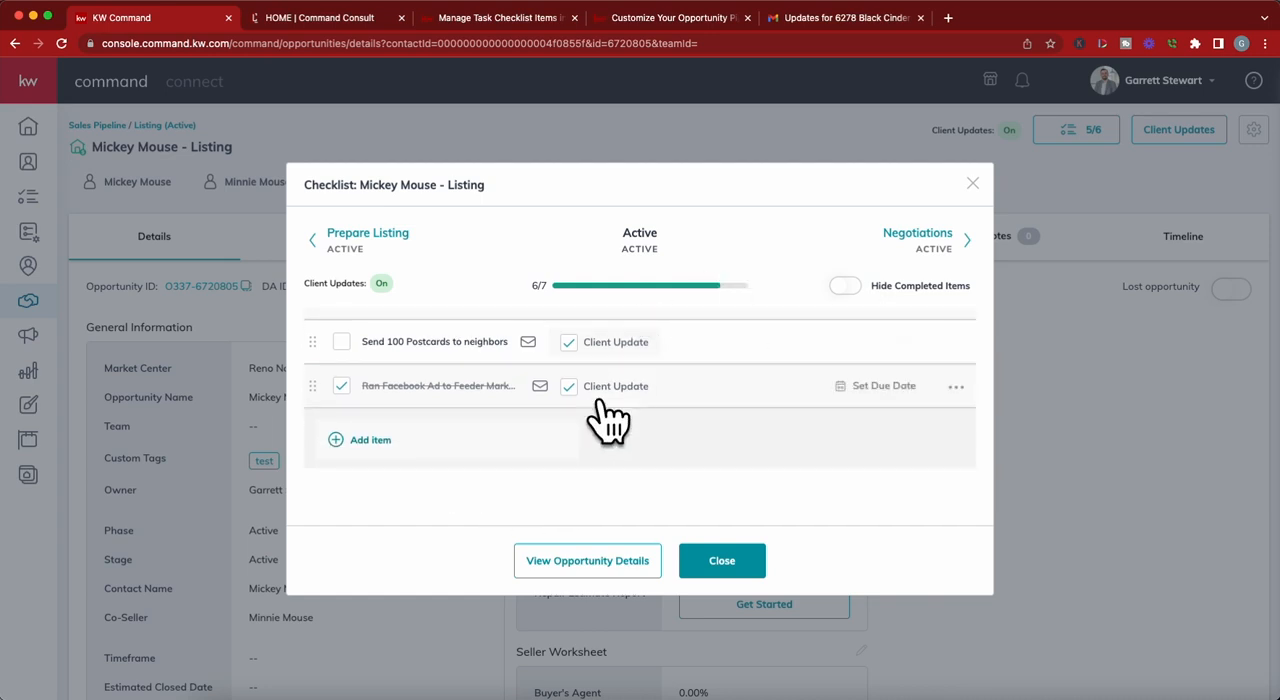
mouse_move(576, 472)
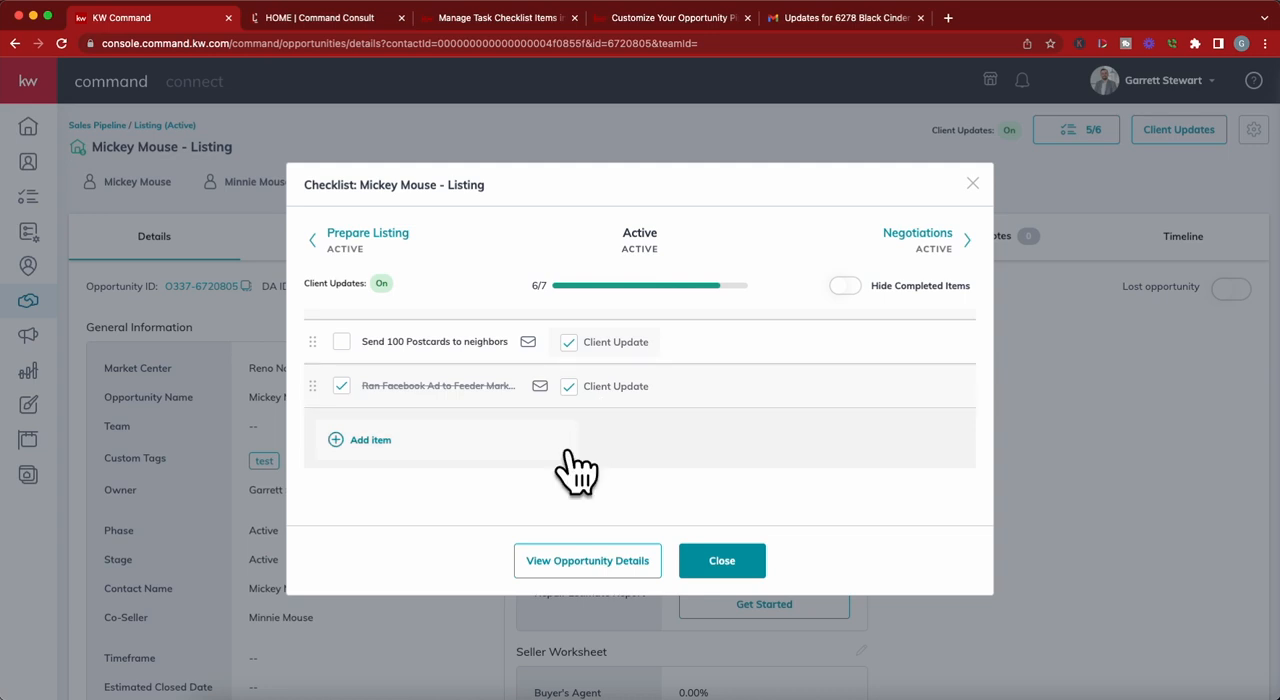
mouse_move(636, 484)
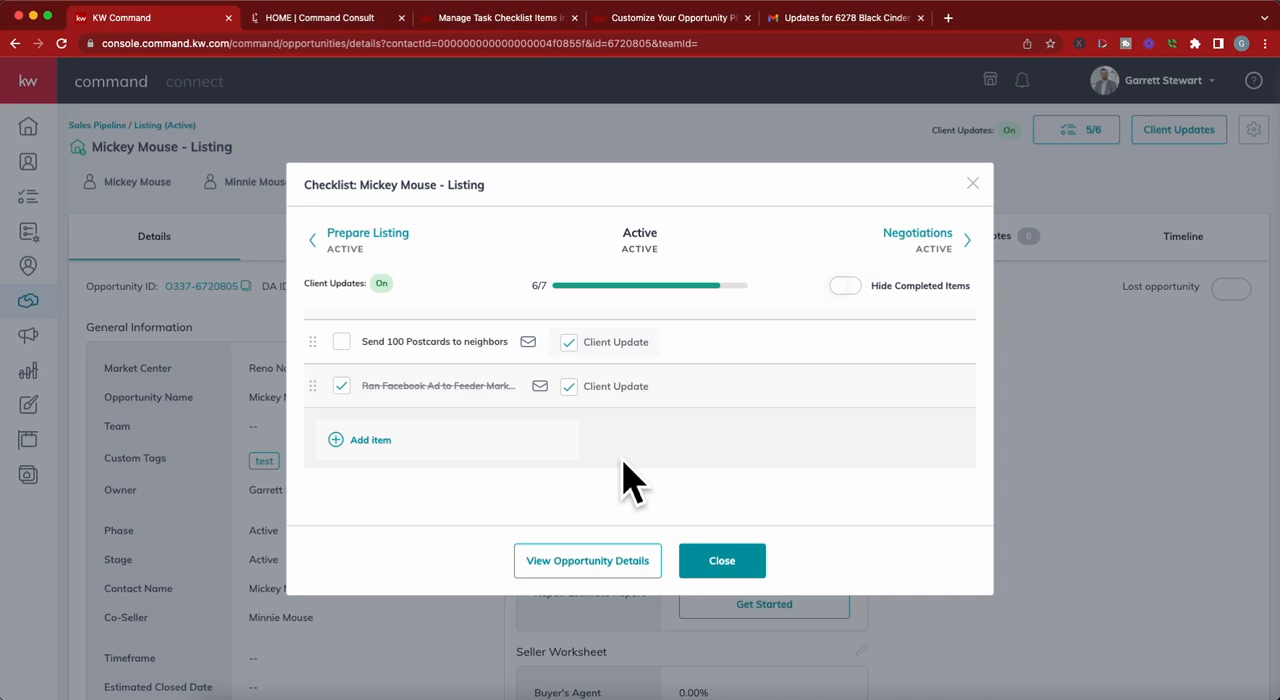
mouse_move(518, 444)
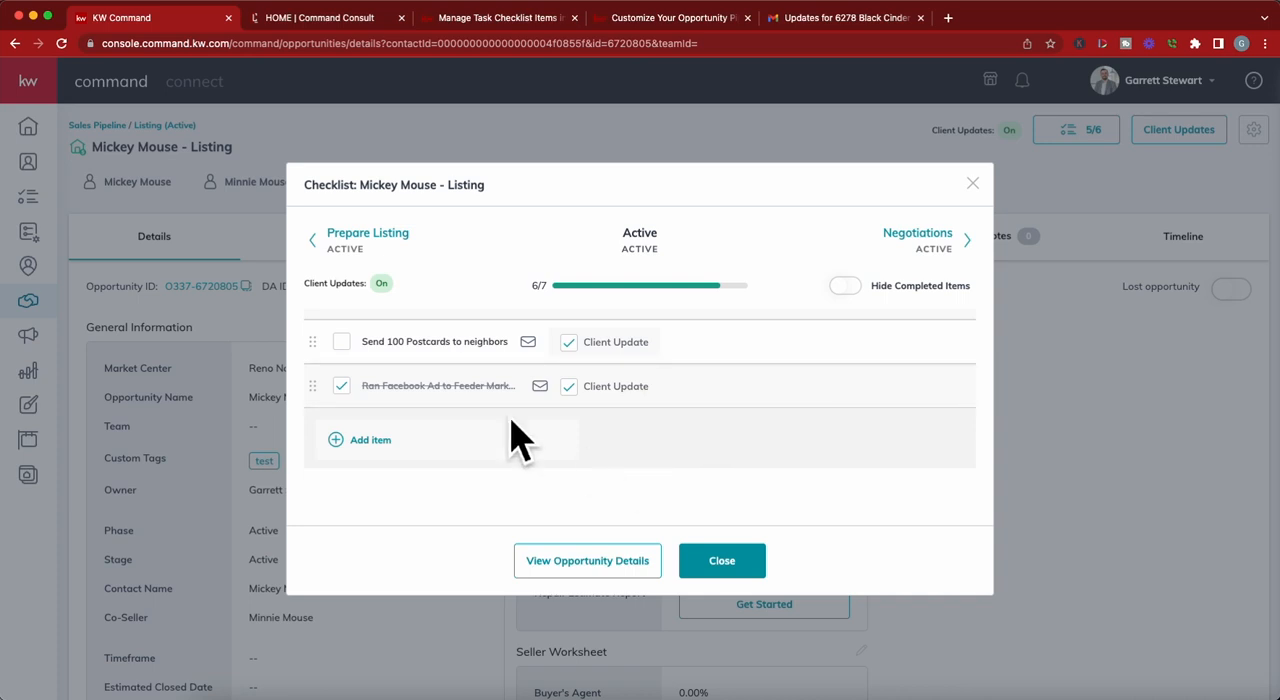
mouse_move(610, 430)
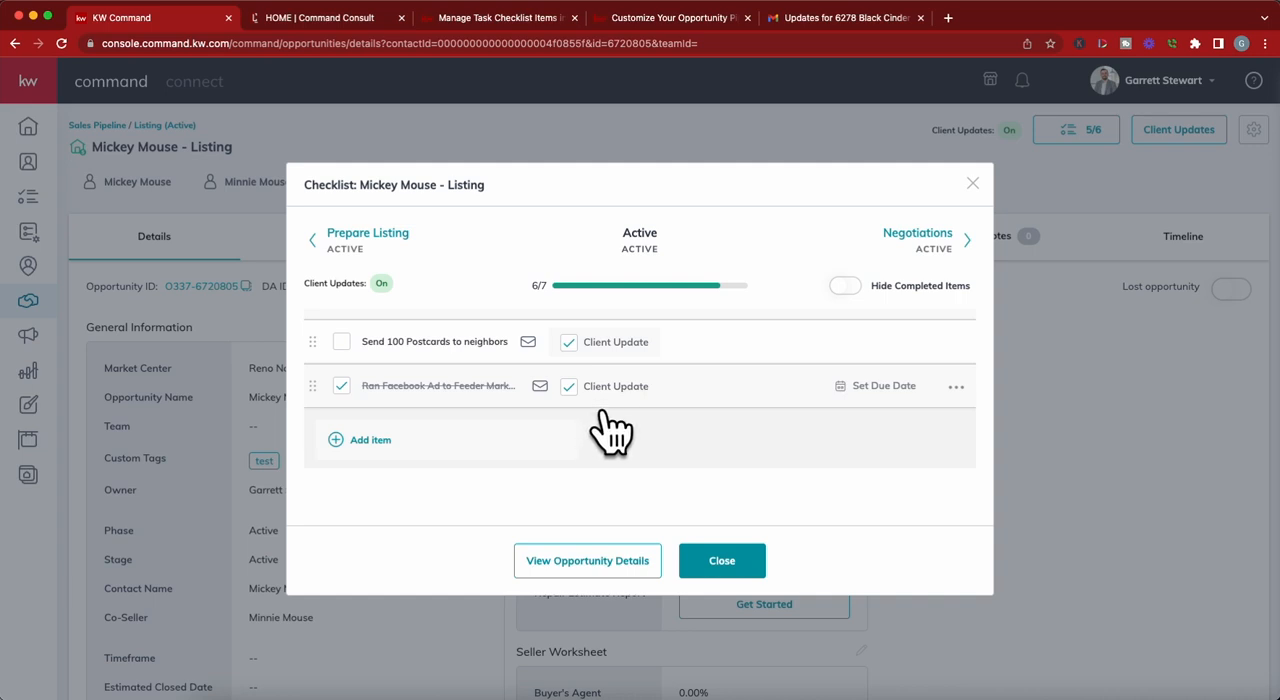
mouse_move(614, 424)
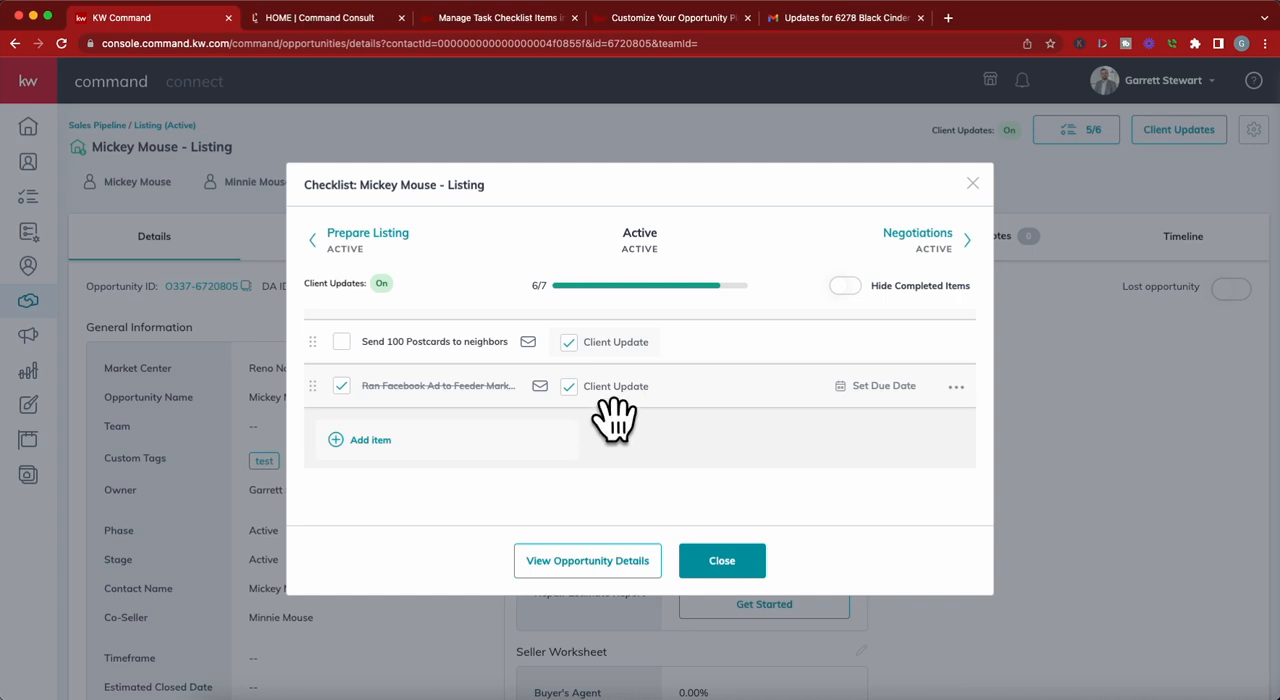
Step: Enable client updates on 'Send 100 Postcards to neighbors', check it complete at 7/7, and close the checklist
scroll("up", 3)
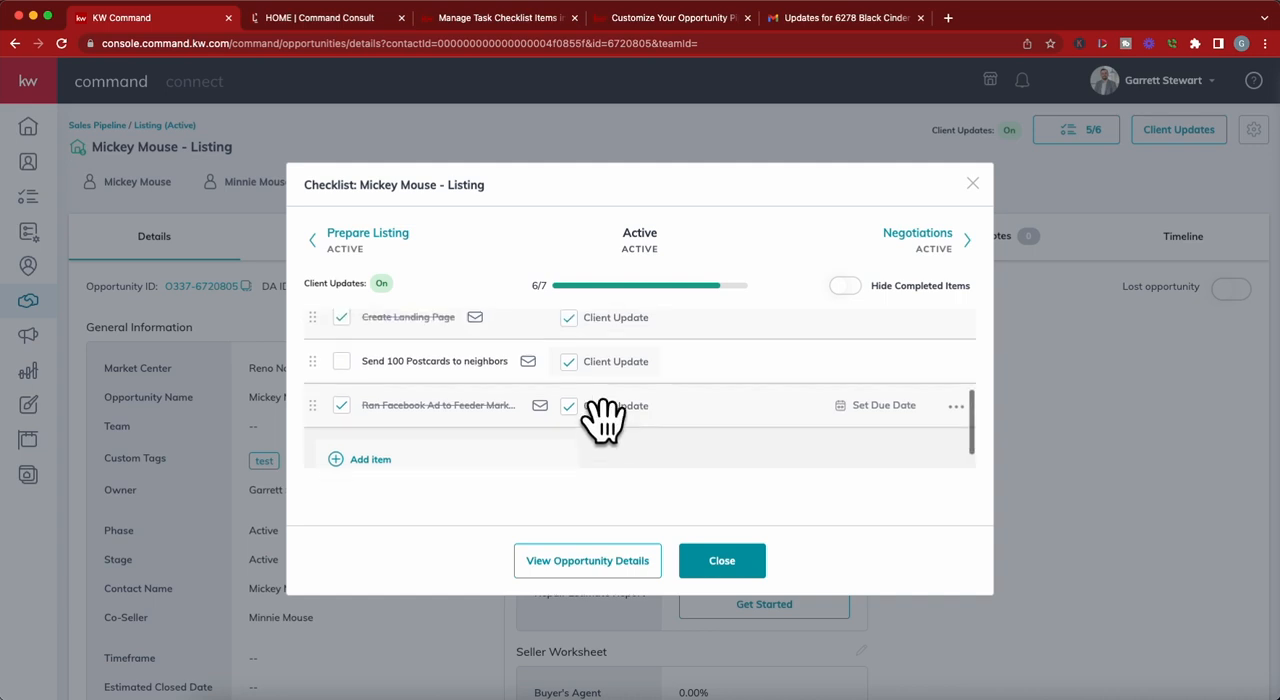
left_click(568, 360)
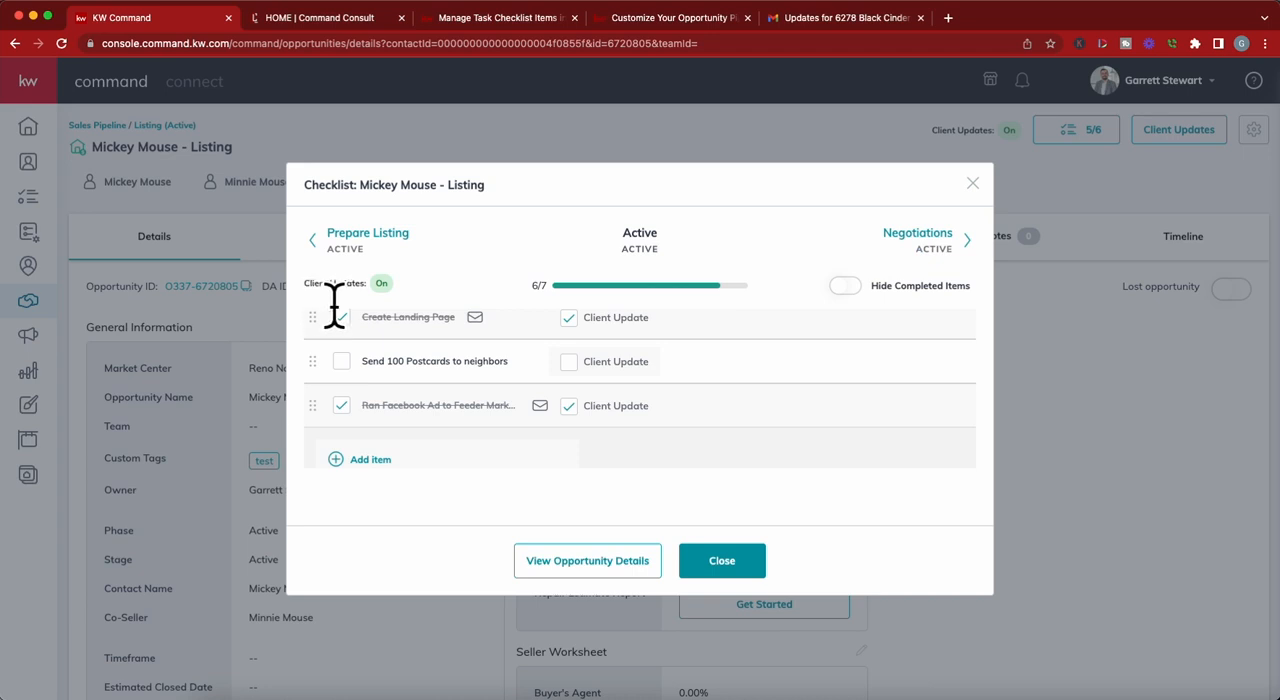
mouse_move(424, 316)
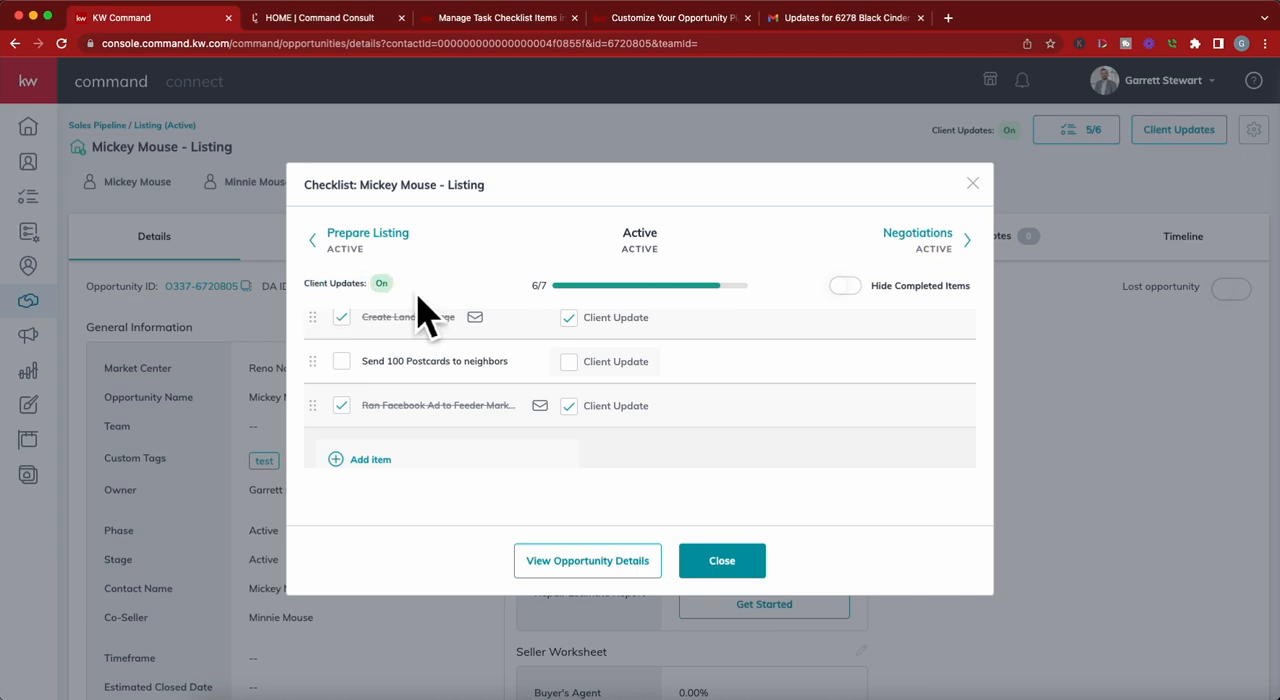
mouse_move(620, 276)
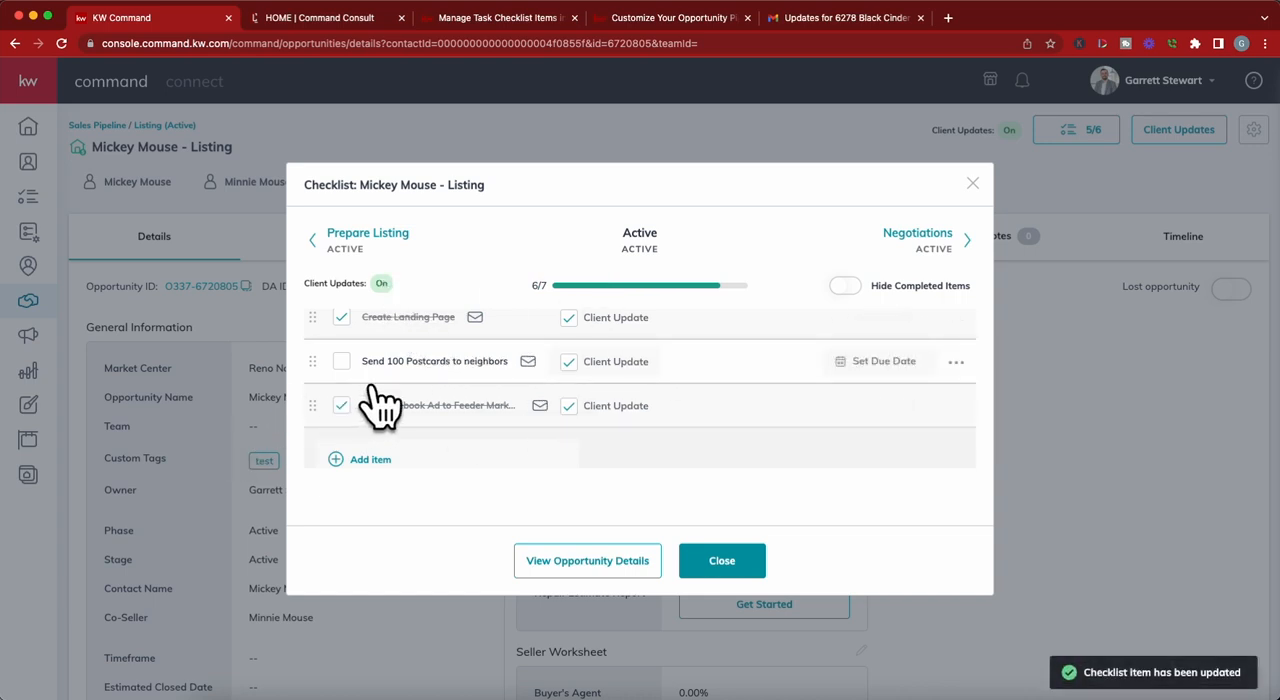
left_click(340, 360)
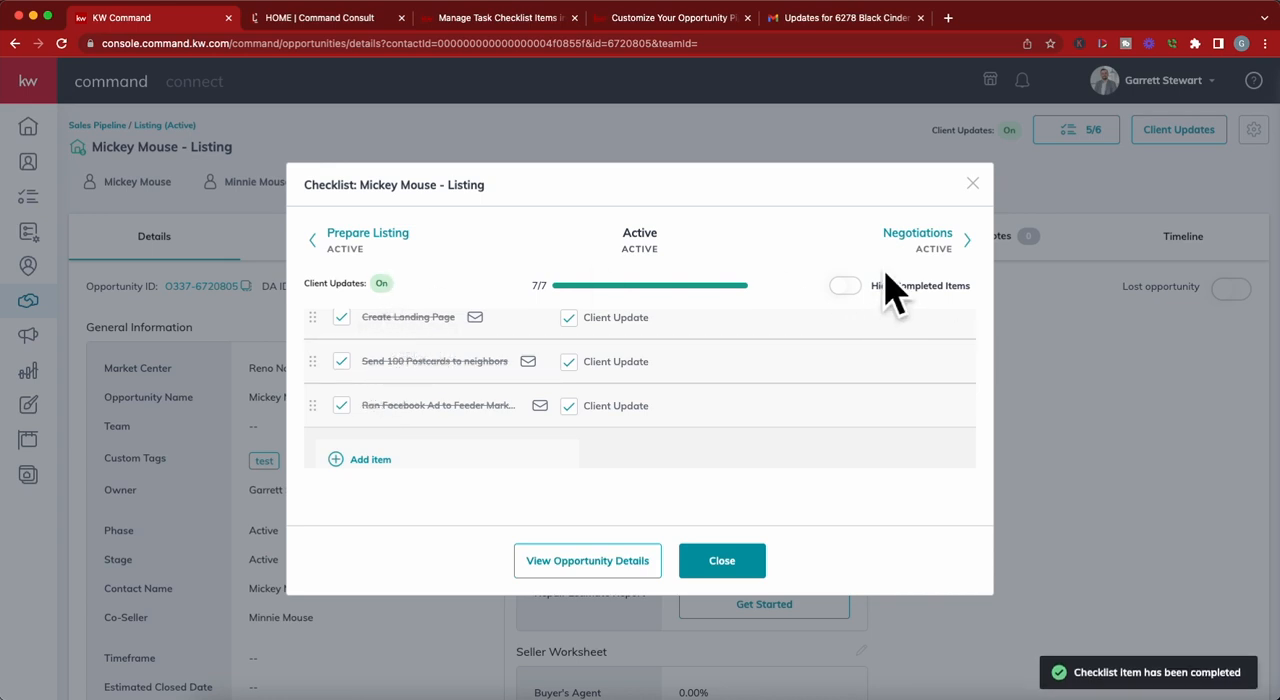
left_click(720, 560)
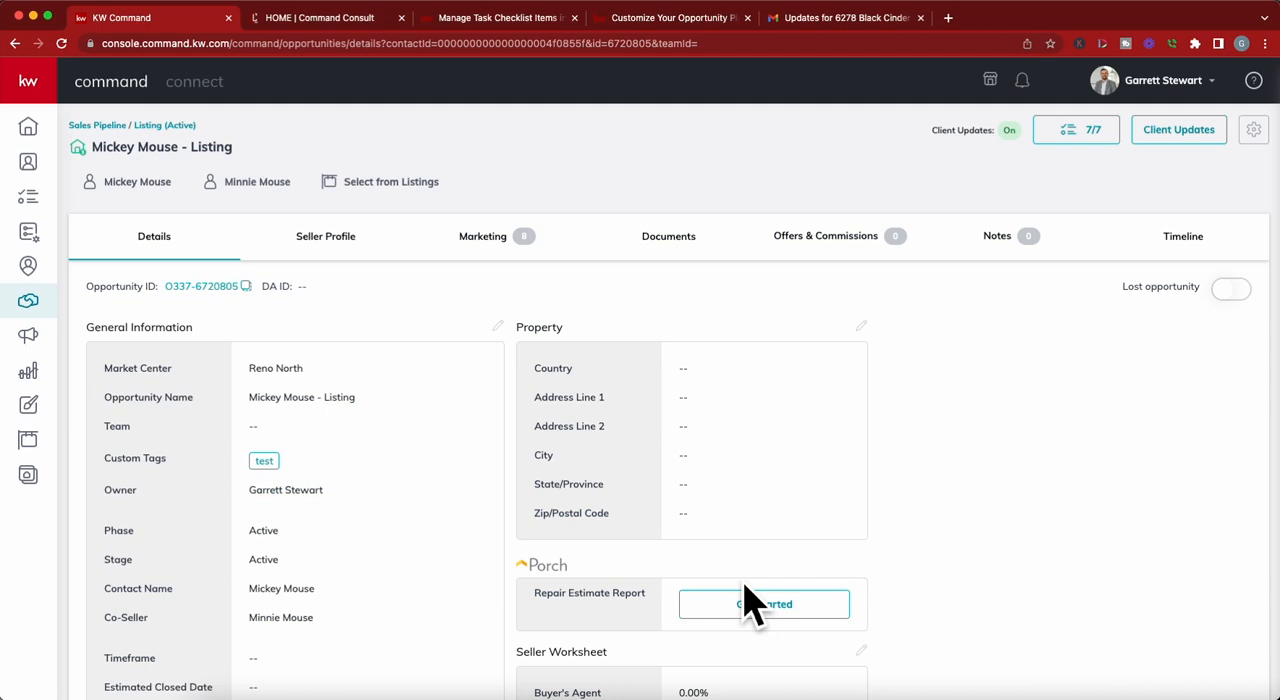
mouse_move(548, 376)
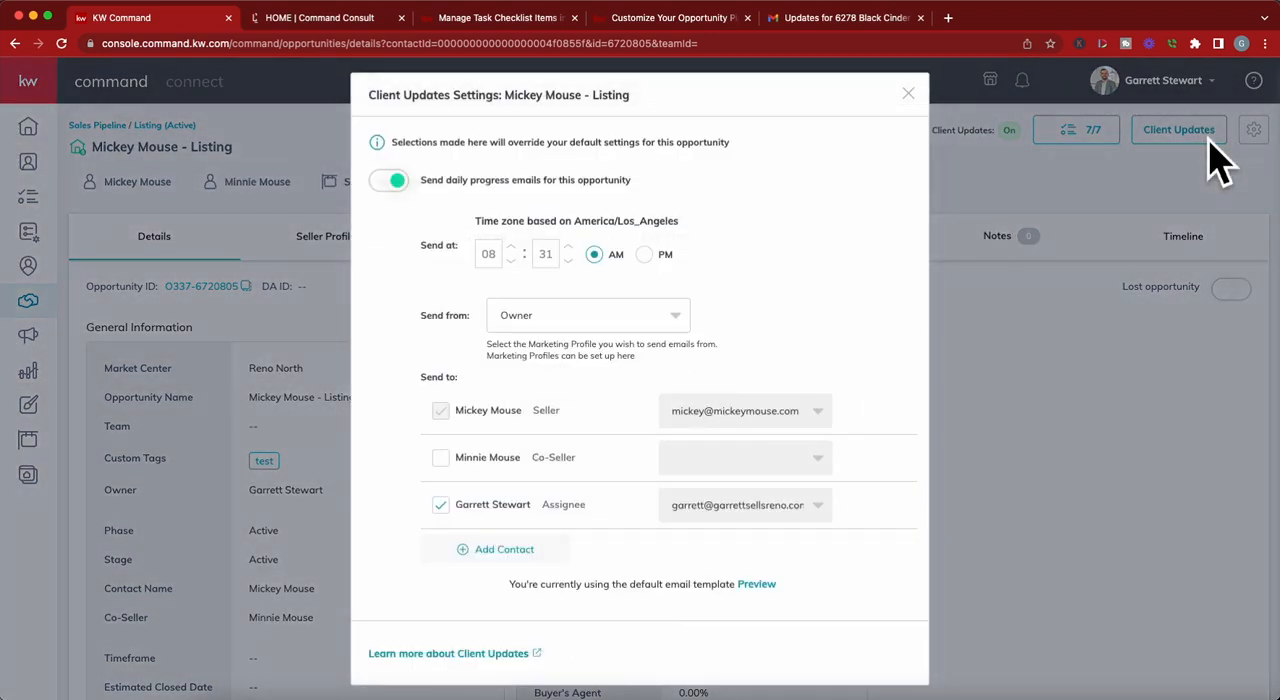
mouse_move(428, 210)
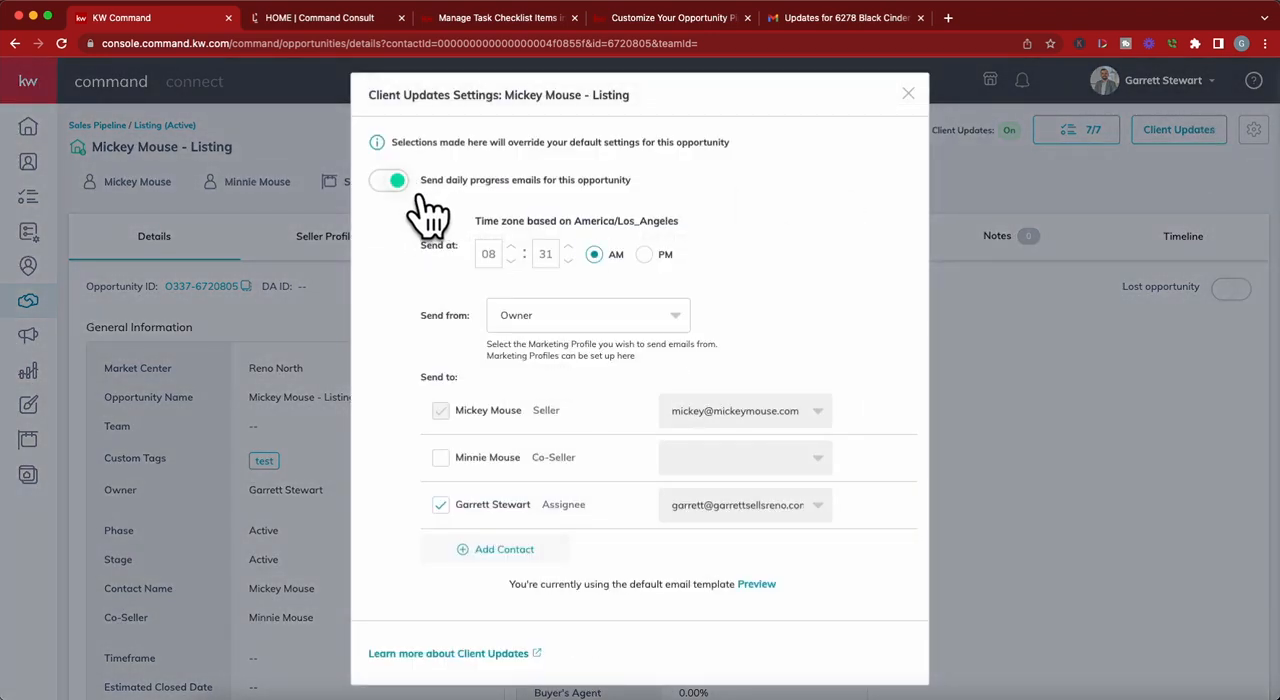
mouse_move(470, 216)
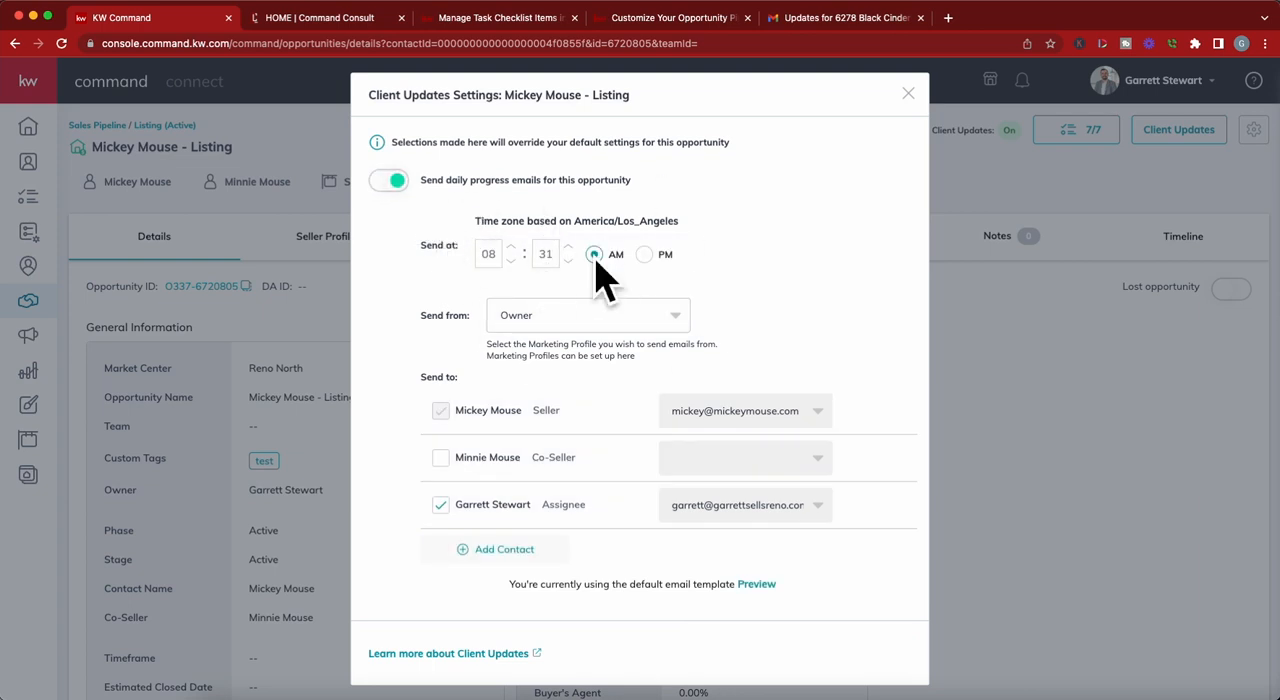
mouse_move(680, 260)
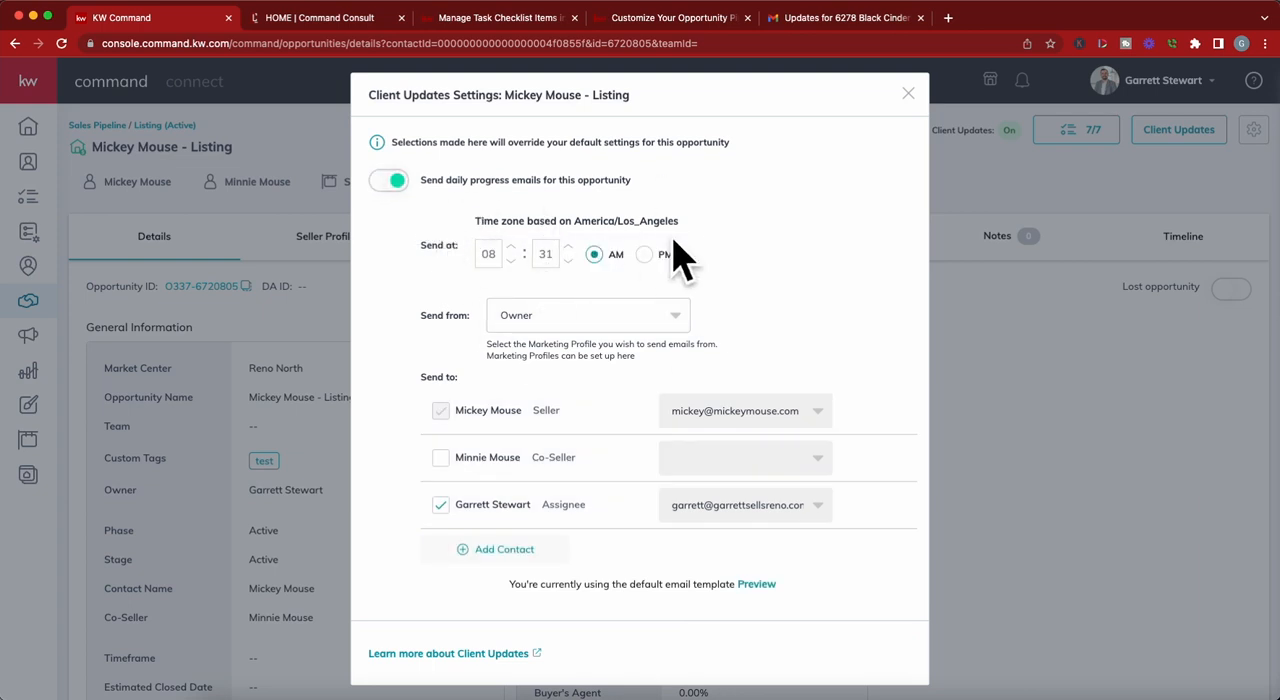
mouse_move(816, 240)
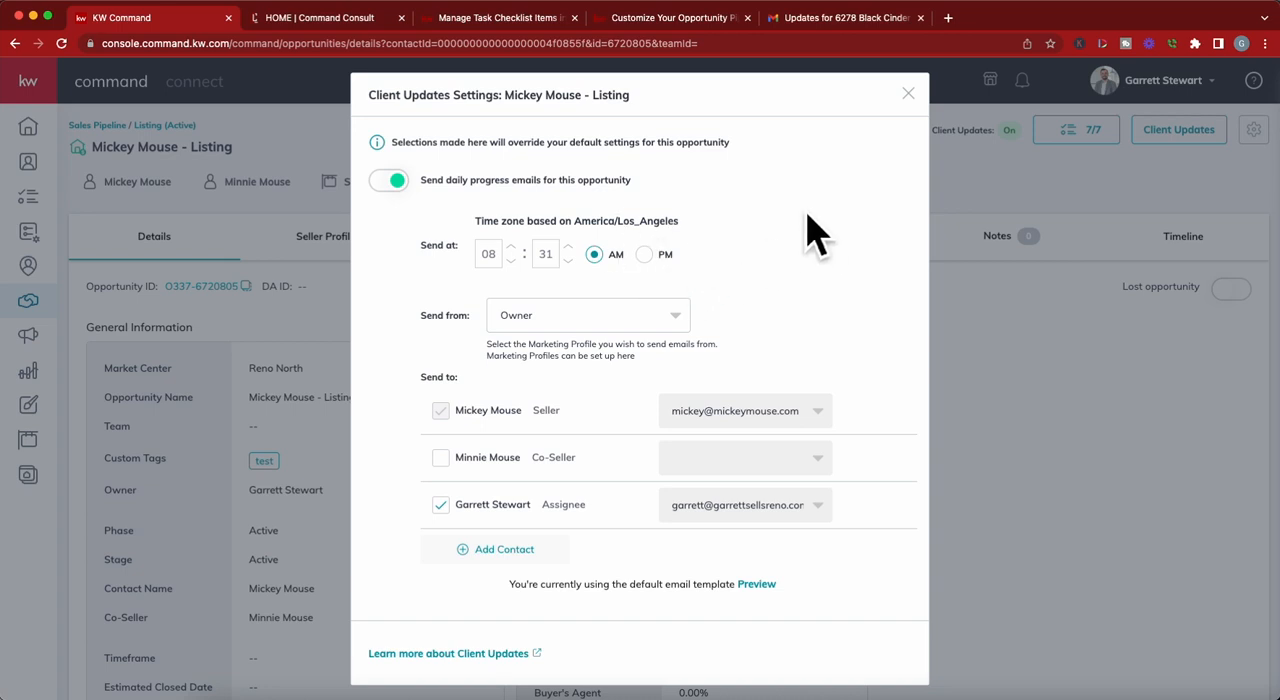
mouse_move(680, 260)
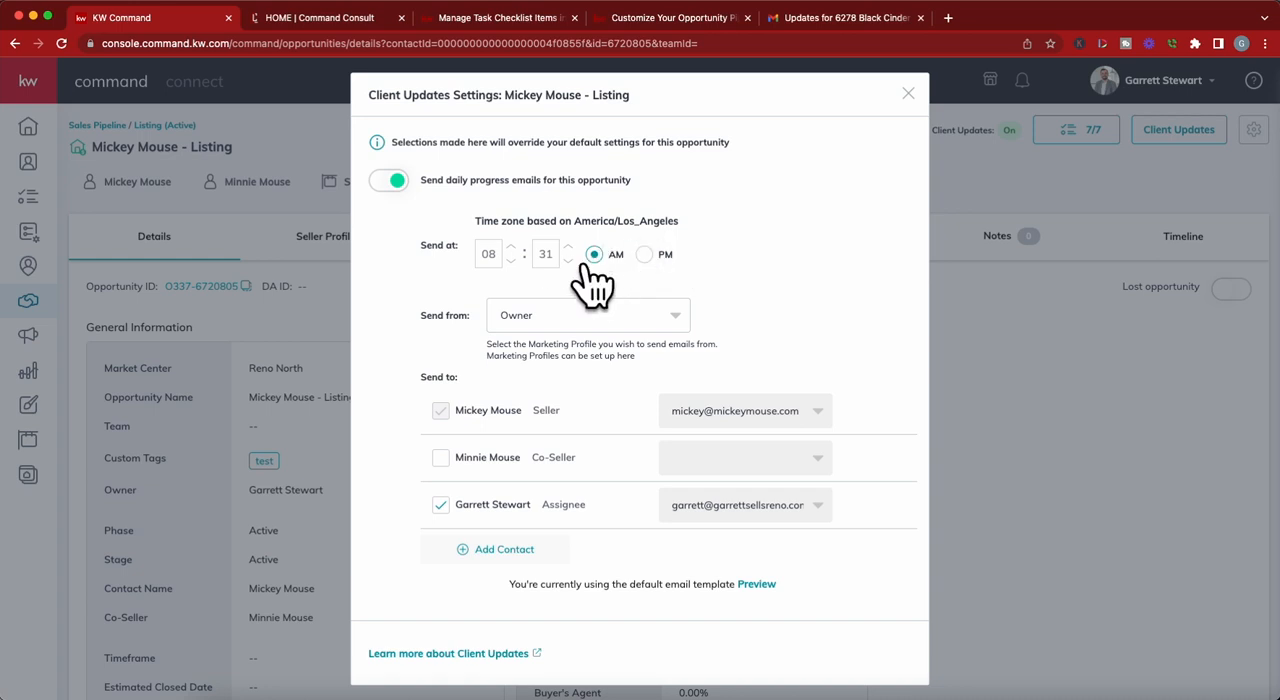
mouse_move(596, 260)
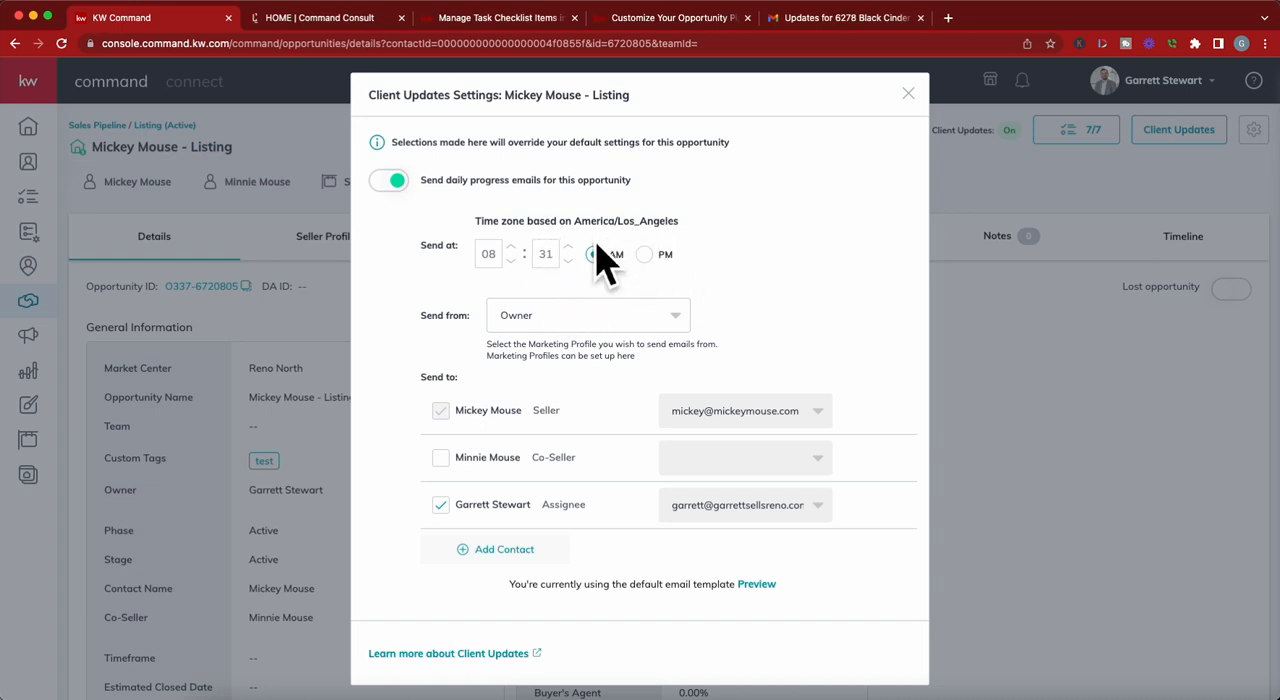
left_click(592, 254)
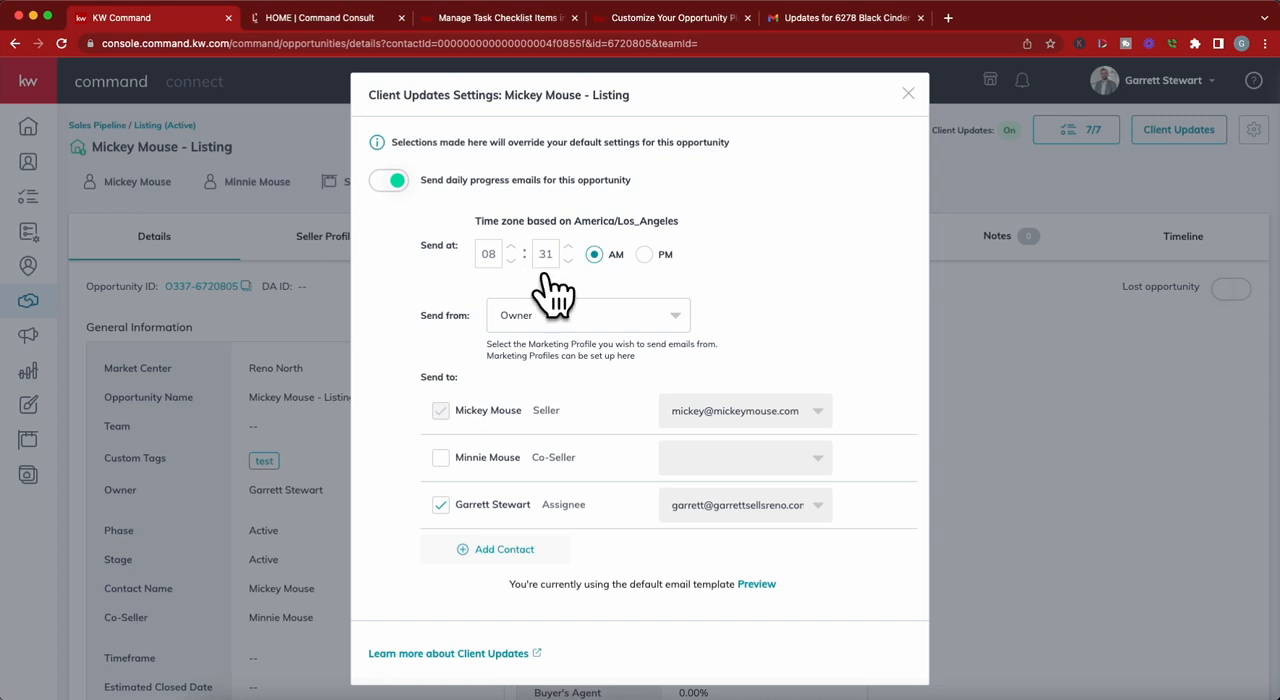
mouse_move(544, 290)
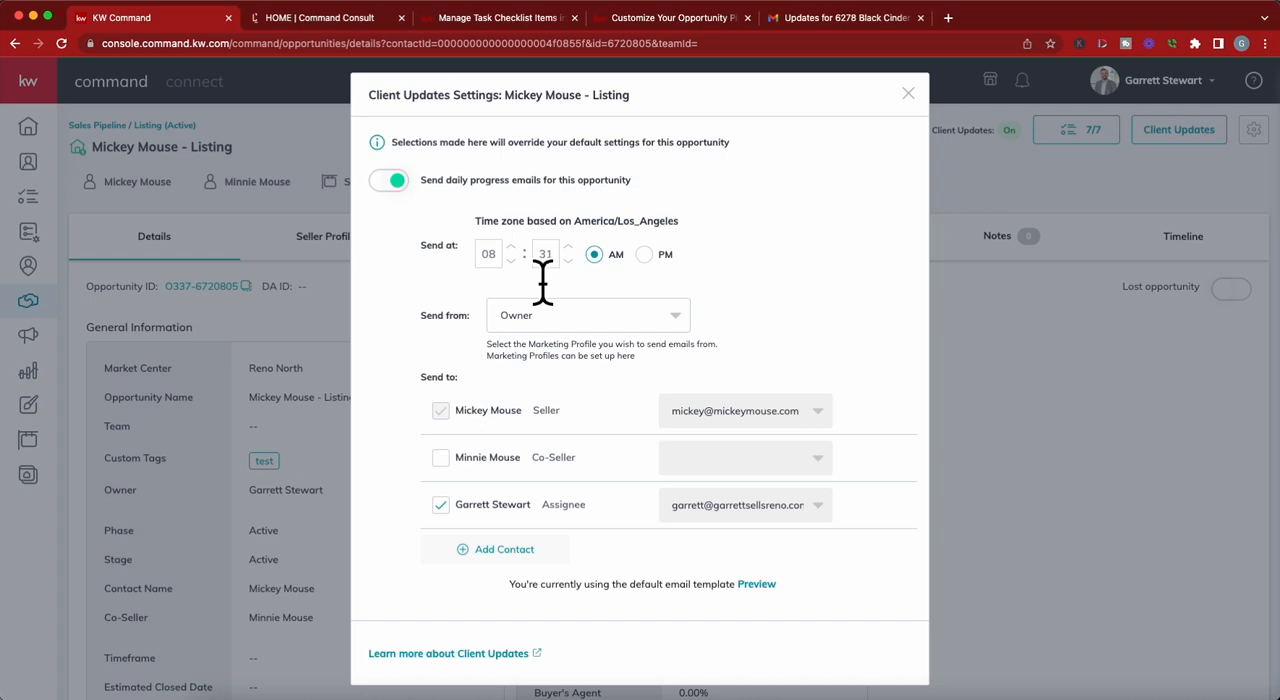
mouse_move(556, 304)
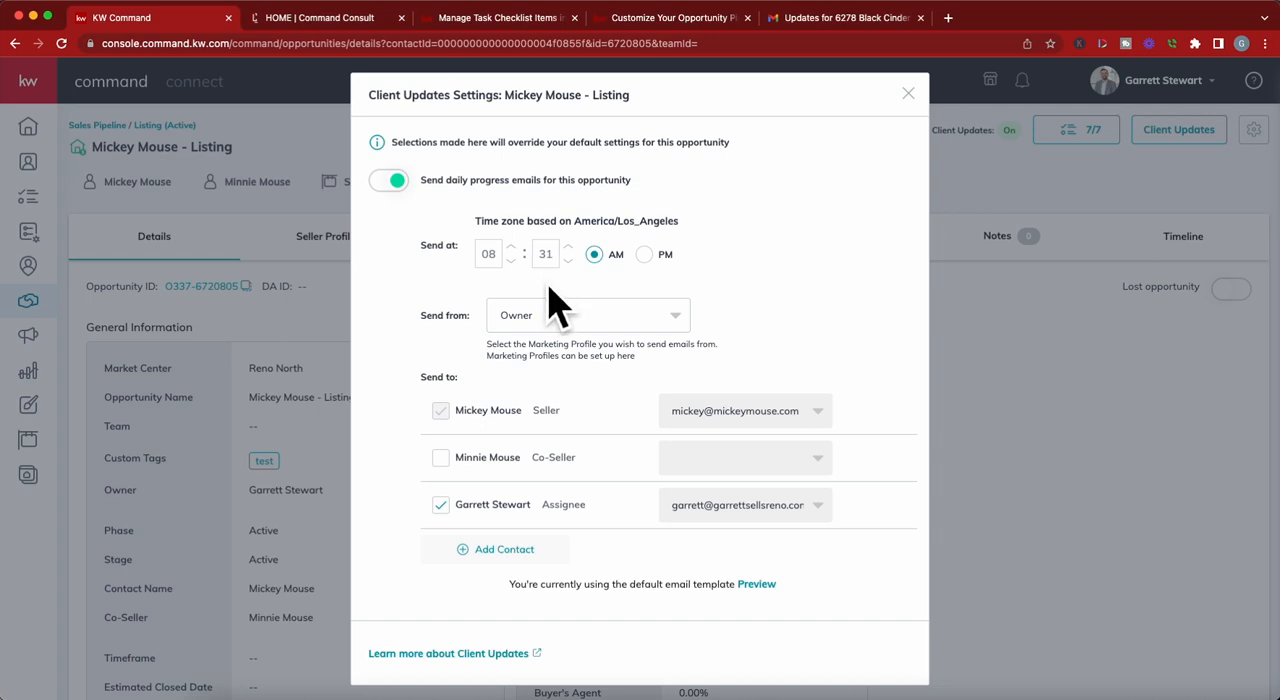
mouse_move(556, 320)
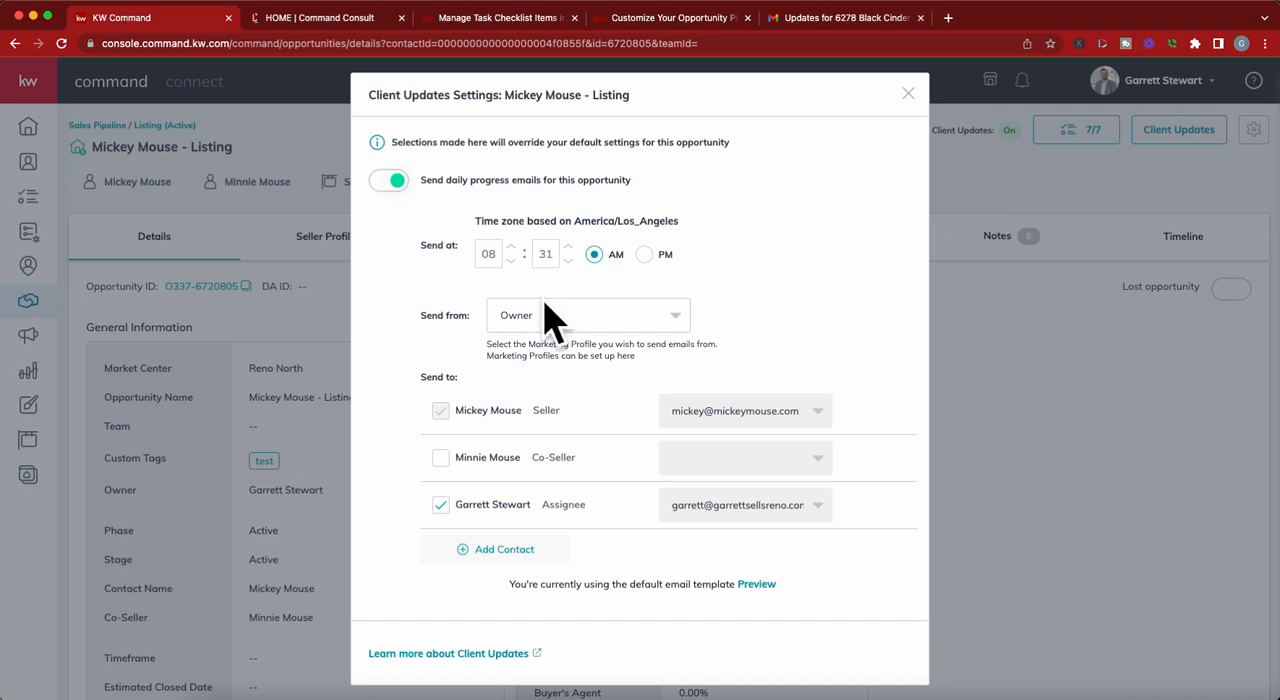
mouse_move(658, 360)
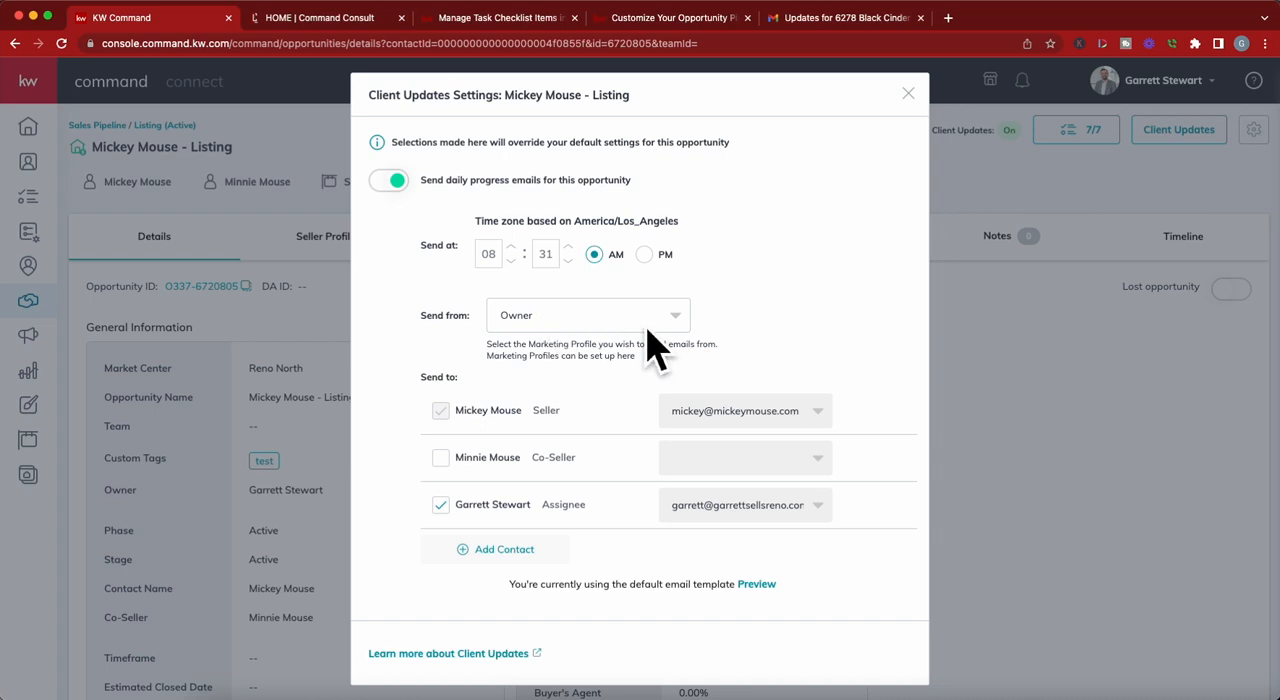
mouse_move(524, 444)
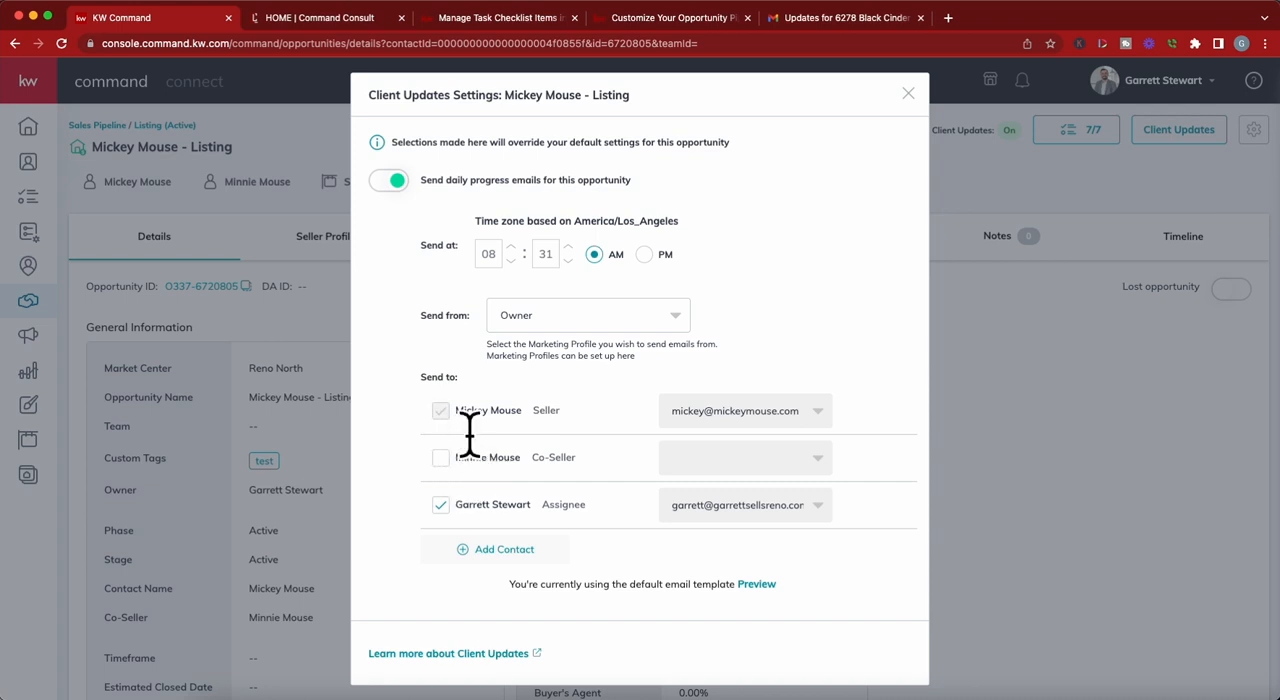
mouse_move(484, 500)
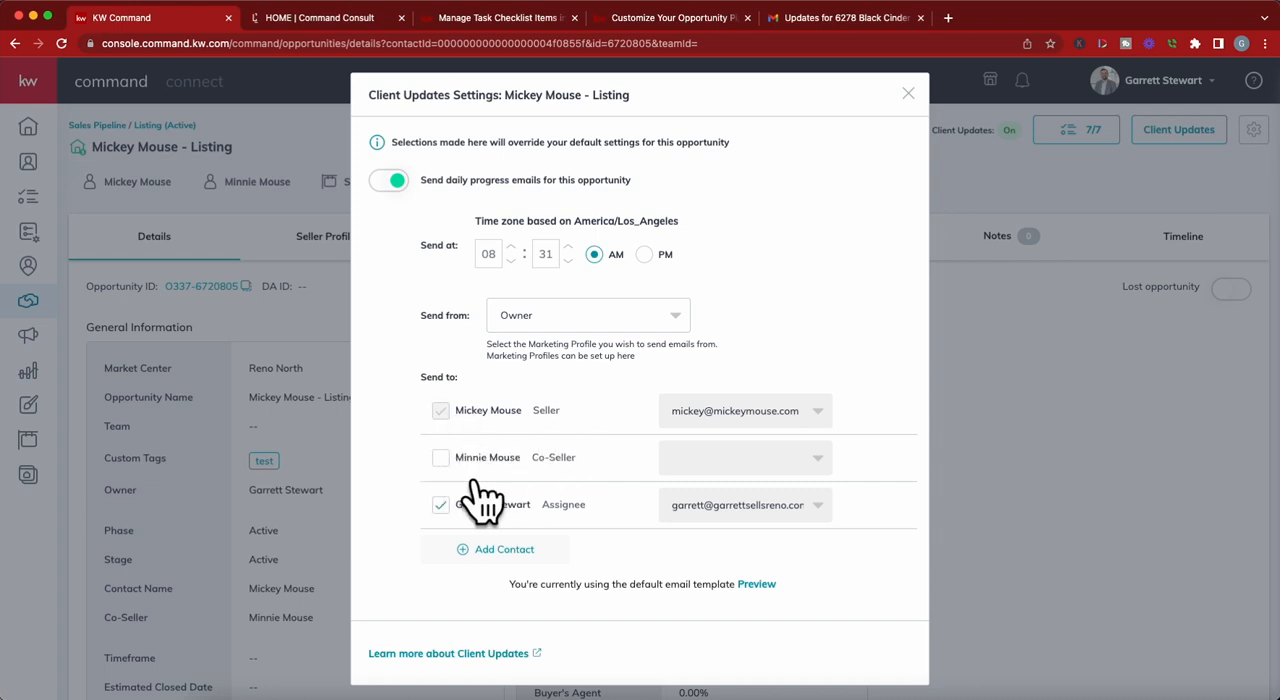
mouse_move(778, 484)
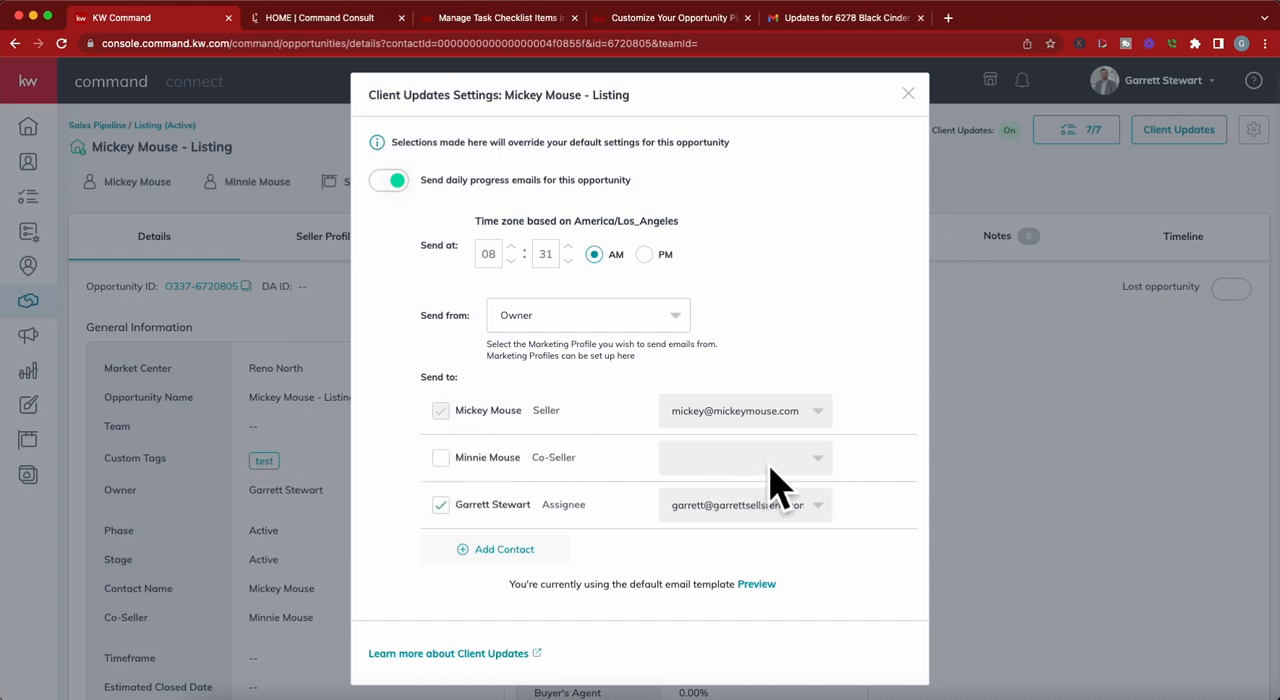
mouse_move(670, 556)
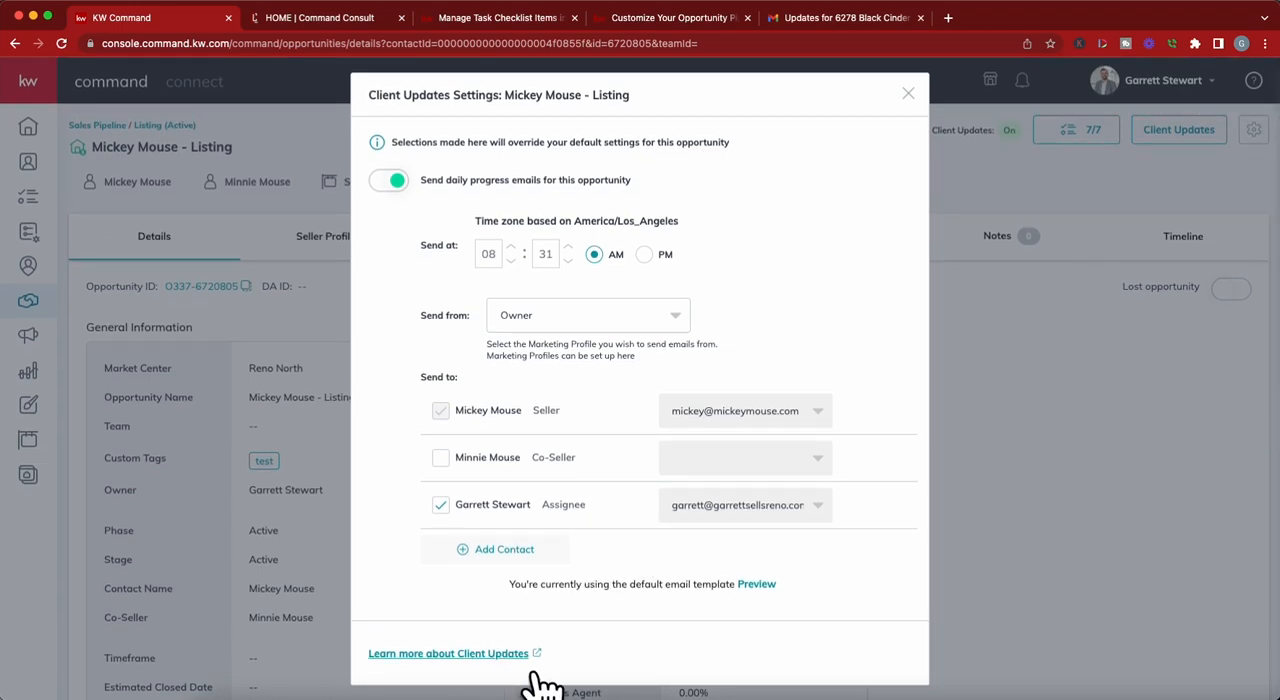
Step: Read through the 'Set Up Client Updates for Your Opportunities' KW Answers article
left_click(448, 652)
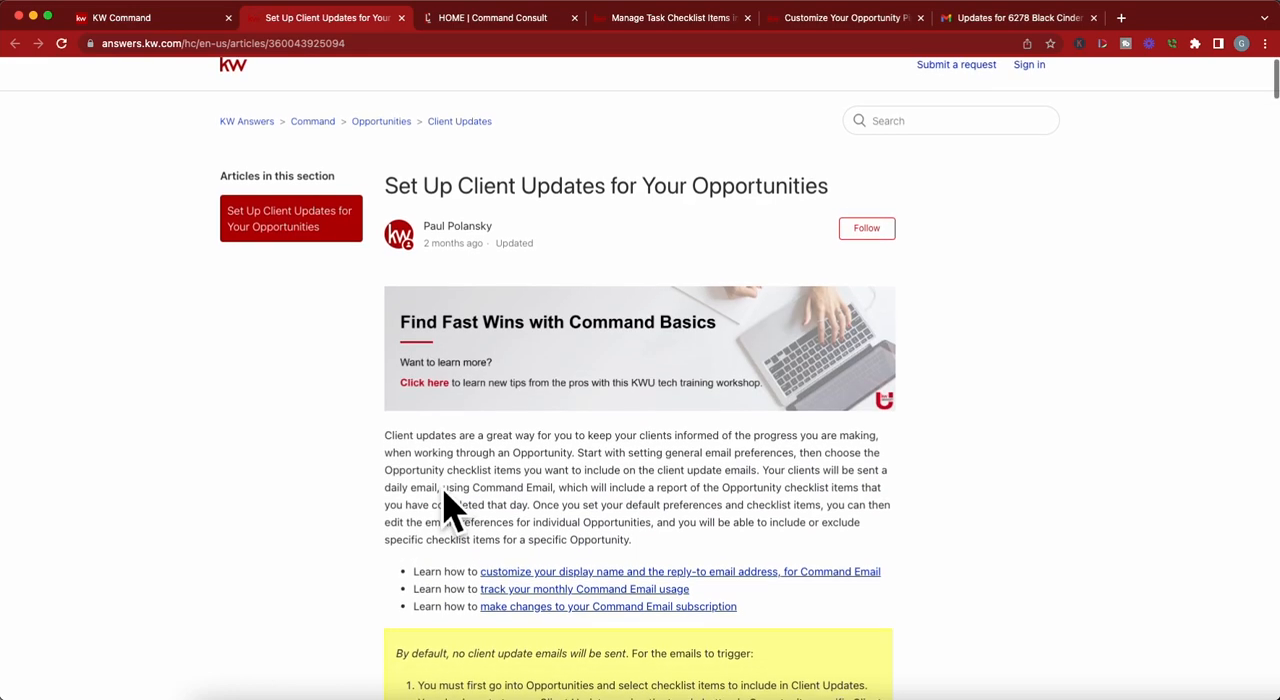
scroll("down", 3)
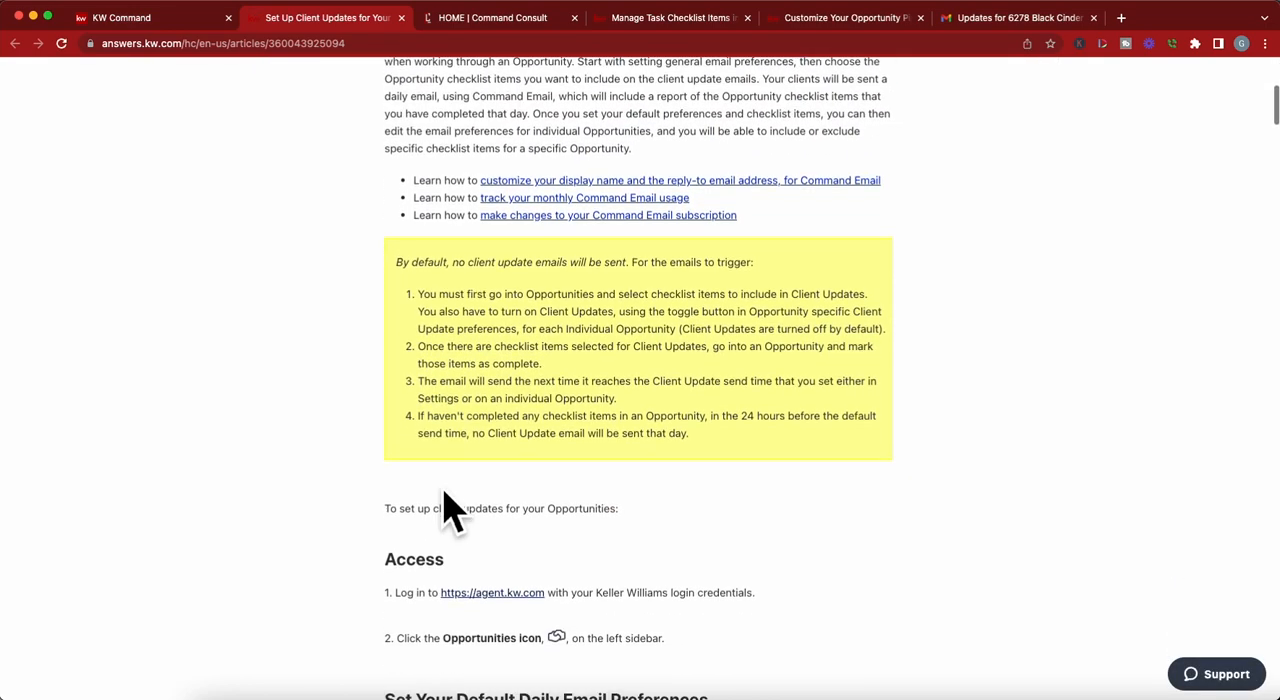
scroll("down", 3)
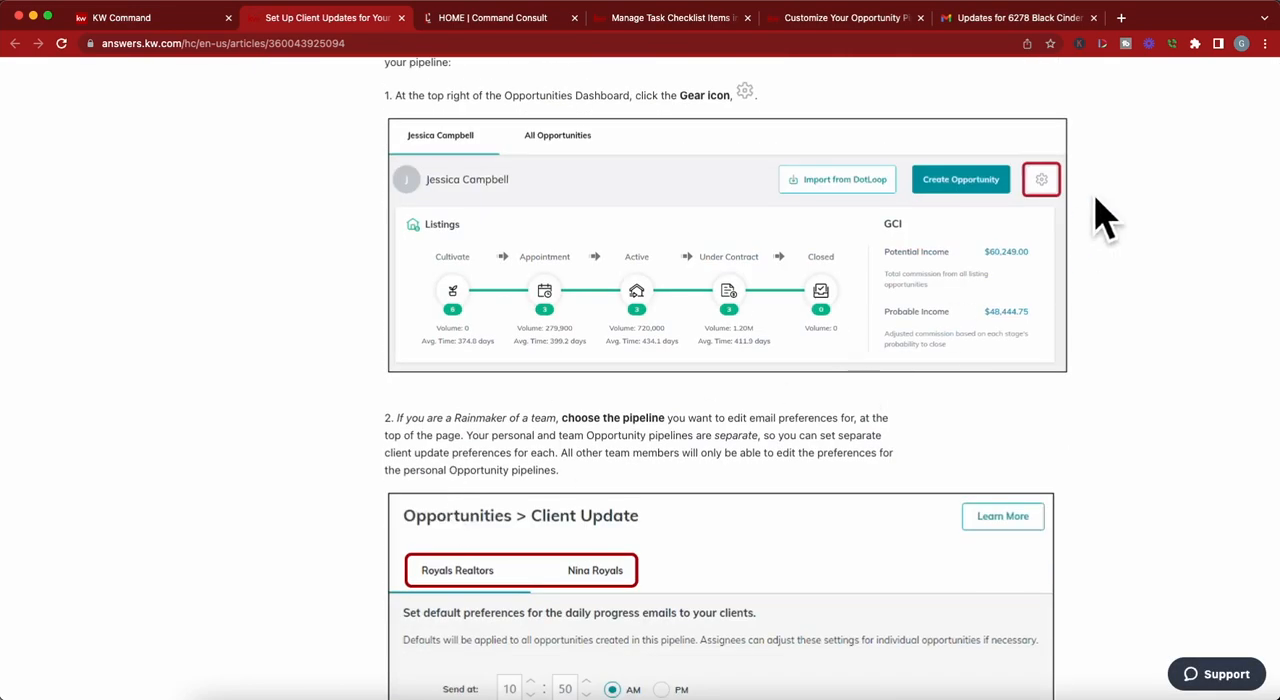
scroll("down", 3)
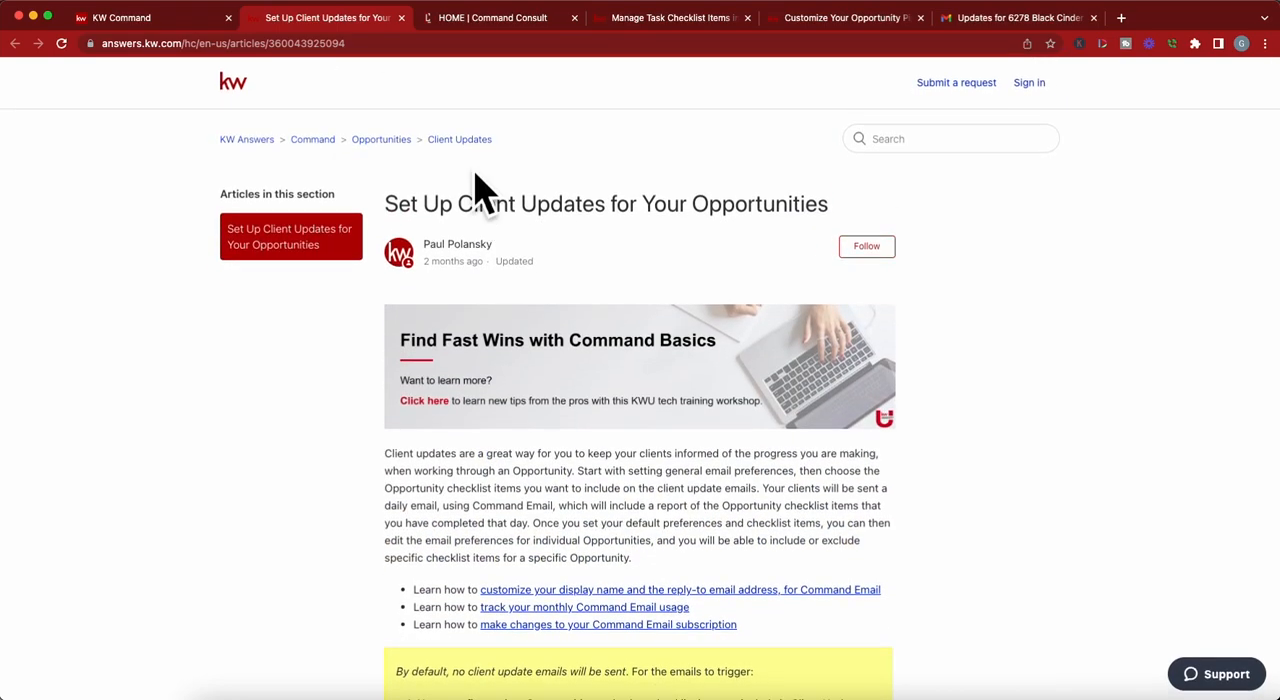
mouse_move(530, 56)
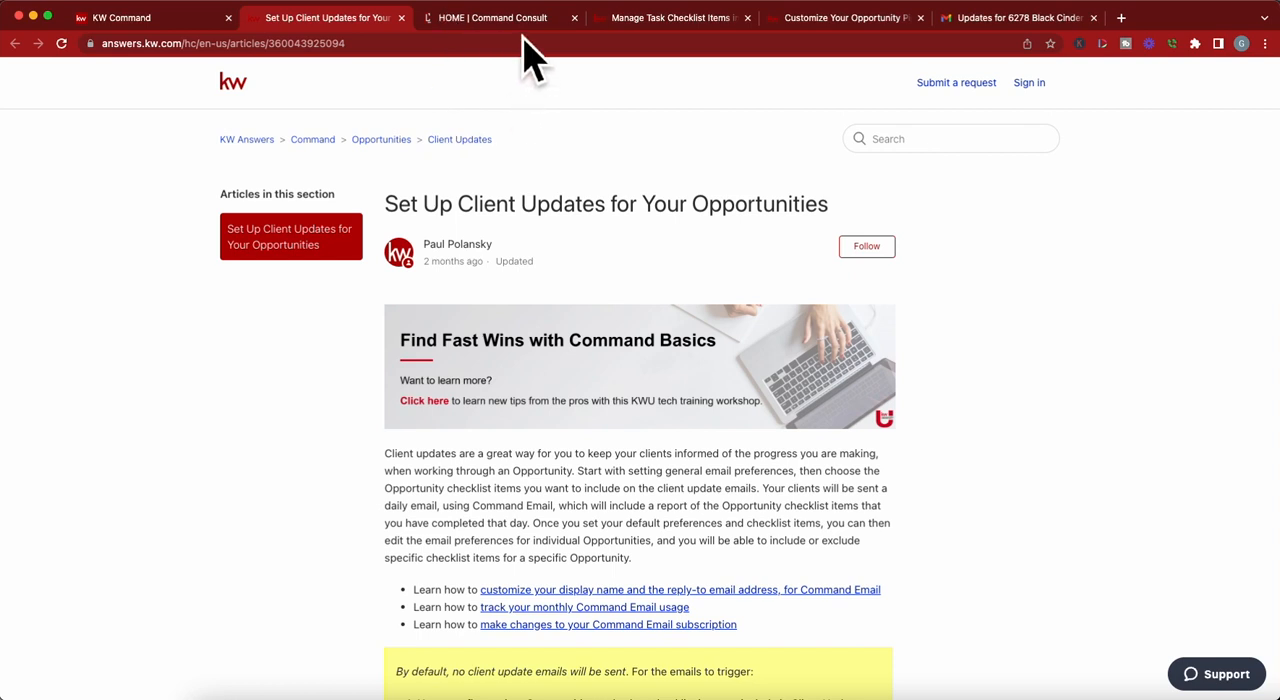
mouse_move(684, 50)
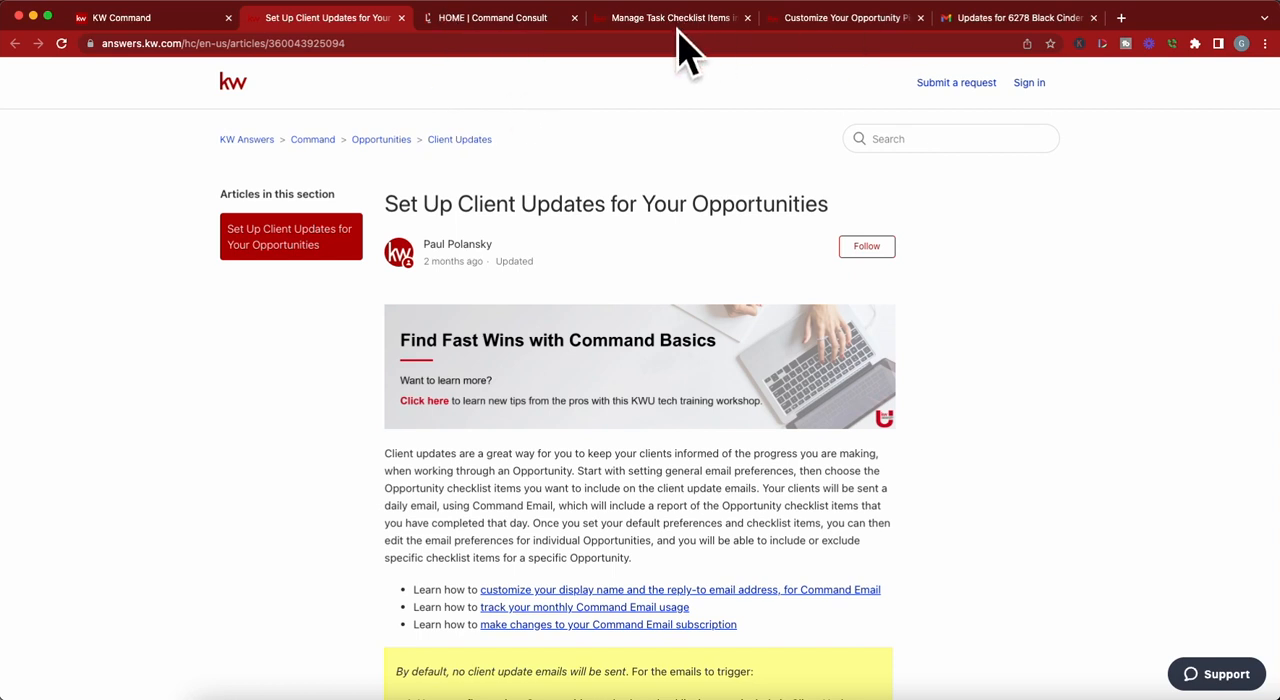
Step: Switch to the 'Customize Your Opportunity Pipelines' KW Answers article
left_click(844, 16)
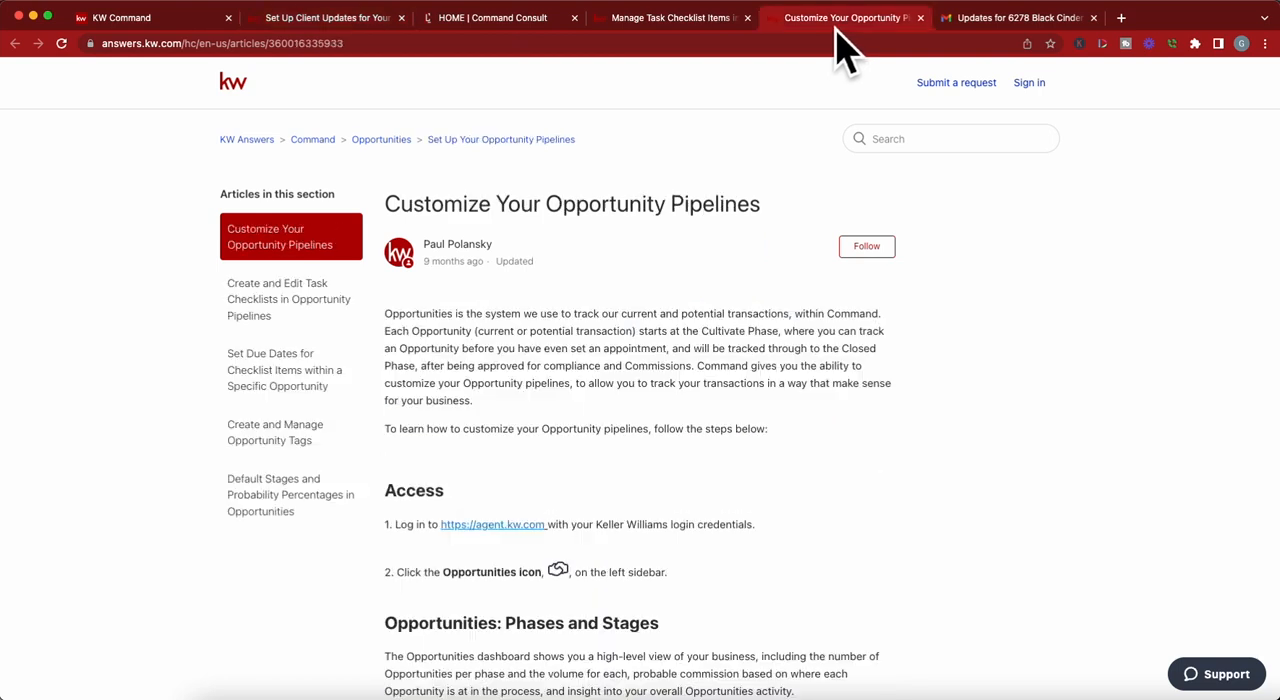
mouse_move(596, 348)
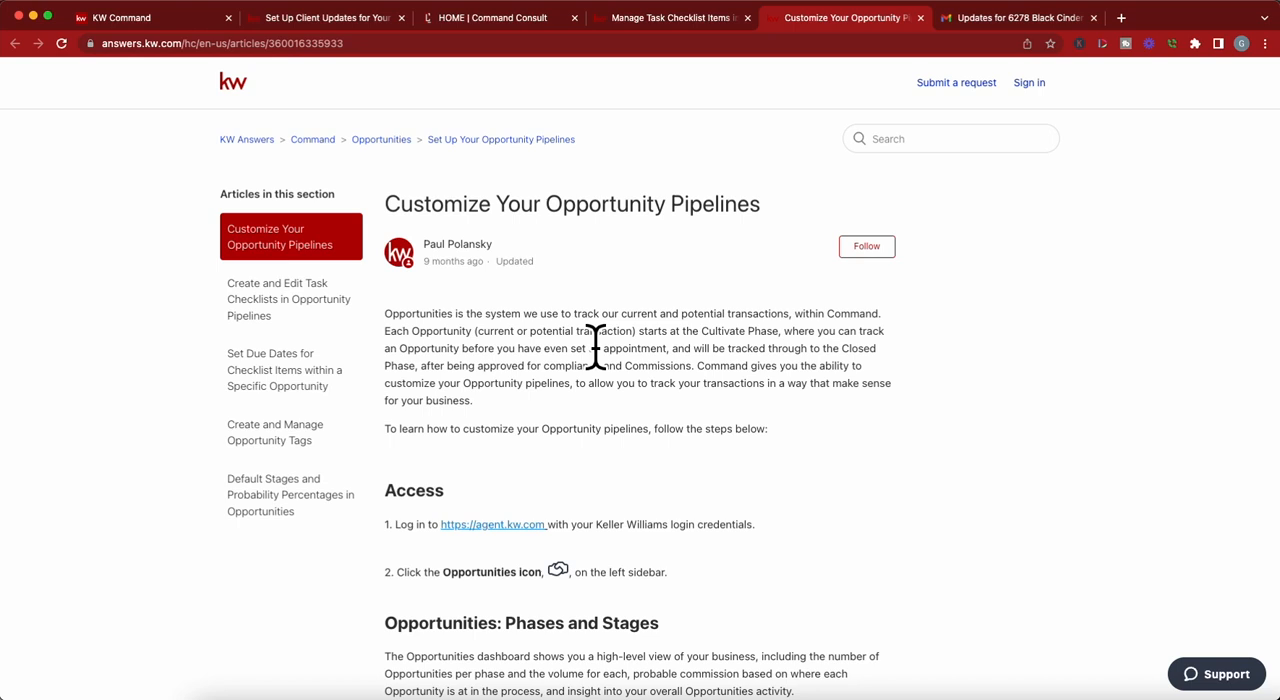
mouse_move(532, 330)
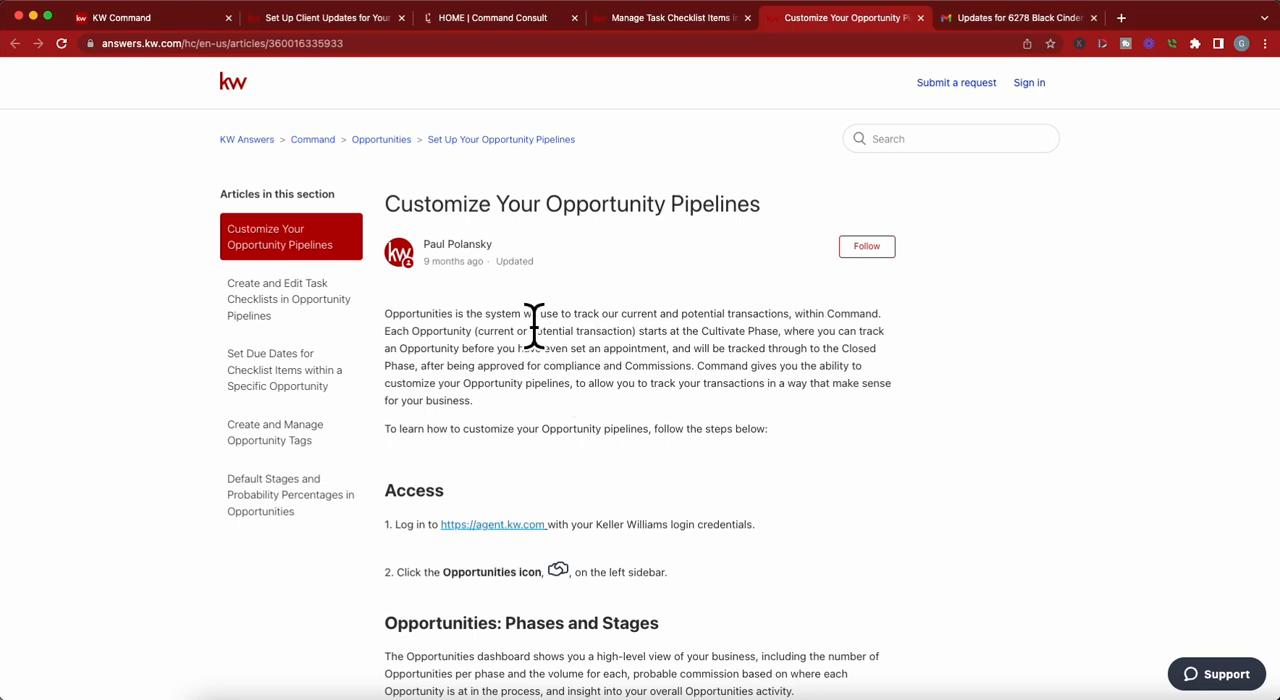
mouse_move(504, 136)
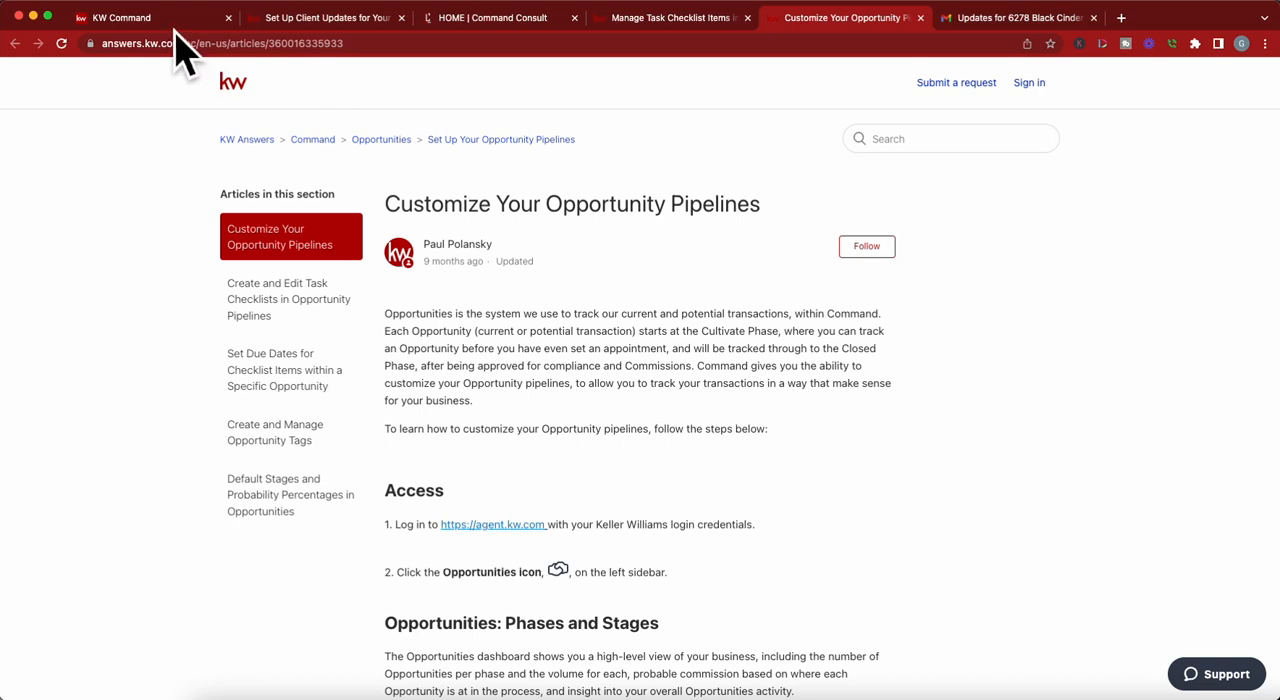
Step: Return to the Mickey Mouse - Listing Client Updates Settings with daily emails at 8:31 AM
left_click(120, 16)
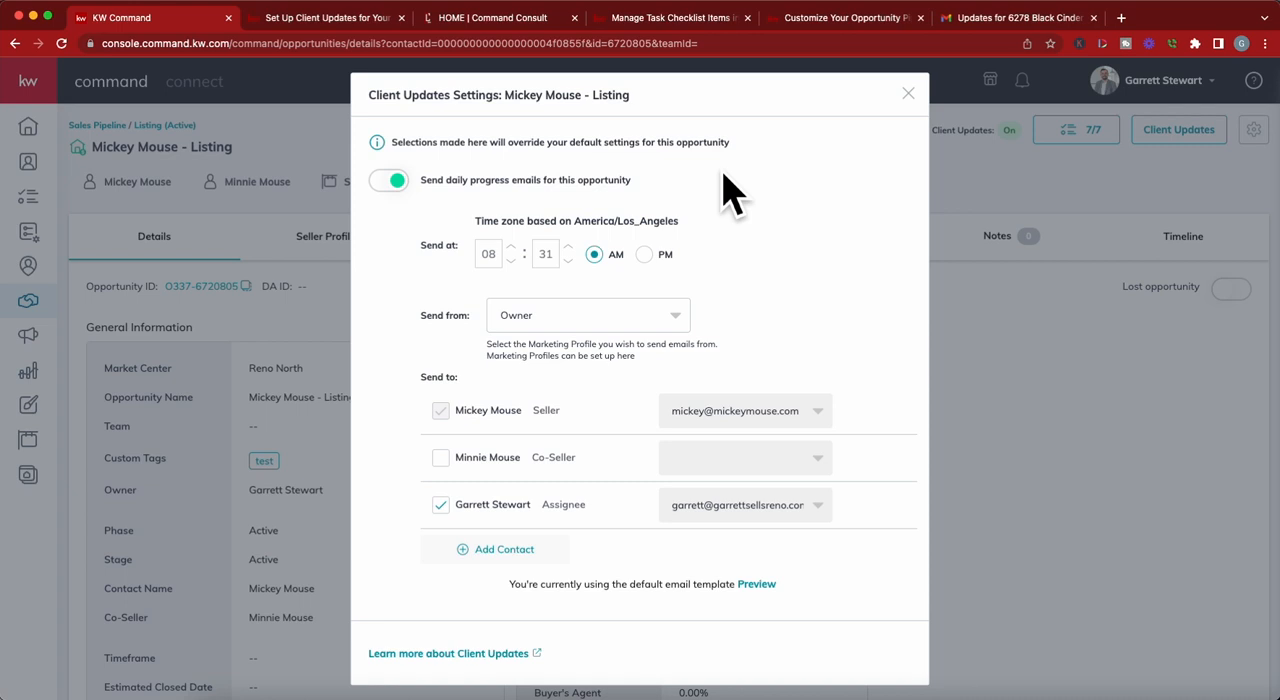
mouse_move(744, 270)
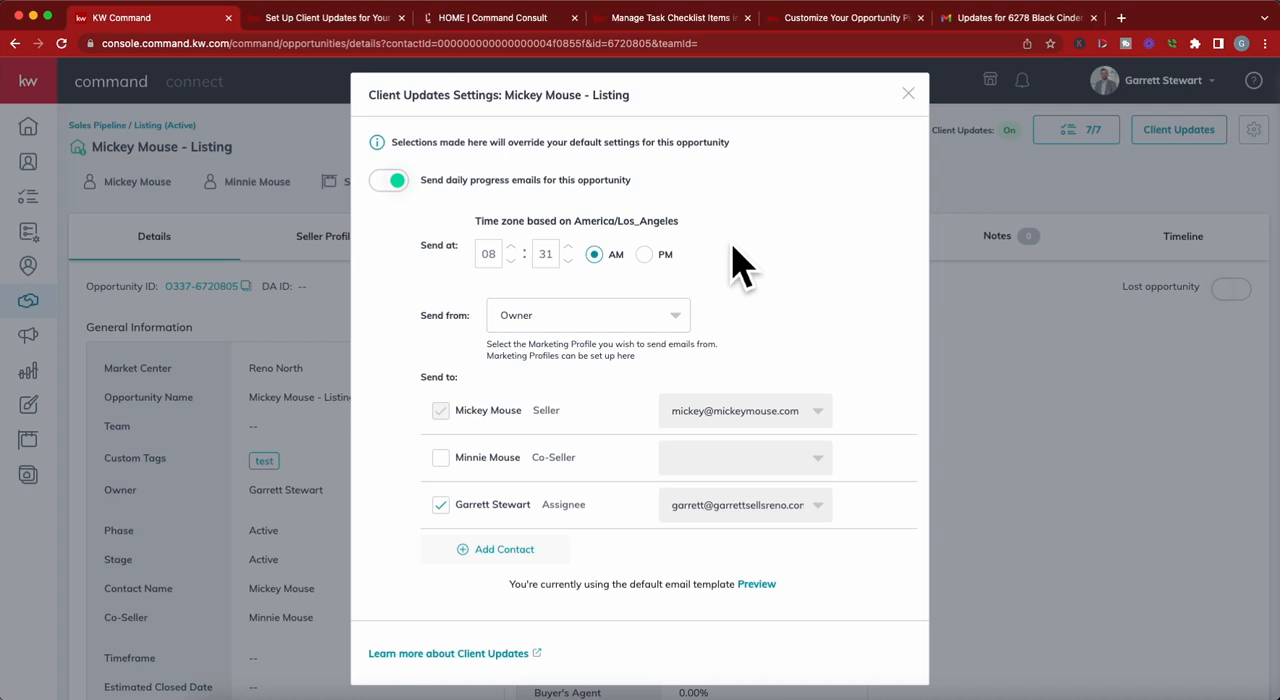
mouse_move(936, 136)
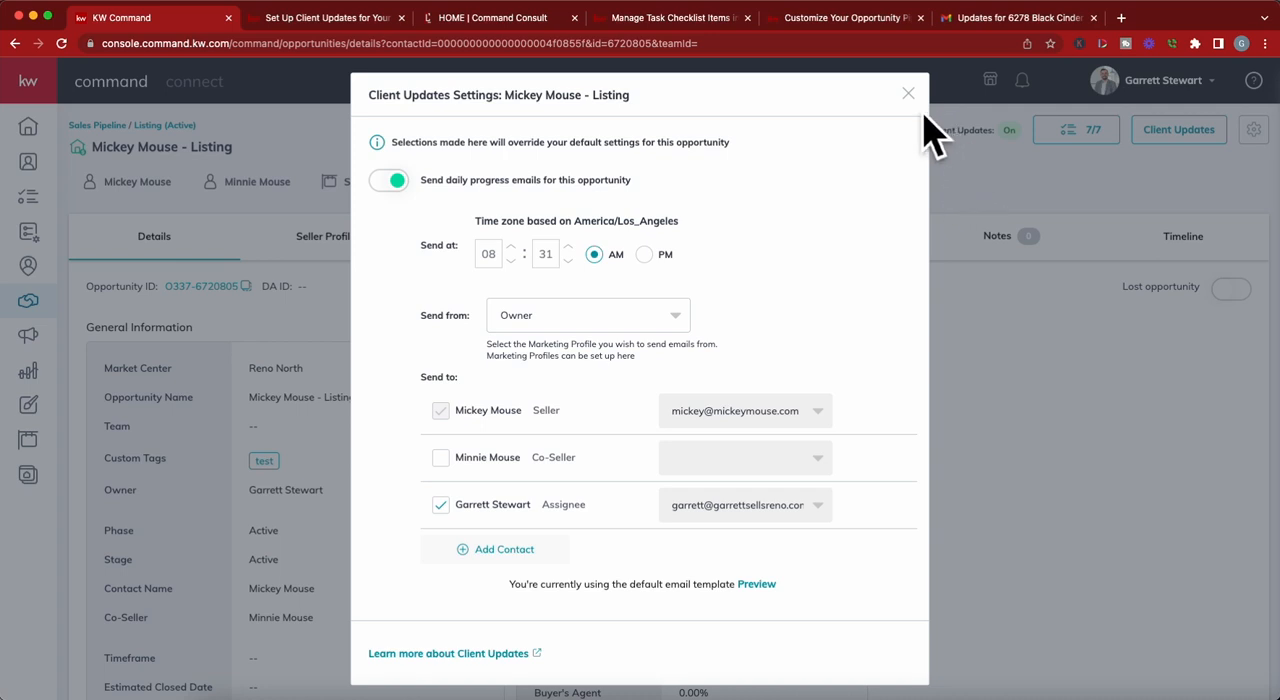
mouse_move(942, 132)
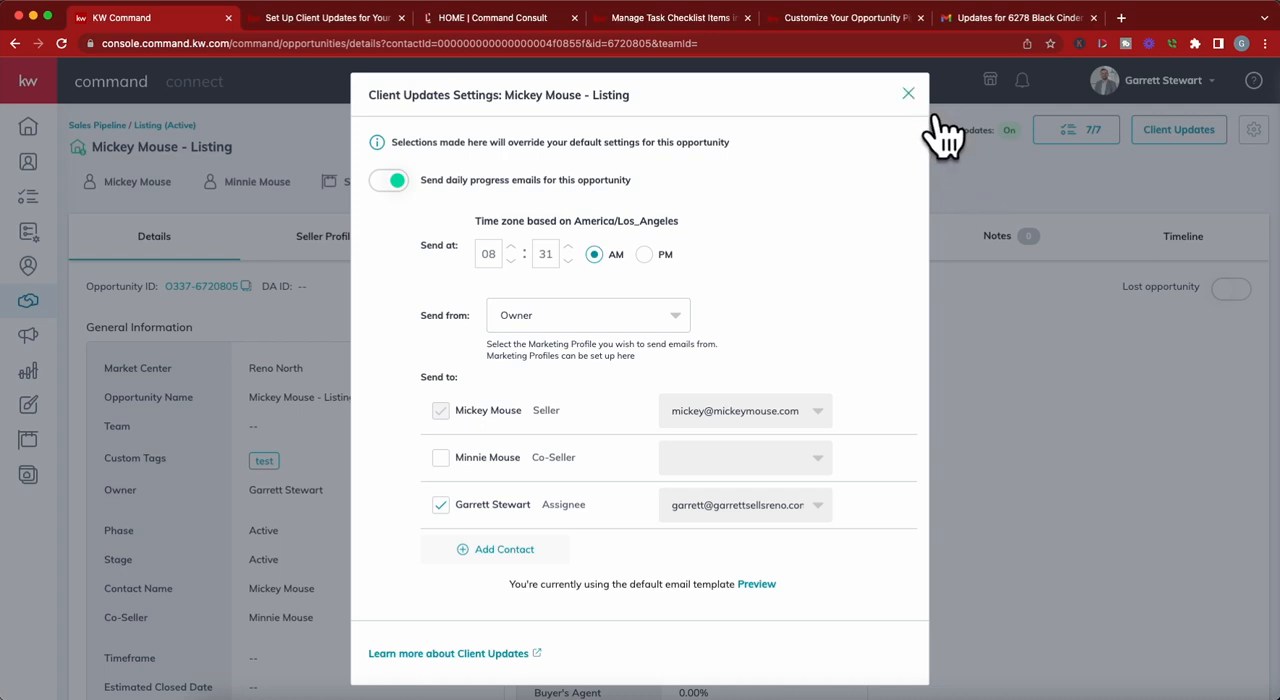
mouse_move(904, 124)
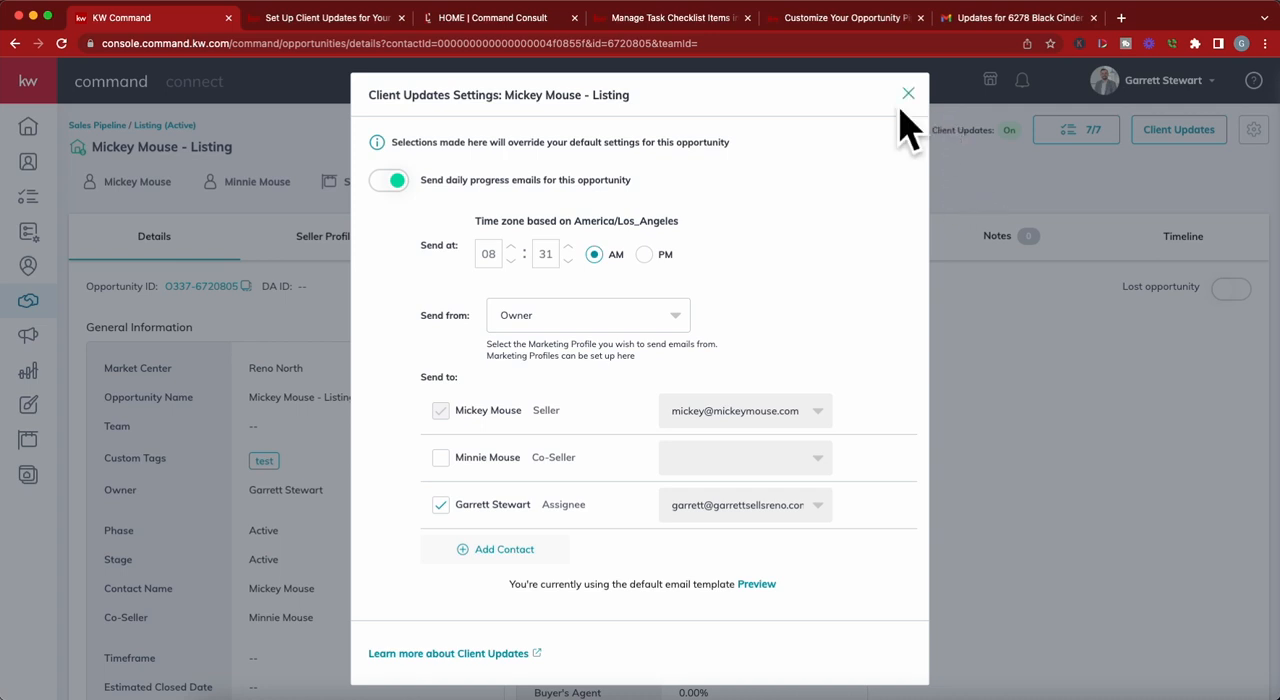
mouse_move(880, 130)
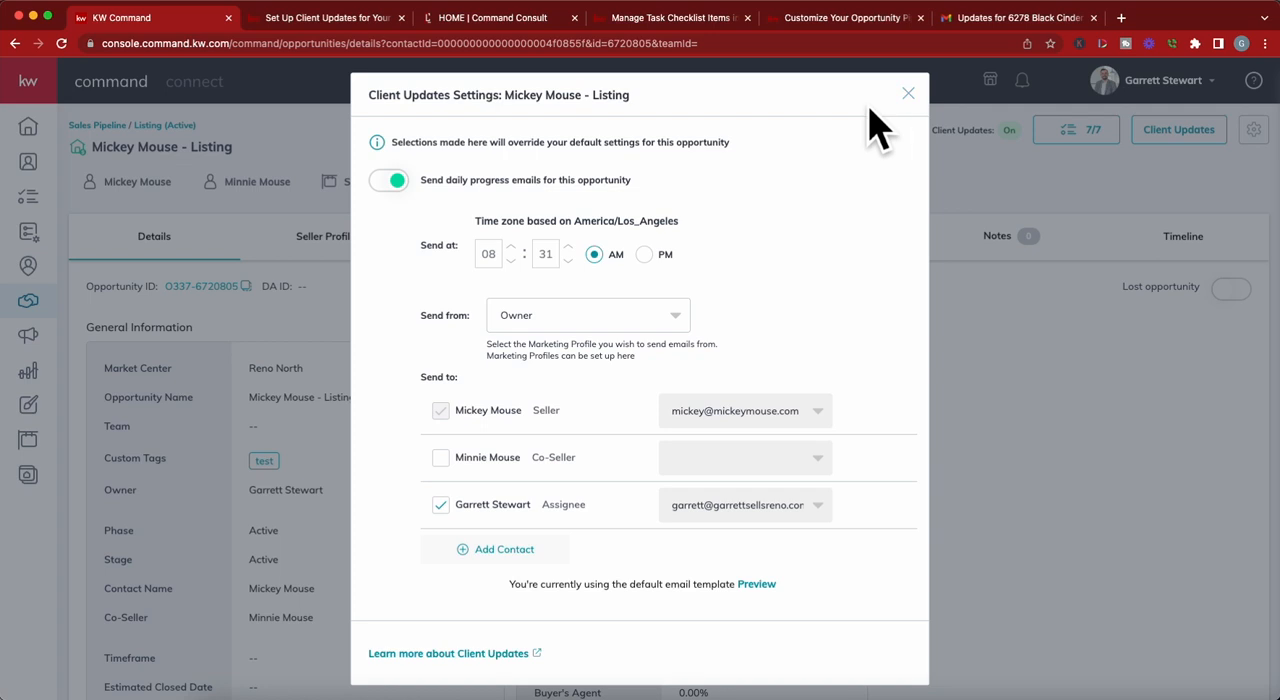
mouse_move(524, 56)
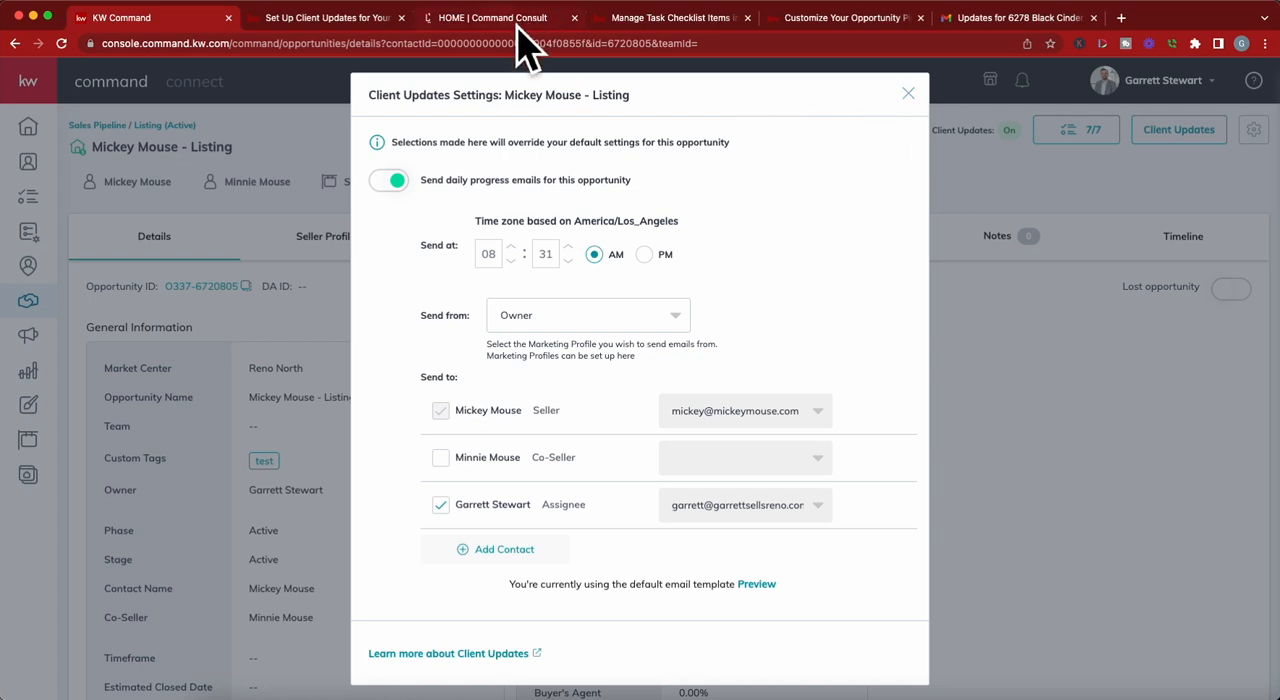
Step: Switch to the Command Consult website home page
left_click(490, 16)
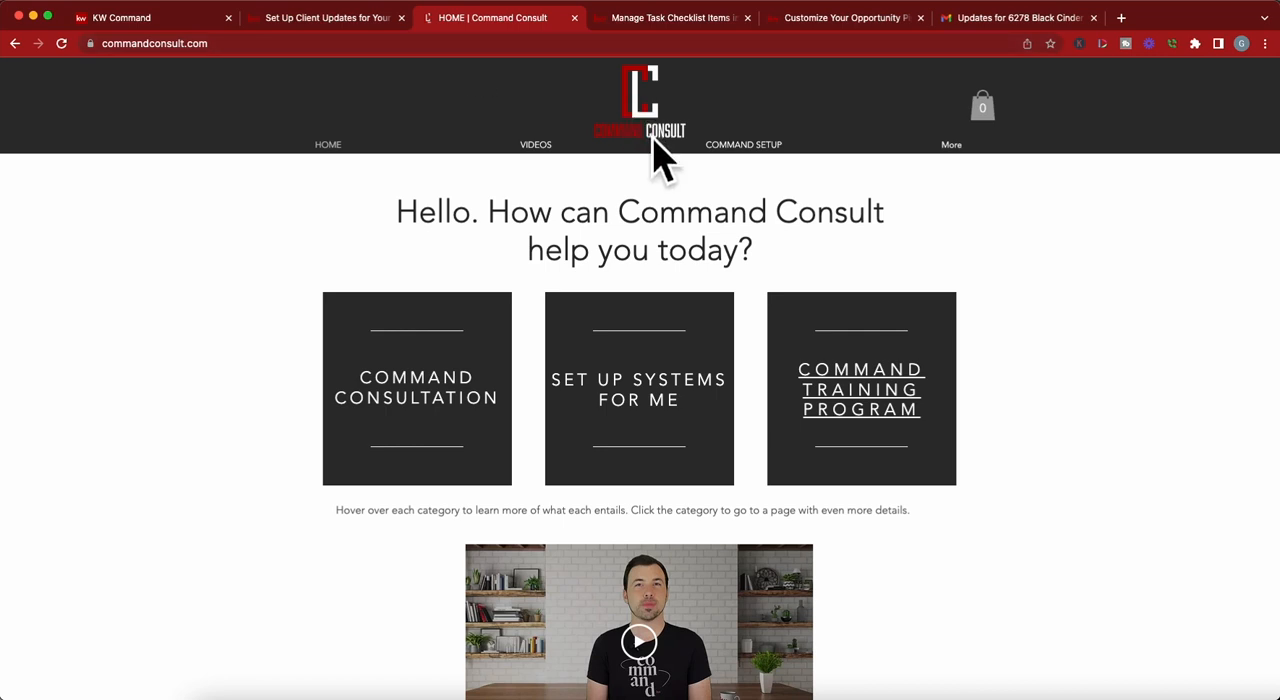
mouse_move(570, 190)
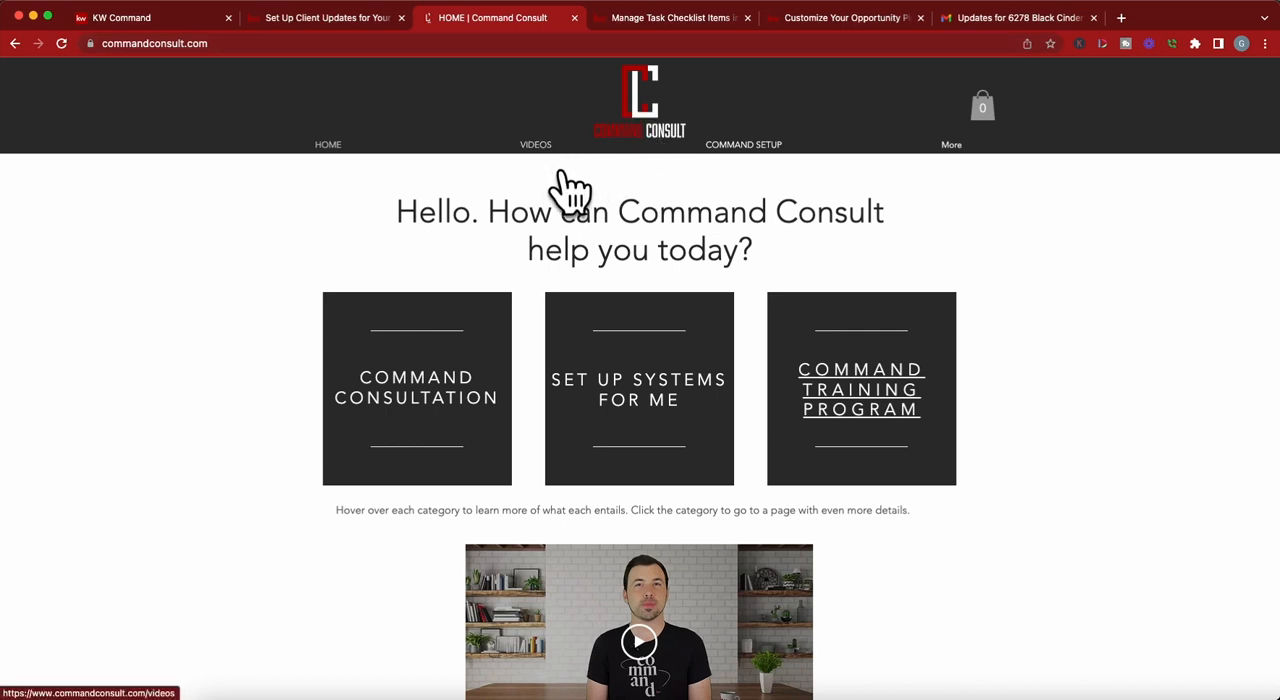
mouse_move(528, 184)
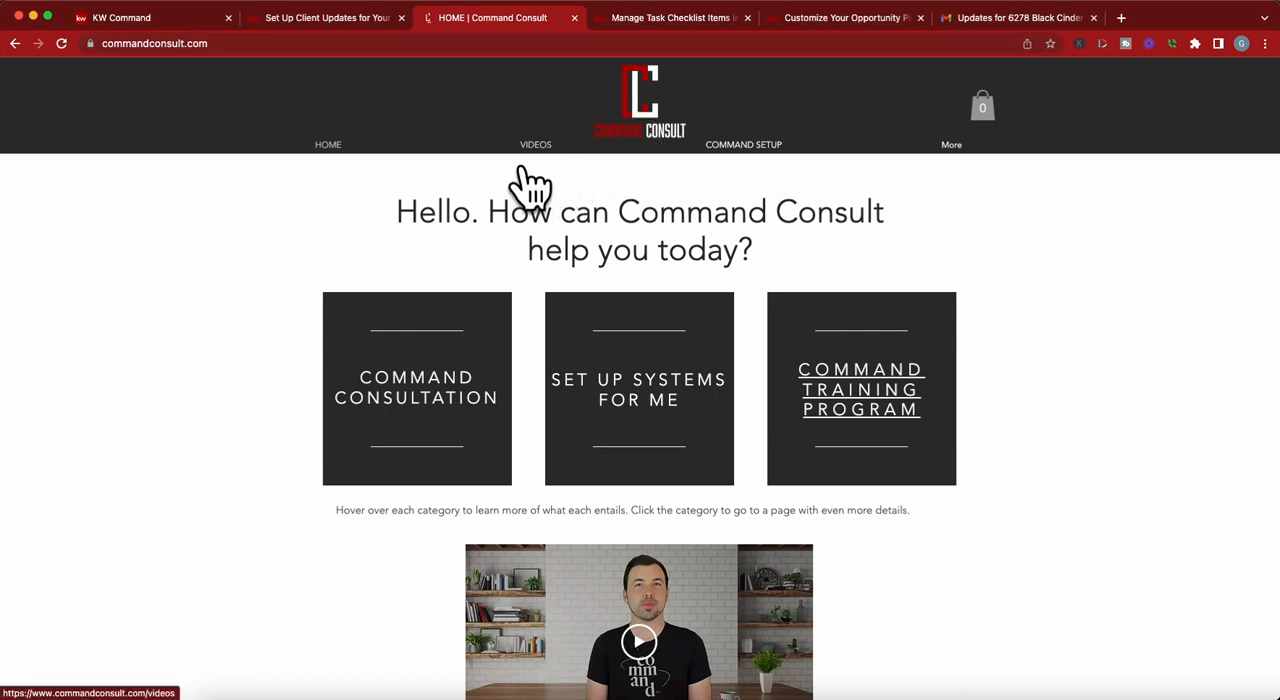
mouse_move(240, 290)
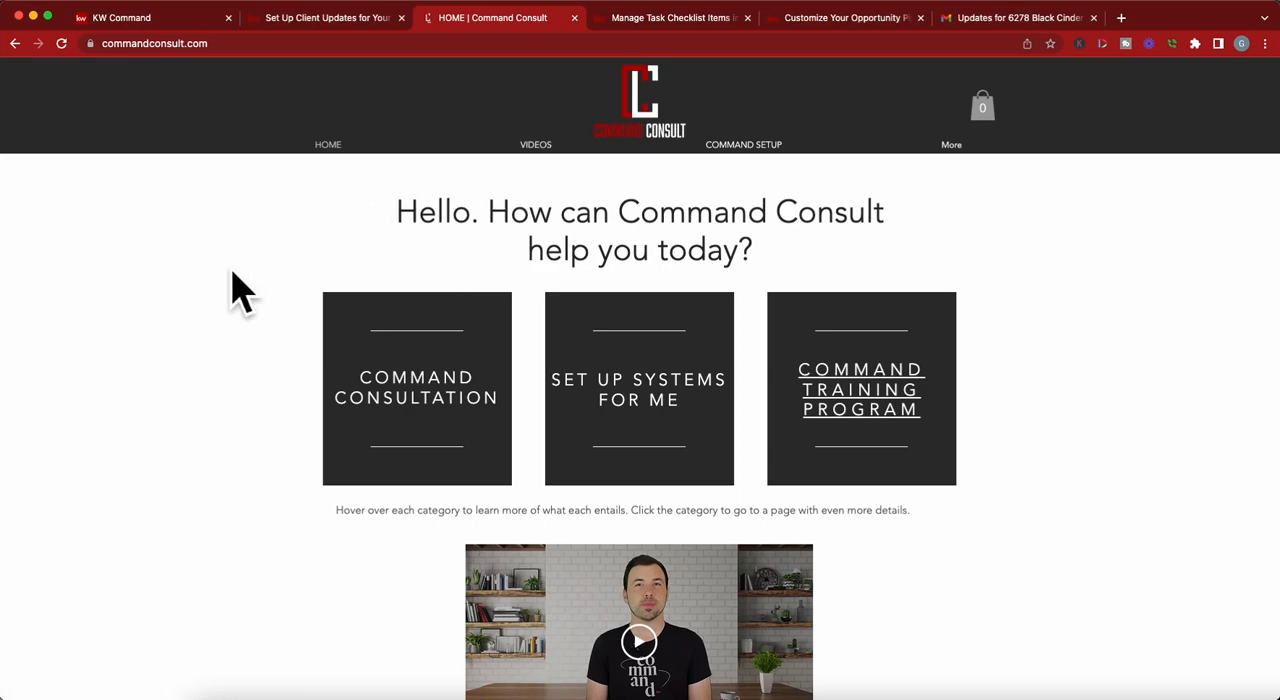